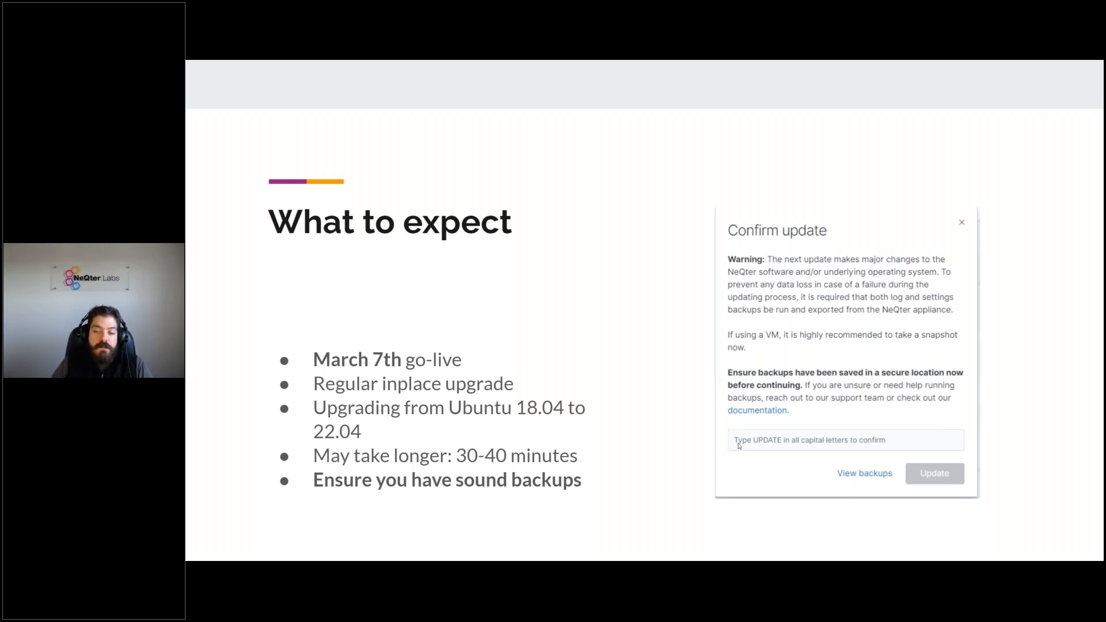
{"action": "mouse_move", "coordinate": [714, 452]}
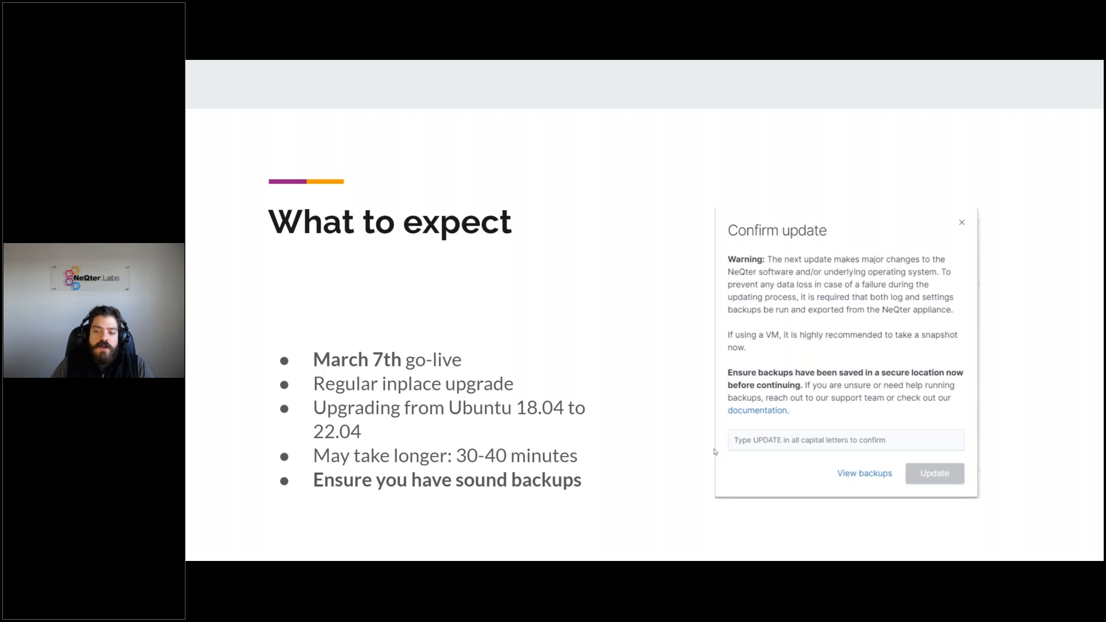
{"action": "mouse_move", "coordinate": [844, 479]}
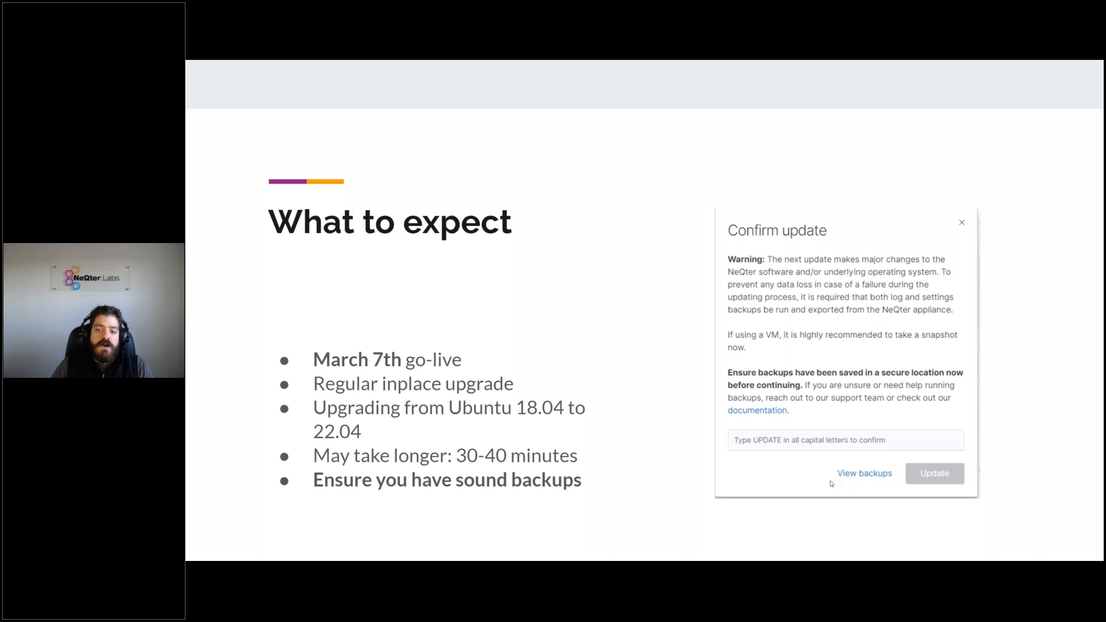
{"action": "mouse_move", "coordinate": [759, 422]}
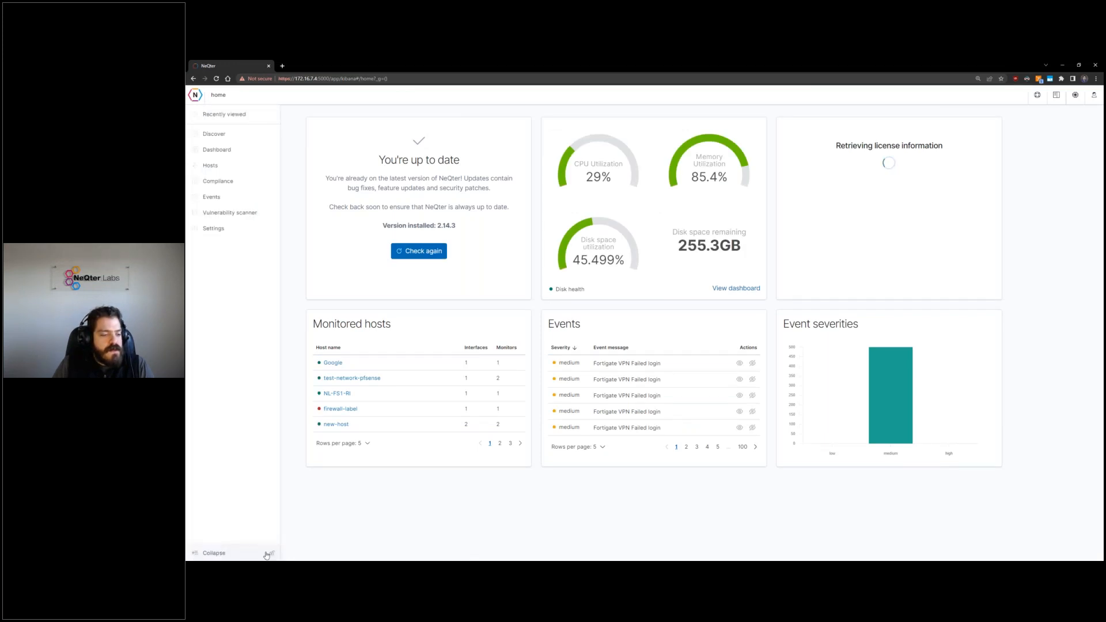
Go from the dashboard through Settings to the Backups page listing log archives.
{"action": "left_click", "coordinate": [213, 228]}
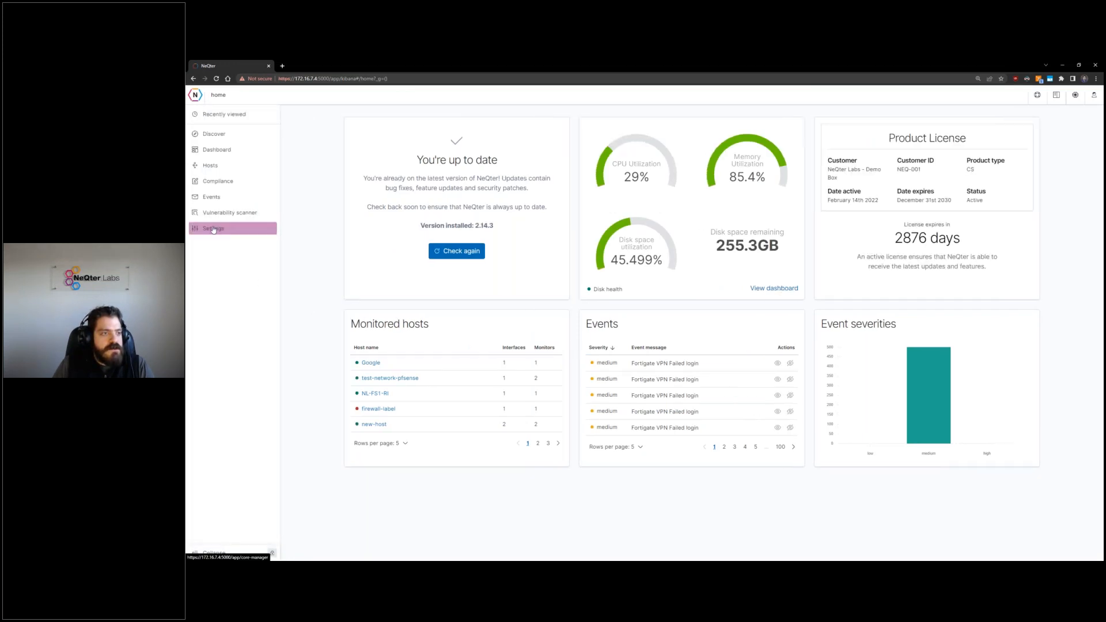
{"action": "left_click", "coordinate": [213, 228]}
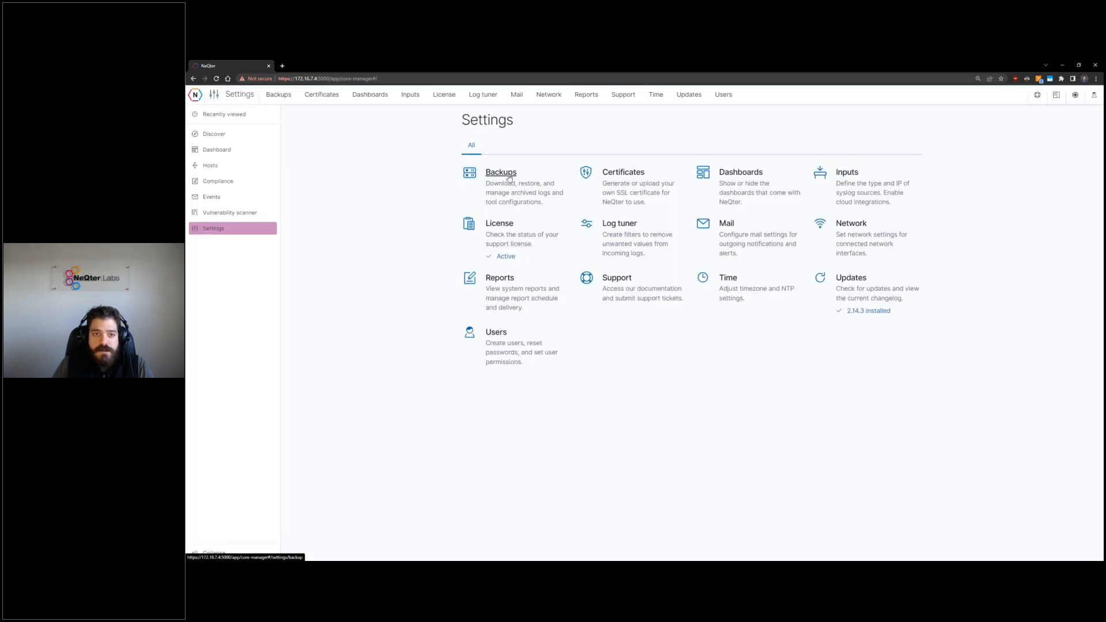
{"action": "left_click", "coordinate": [502, 172]}
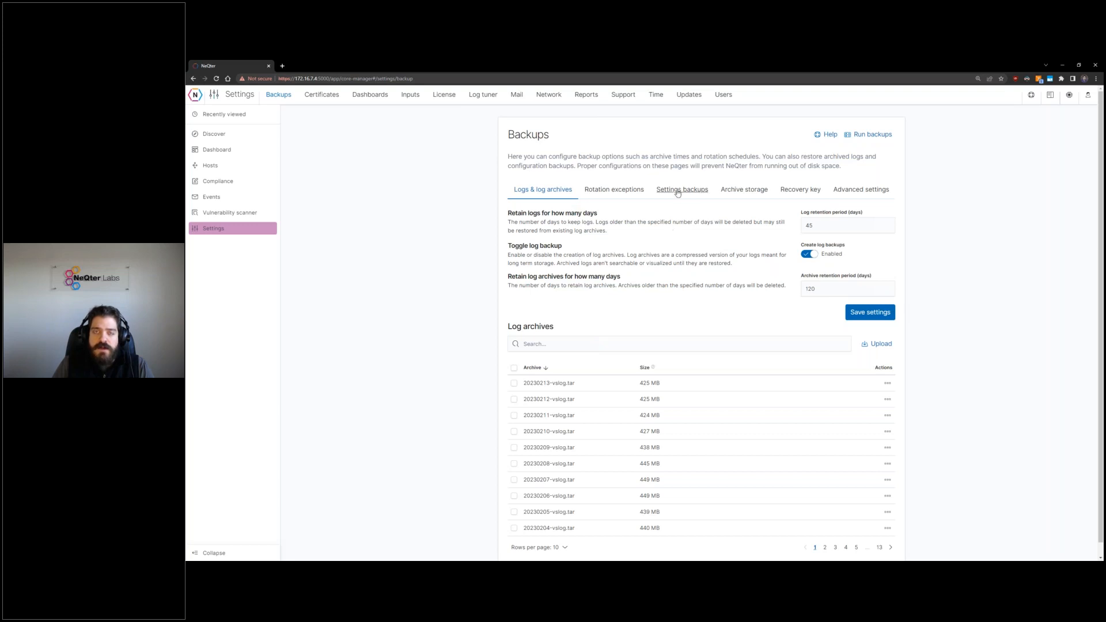
Review settings backup export actions and the recovery key, then return to the settings backups list.
{"action": "left_click", "coordinate": [682, 189]}
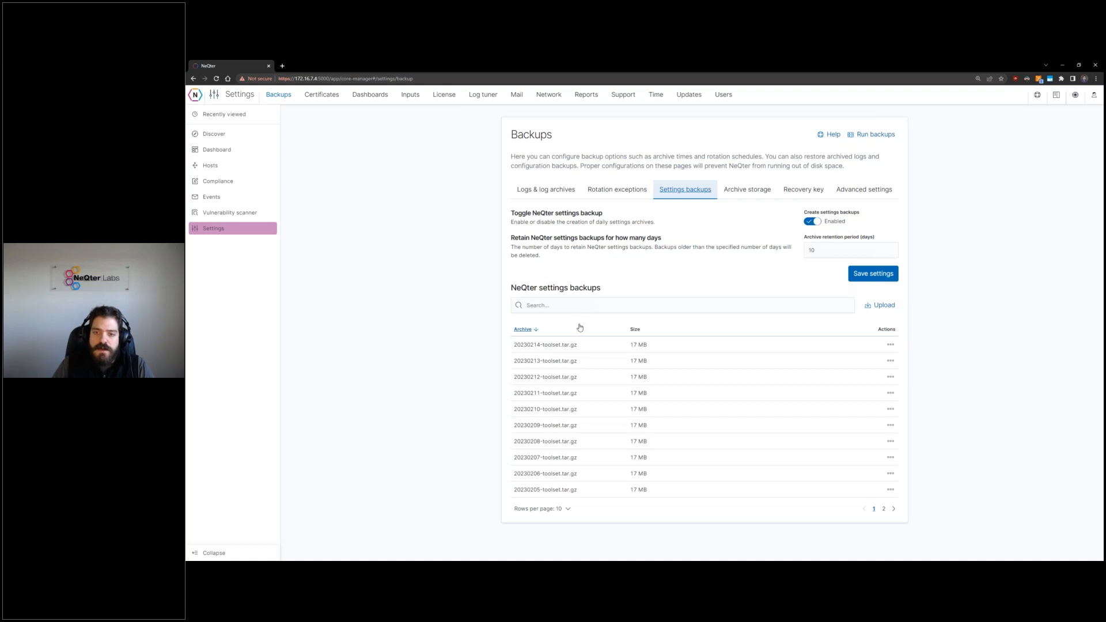
{"action": "left_click", "coordinate": [890, 344]}
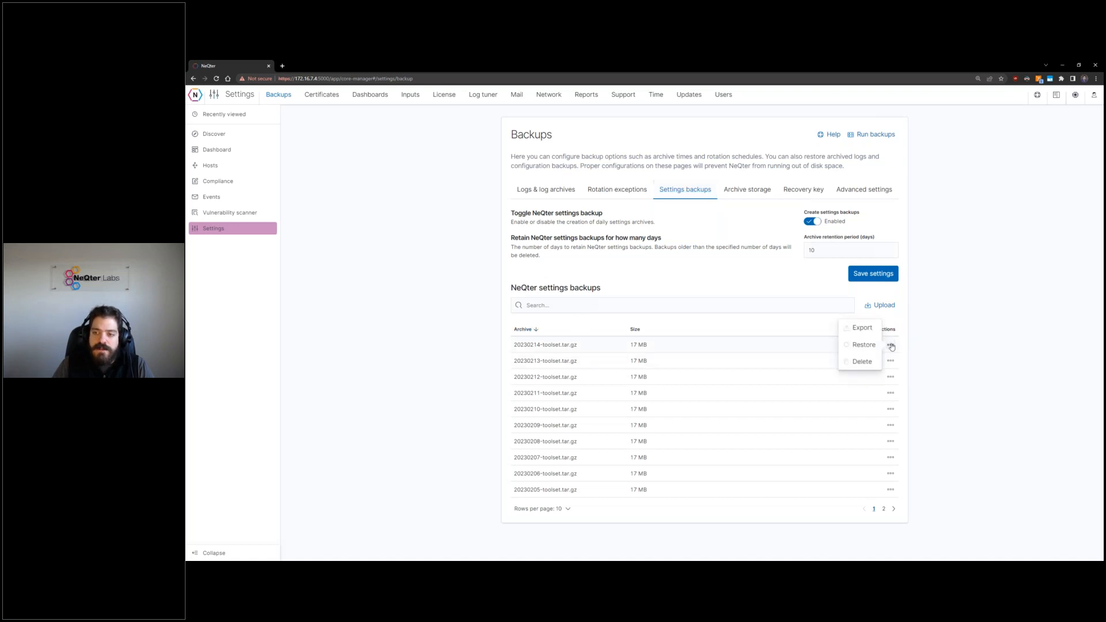
{"action": "mouse_move", "coordinate": [862, 328]}
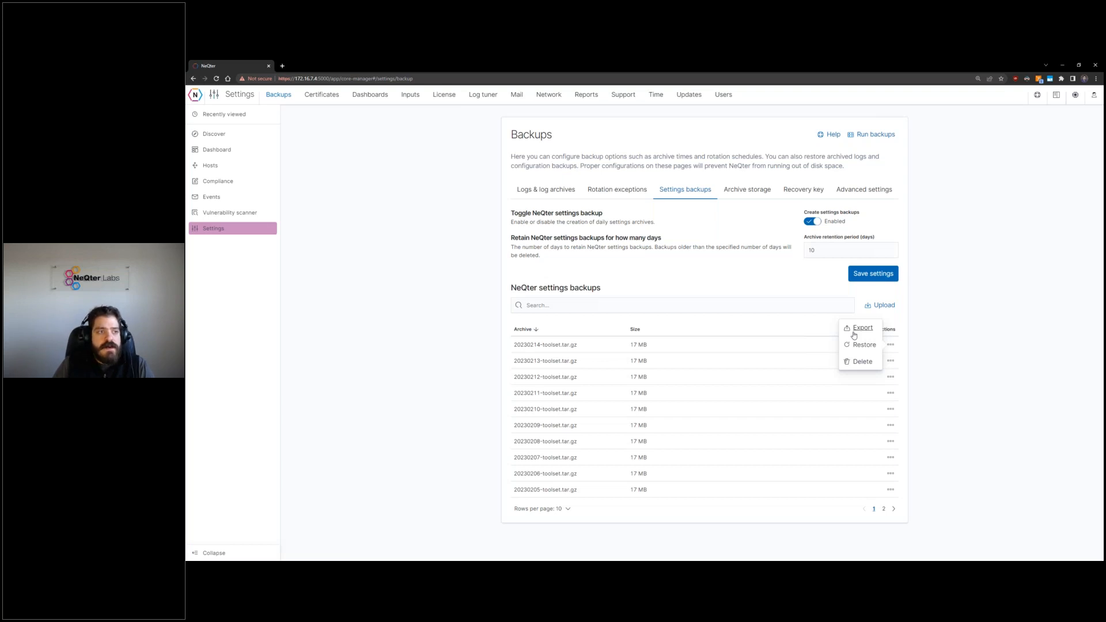
{"action": "mouse_move", "coordinate": [858, 335]}
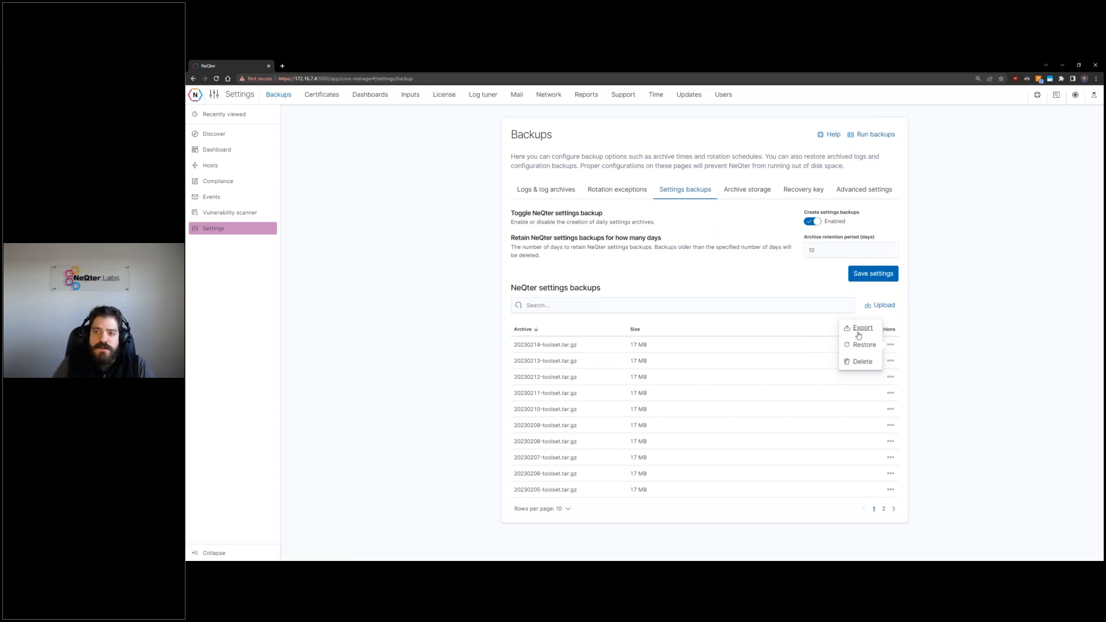
{"action": "left_click", "coordinate": [803, 189]}
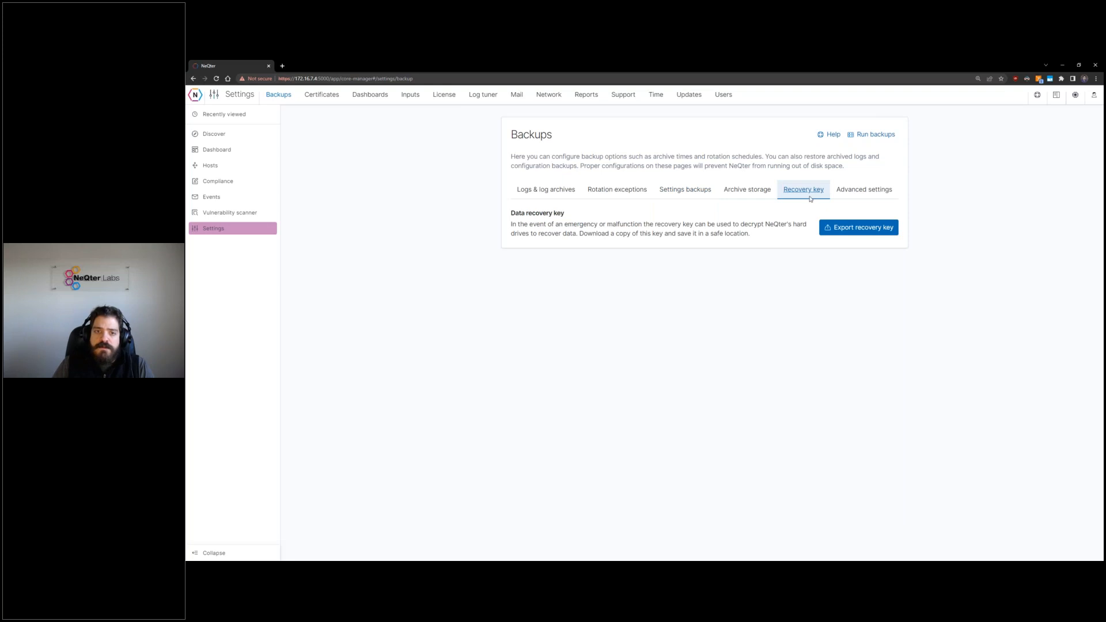
{"action": "mouse_move", "coordinate": [800, 219]}
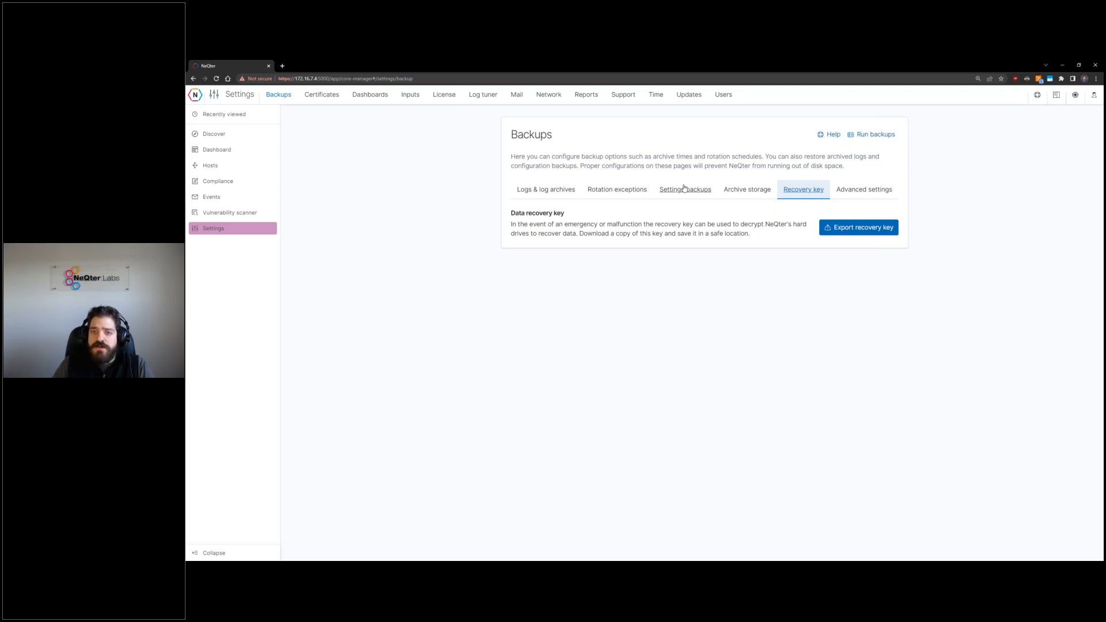
{"action": "left_click", "coordinate": [684, 189]}
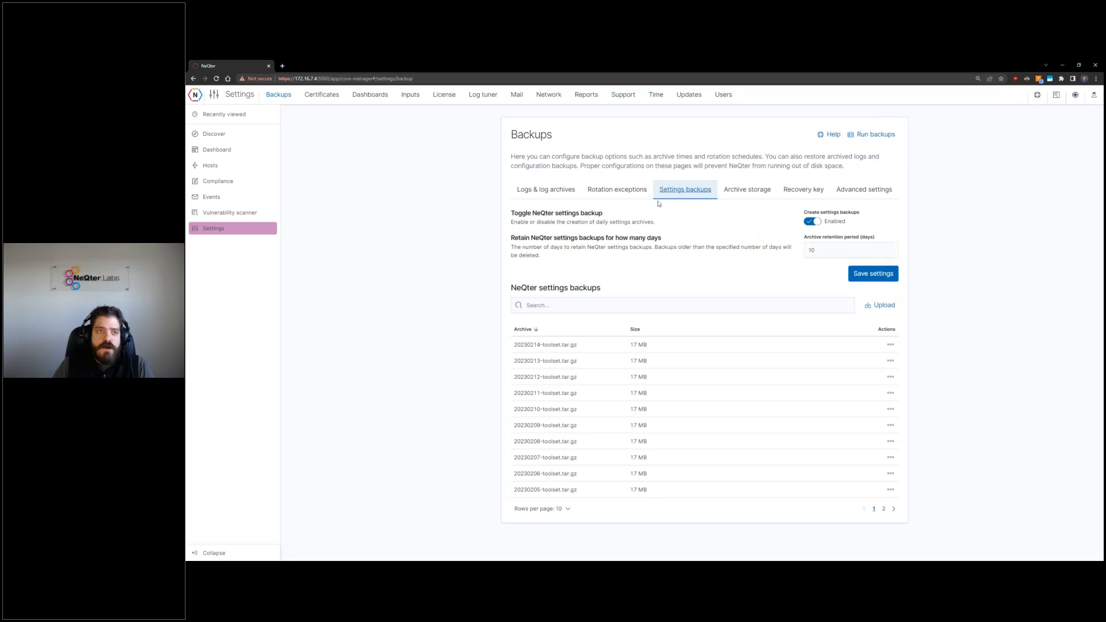
{"action": "mouse_move", "coordinate": [796, 66]}
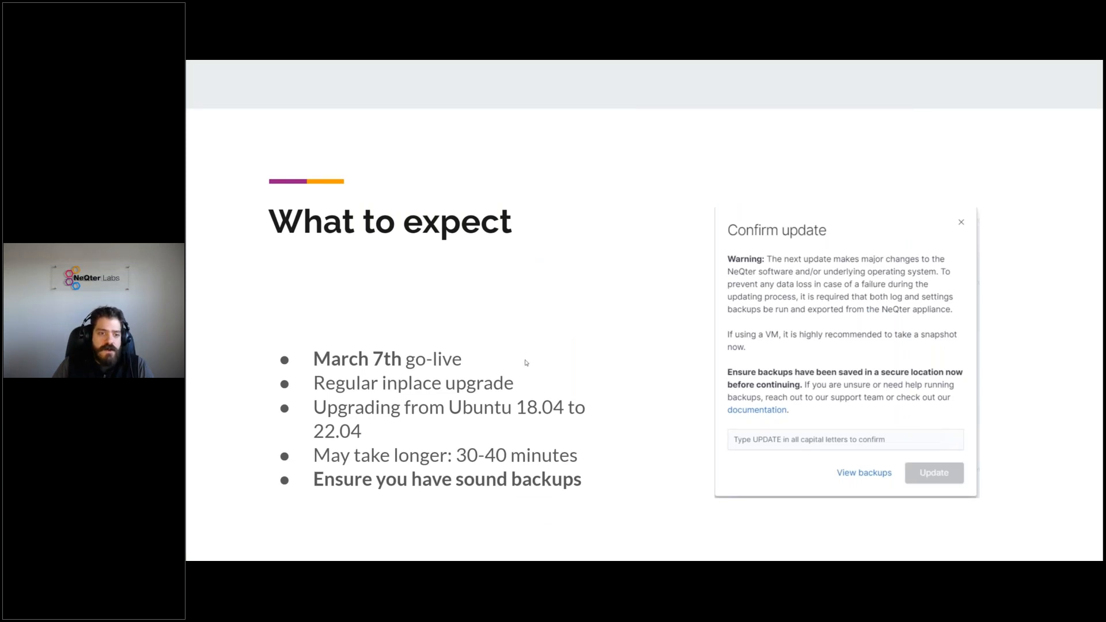
{"action": "mouse_move", "coordinate": [599, 385]}
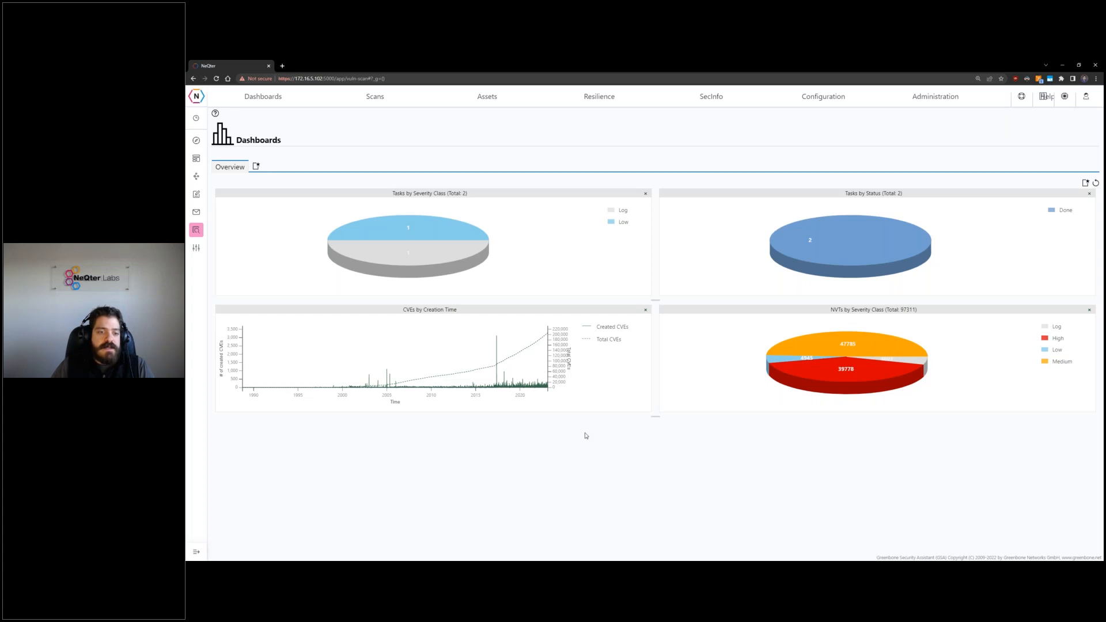
{"action": "mouse_move", "coordinate": [376, 114]}
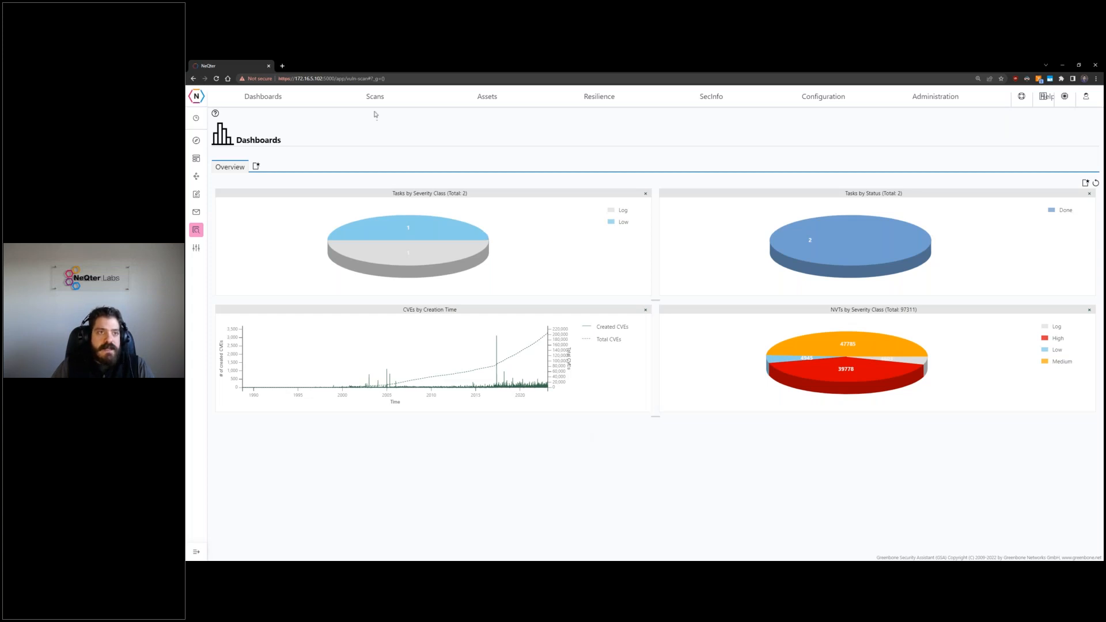
Go via the Scans menu to Tasks and show the immediate scan task's report list.
{"action": "left_click", "coordinate": [375, 97]}
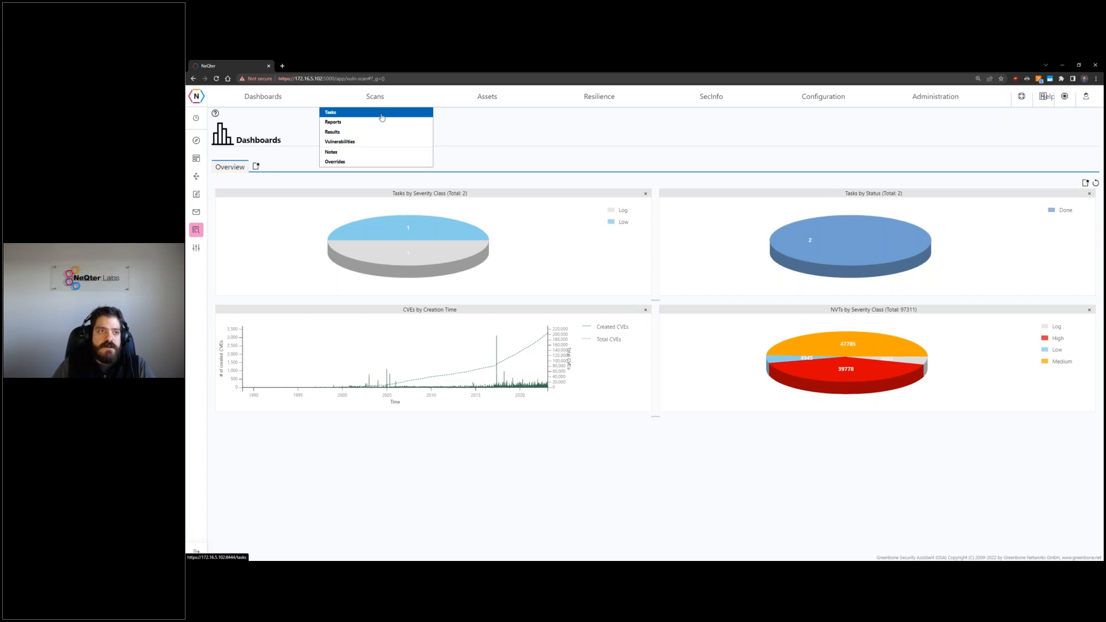
{"action": "left_click", "coordinate": [331, 112]}
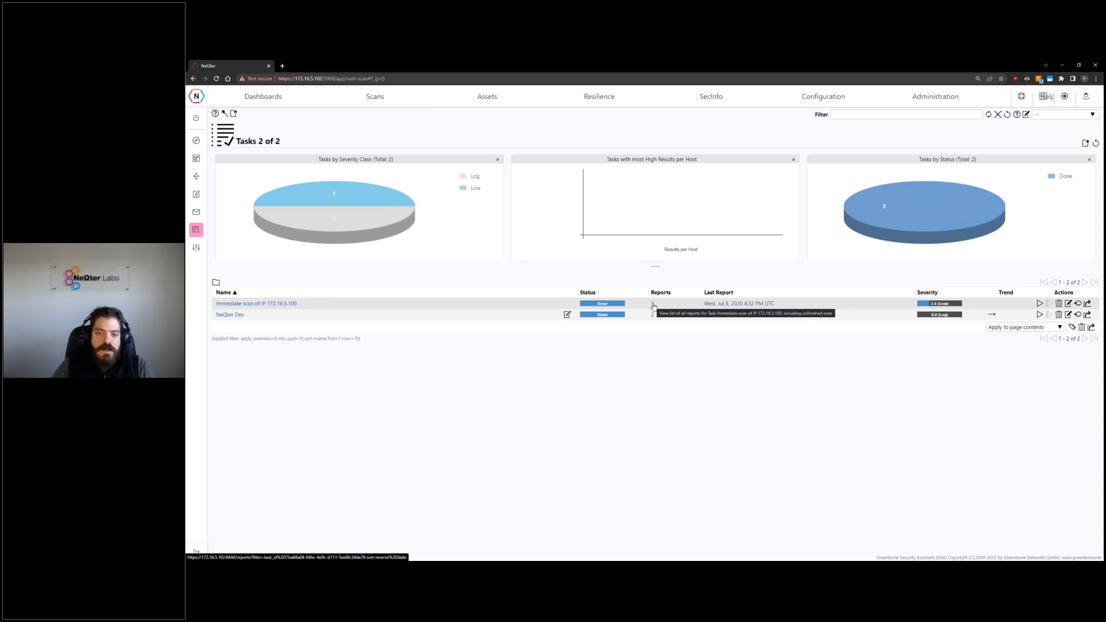
{"action": "left_click", "coordinate": [653, 303]}
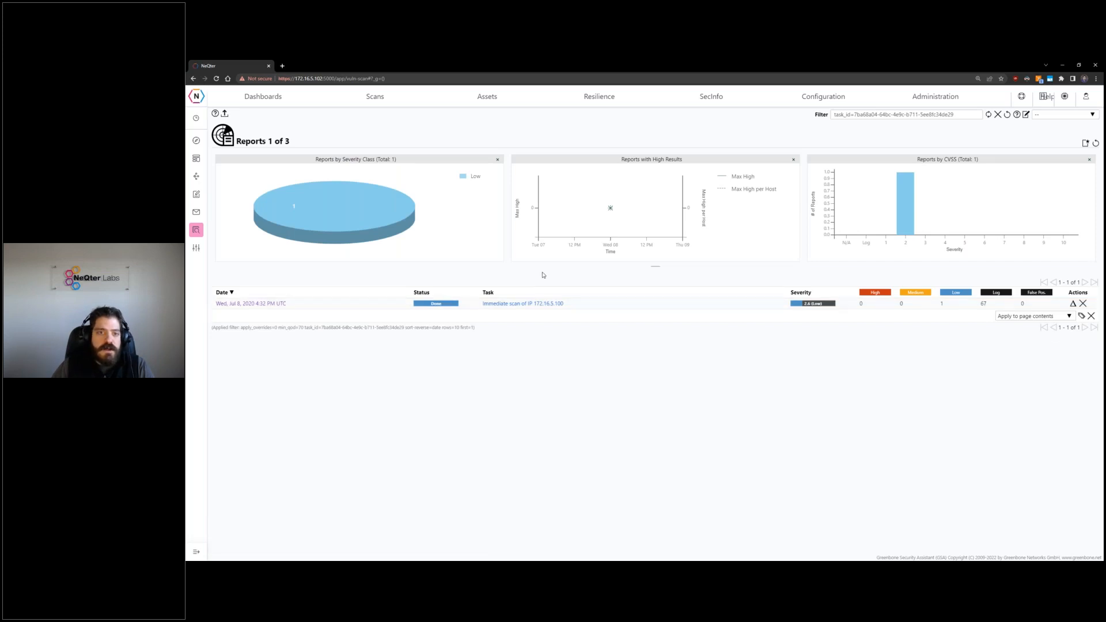
{"action": "mouse_move", "coordinate": [610, 212]}
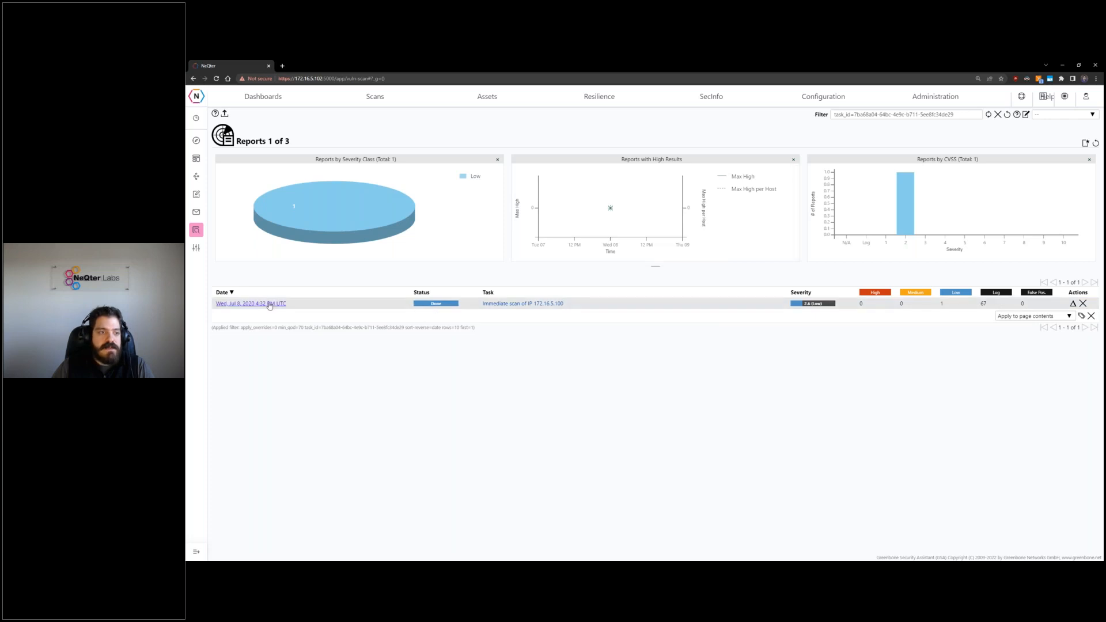
{"action": "mouse_move", "coordinate": [250, 303]}
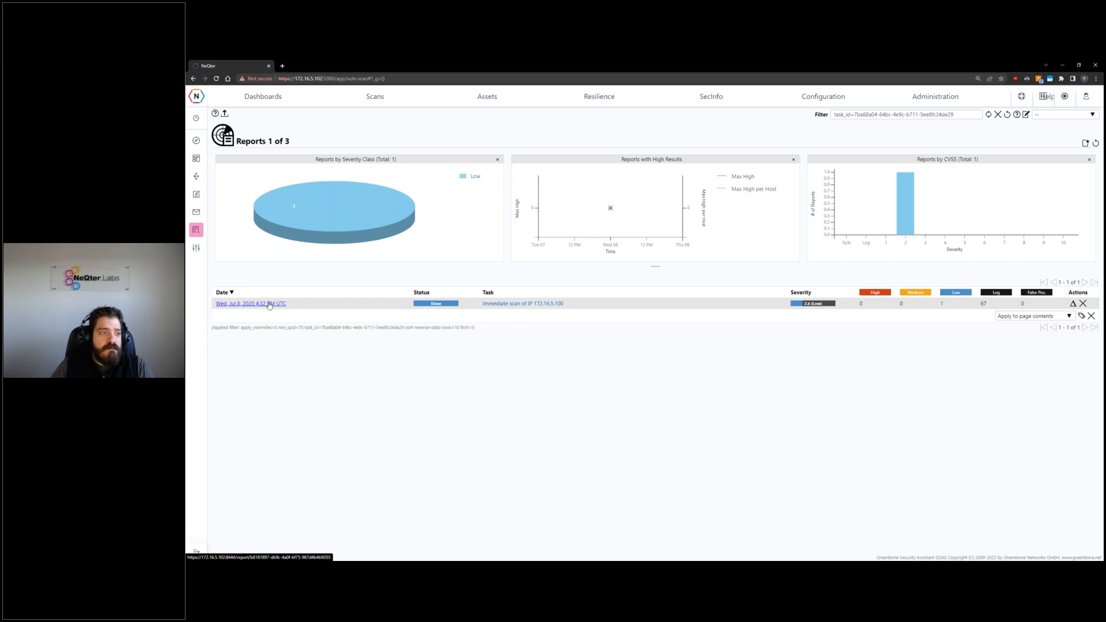
Open the Jul 8, 2020 scan report and show its results with the TCP timestamps finding.
{"action": "left_click", "coordinate": [251, 303]}
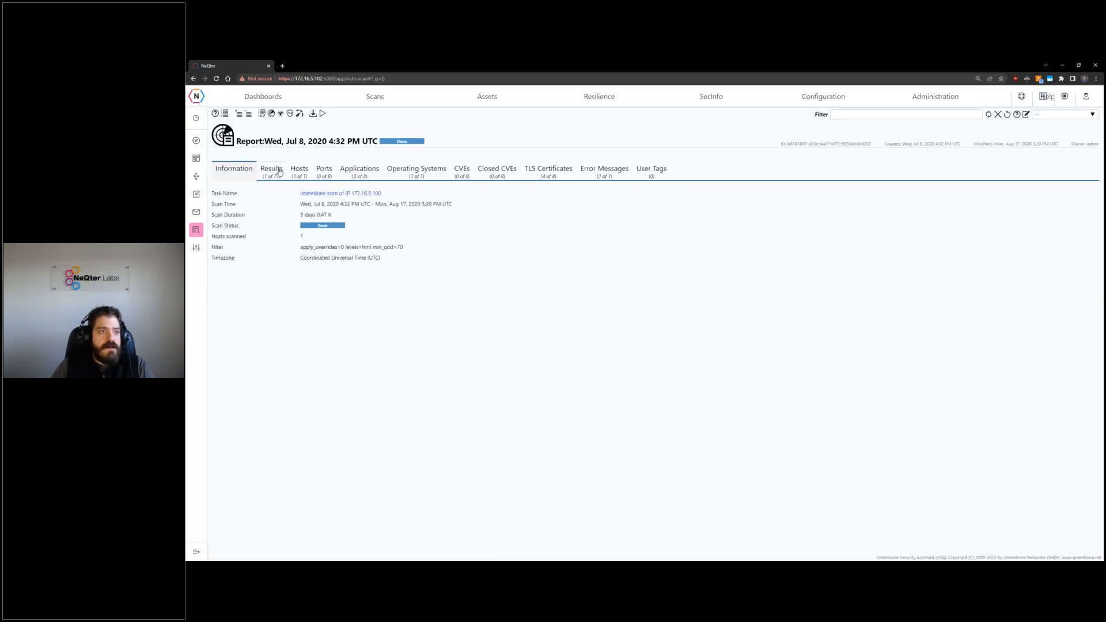
{"action": "left_click", "coordinate": [271, 171]}
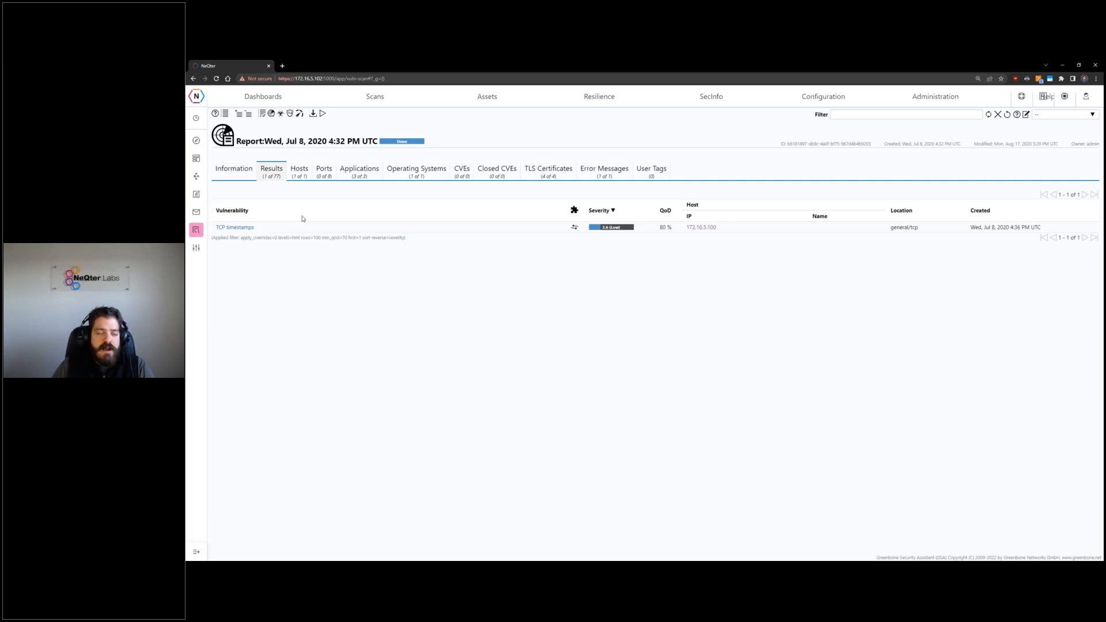
{"action": "mouse_move", "coordinate": [310, 217]}
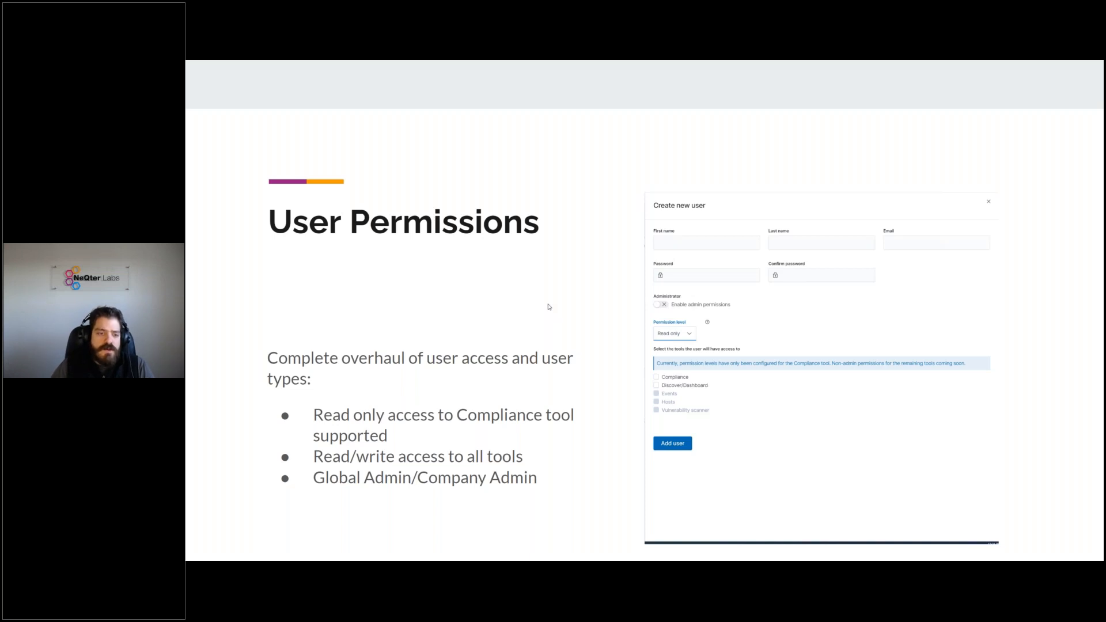
{"action": "mouse_move", "coordinate": [542, 306]}
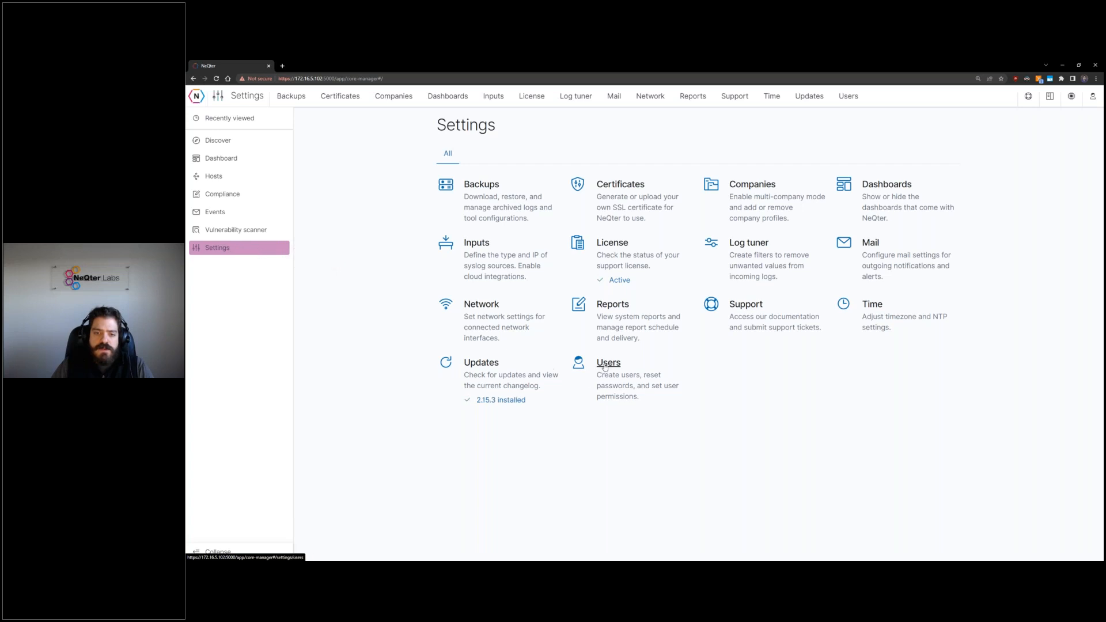
Start creating a new local user from the Users settings.
{"action": "left_click", "coordinate": [609, 363]}
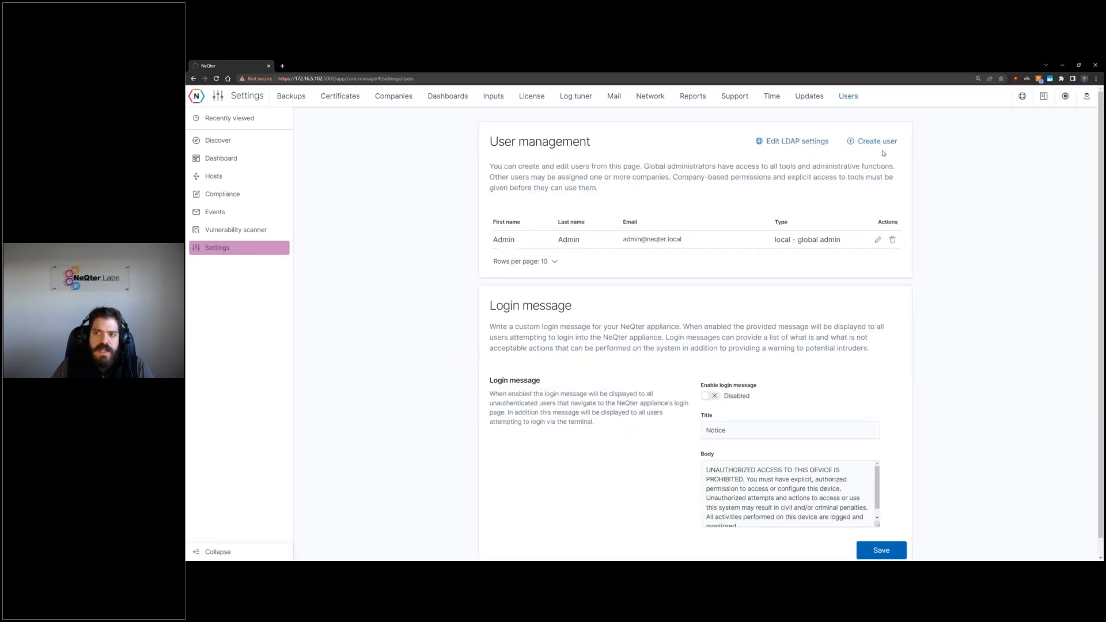
{"action": "left_click", "coordinate": [877, 140]}
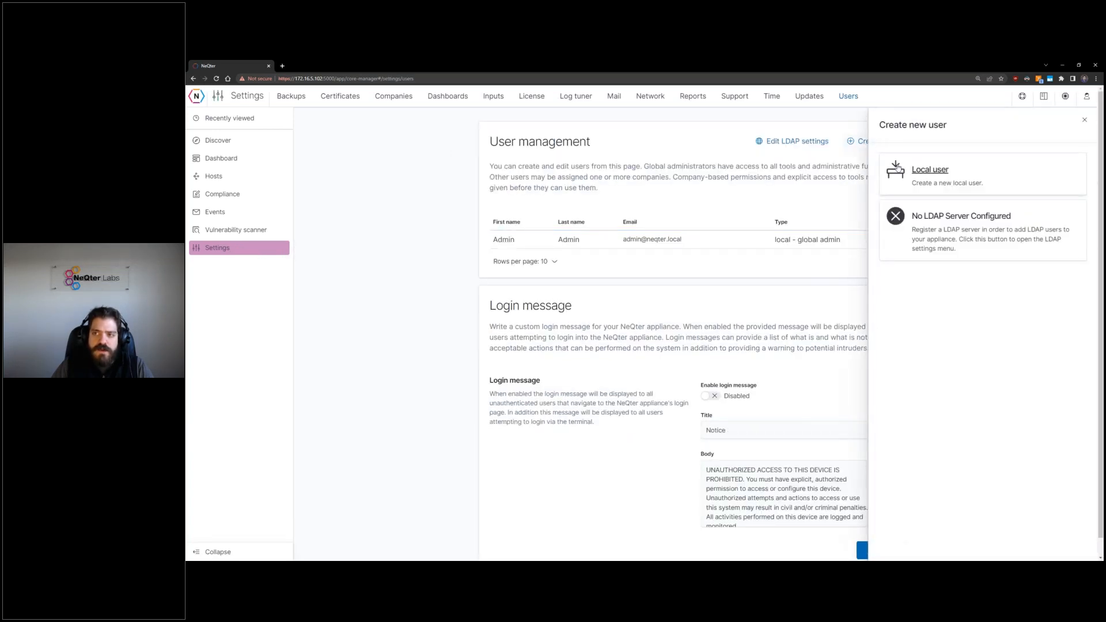
{"action": "left_click", "coordinate": [930, 169]}
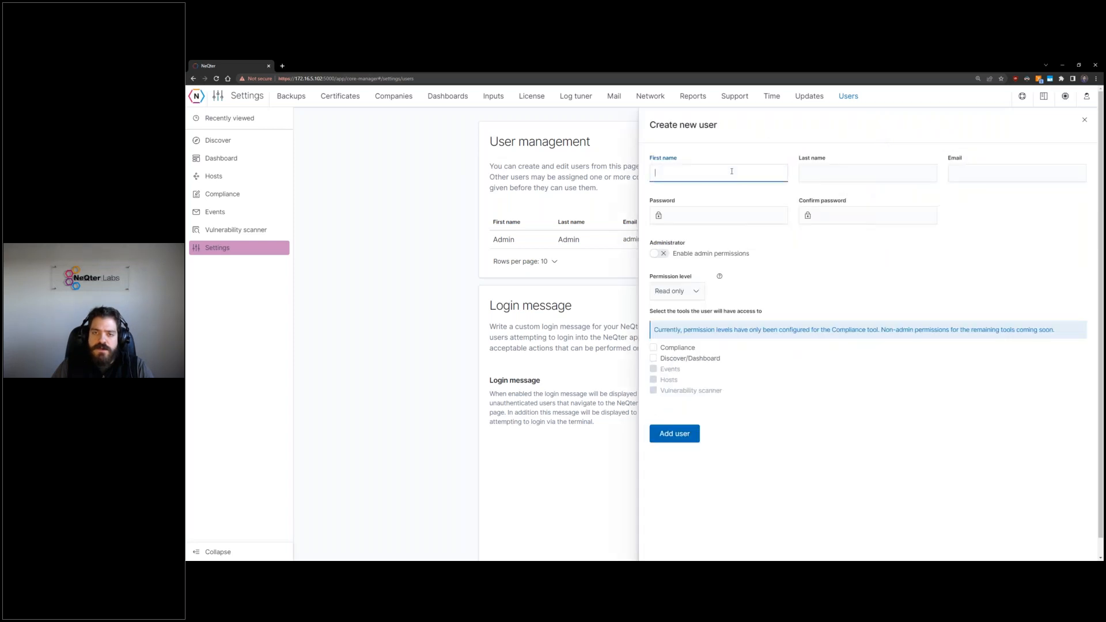
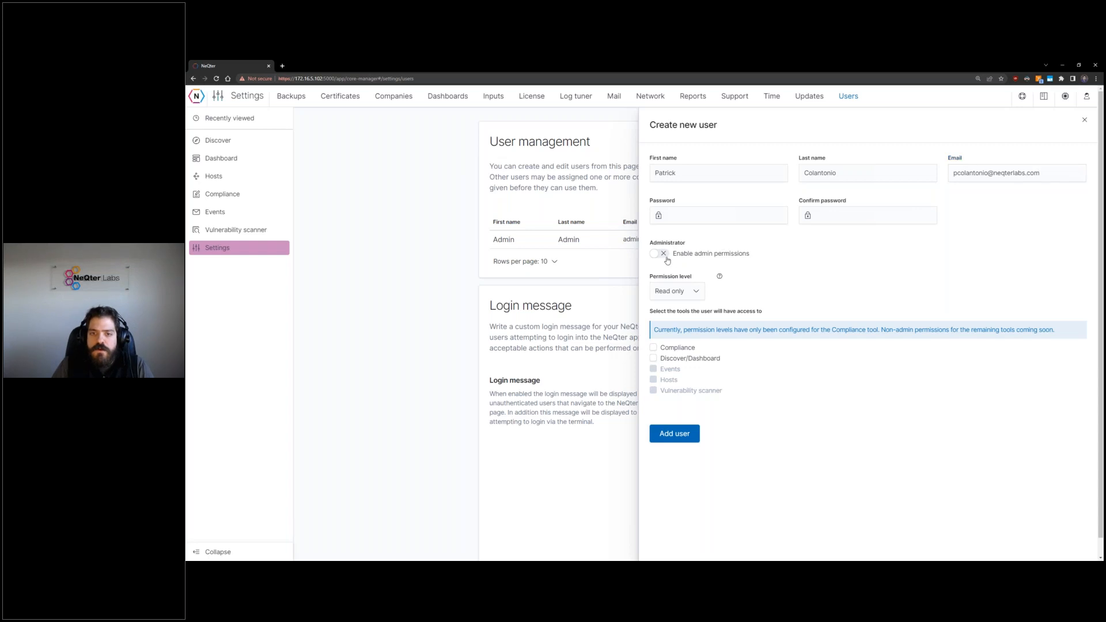
{"action": "left_click", "coordinate": [655, 253]}
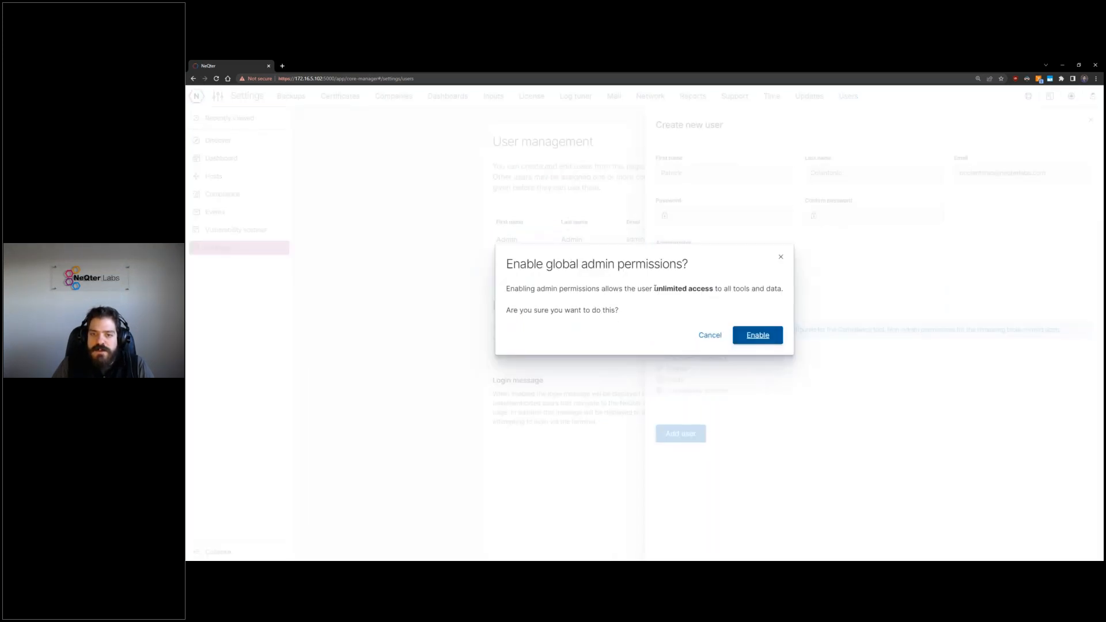
Confirm admin permissions, set and confirm the password, and add the user.
{"action": "left_click", "coordinate": [757, 335]}
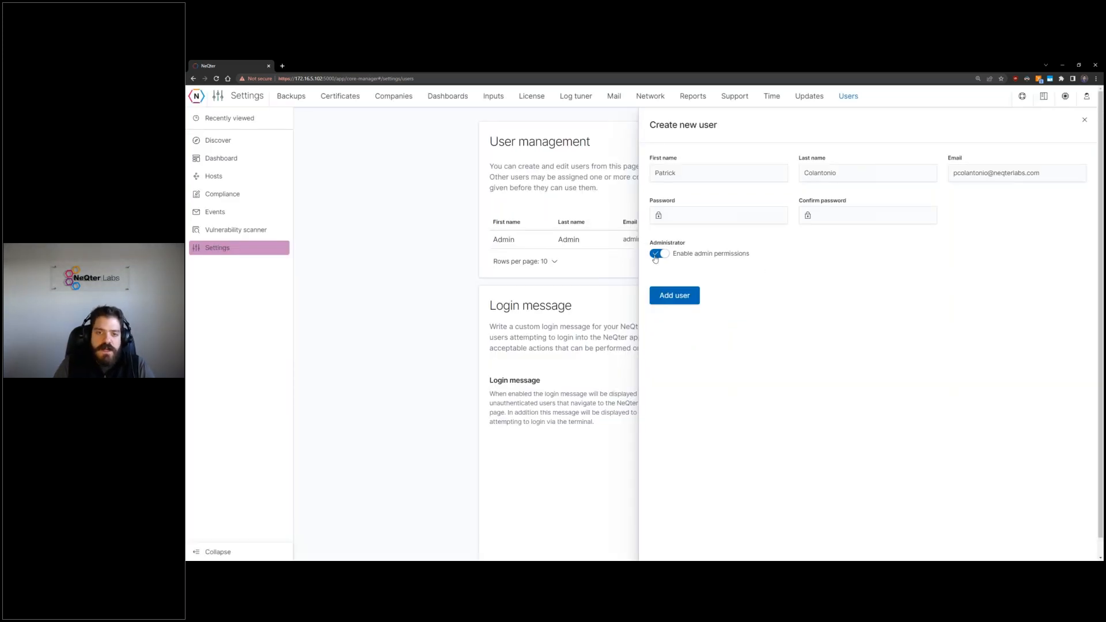
{"action": "left_click", "coordinate": [718, 216]}
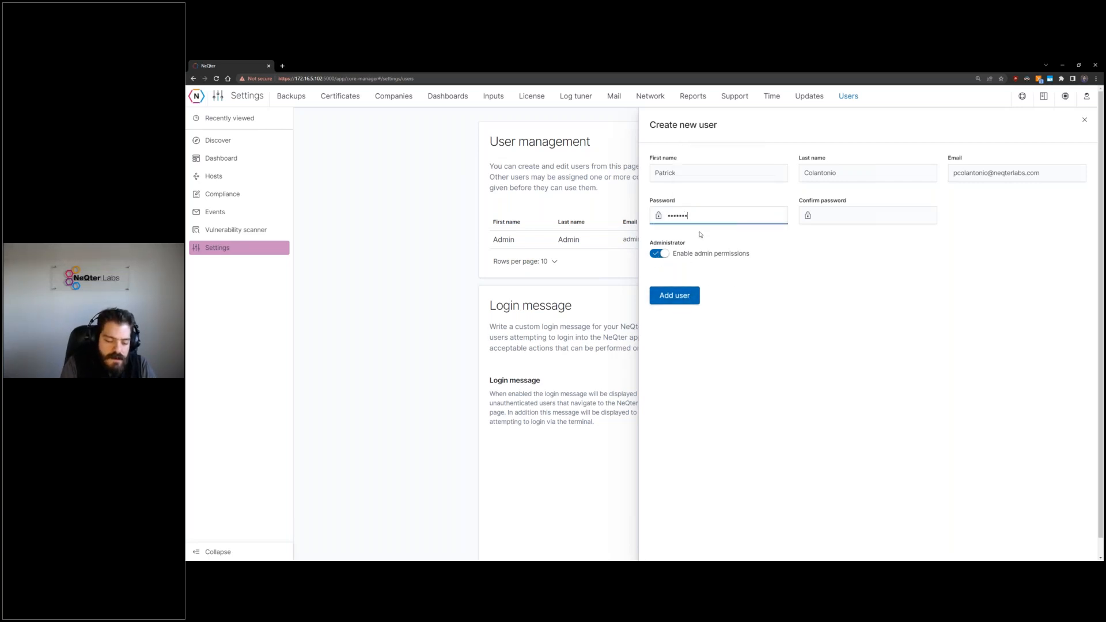
{"action": "left_click", "coordinate": [866, 215]}
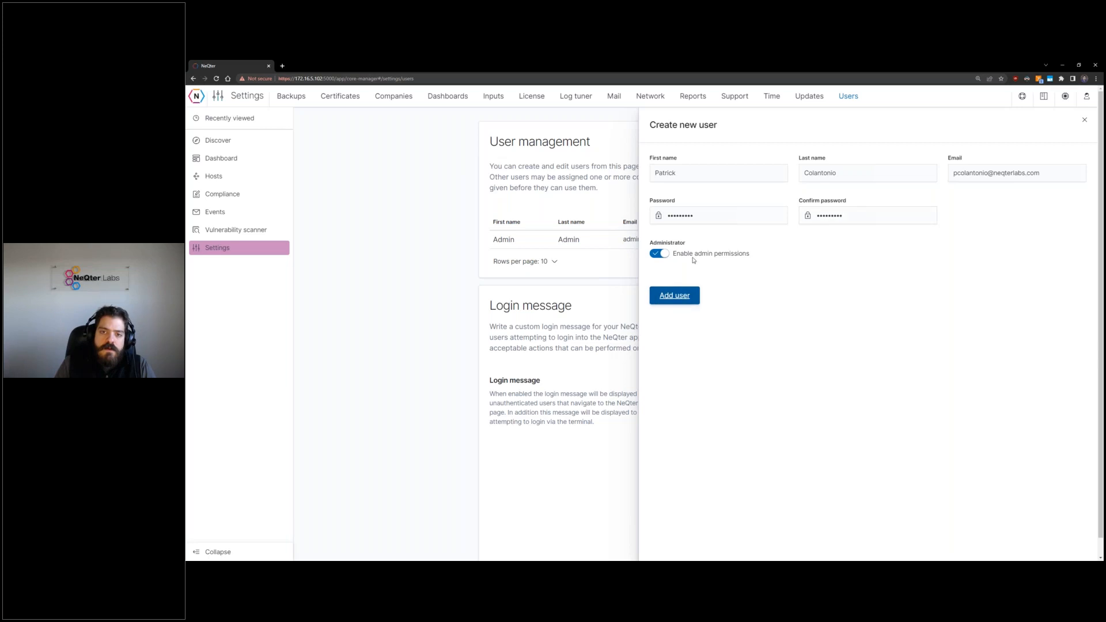
{"action": "left_click", "coordinate": [674, 295]}
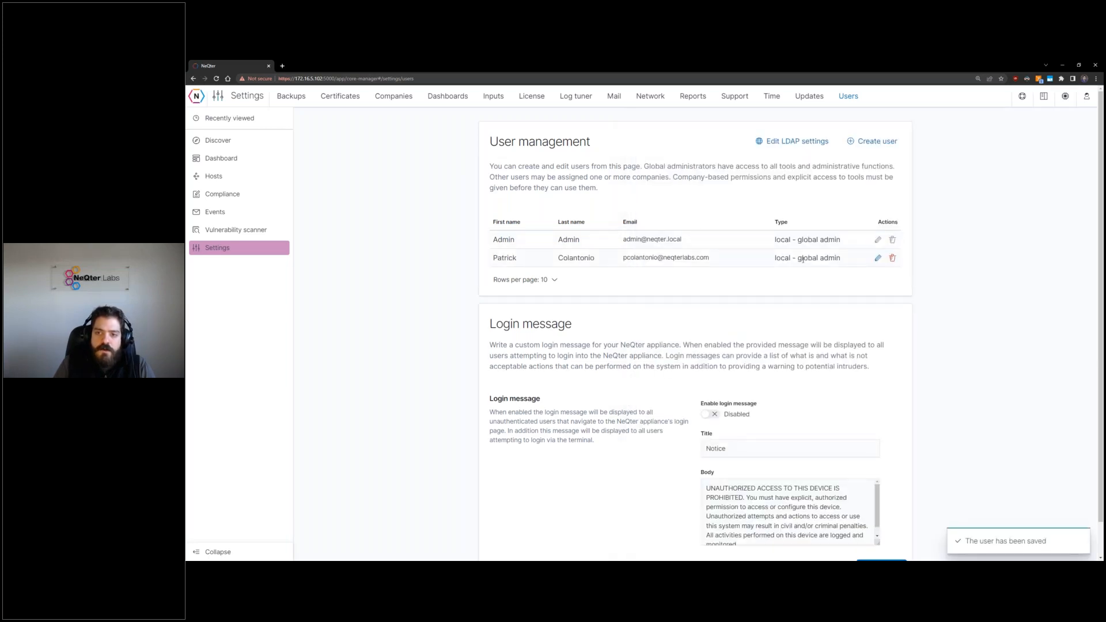
Edit the user into a non-admin with read-only Compliance access and save.
{"action": "left_click", "coordinate": [878, 257]}
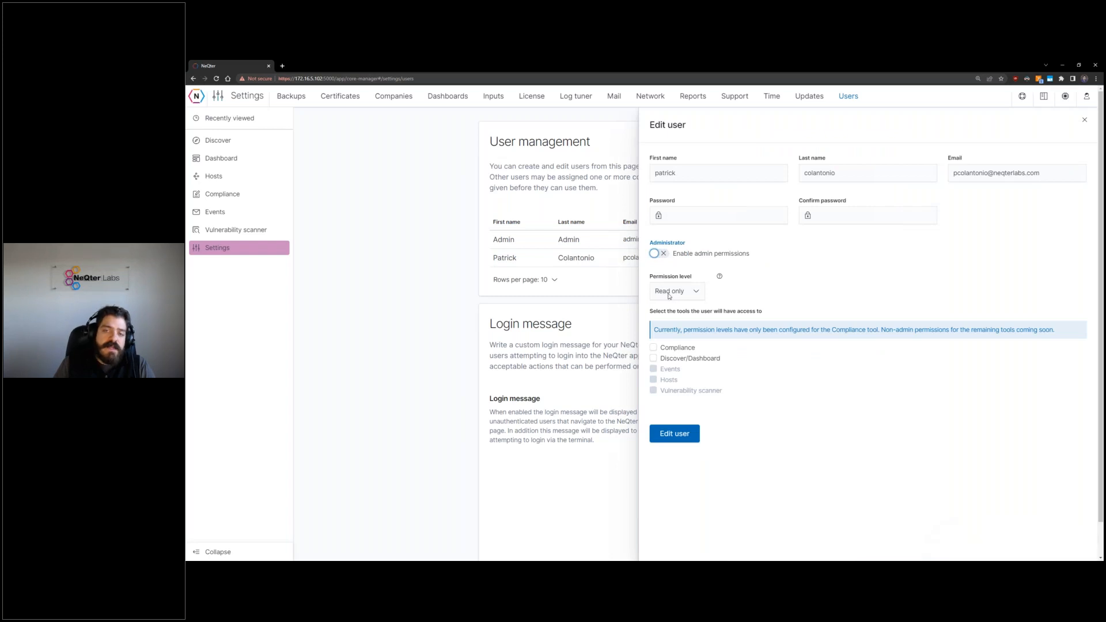
{"action": "left_click", "coordinate": [653, 347]}
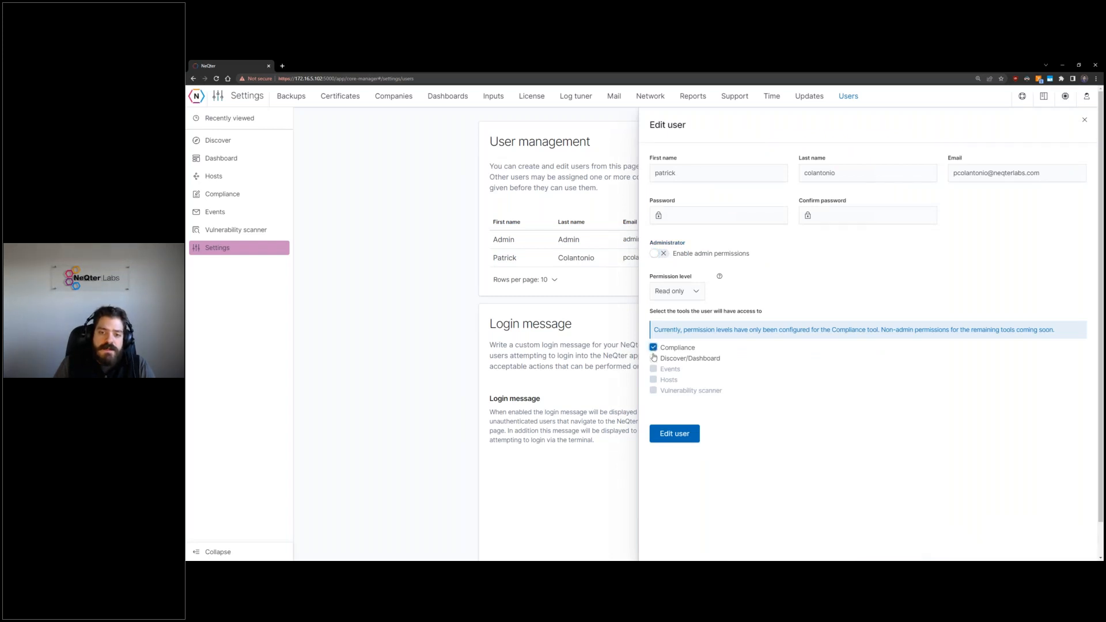
{"action": "left_click", "coordinate": [672, 433]}
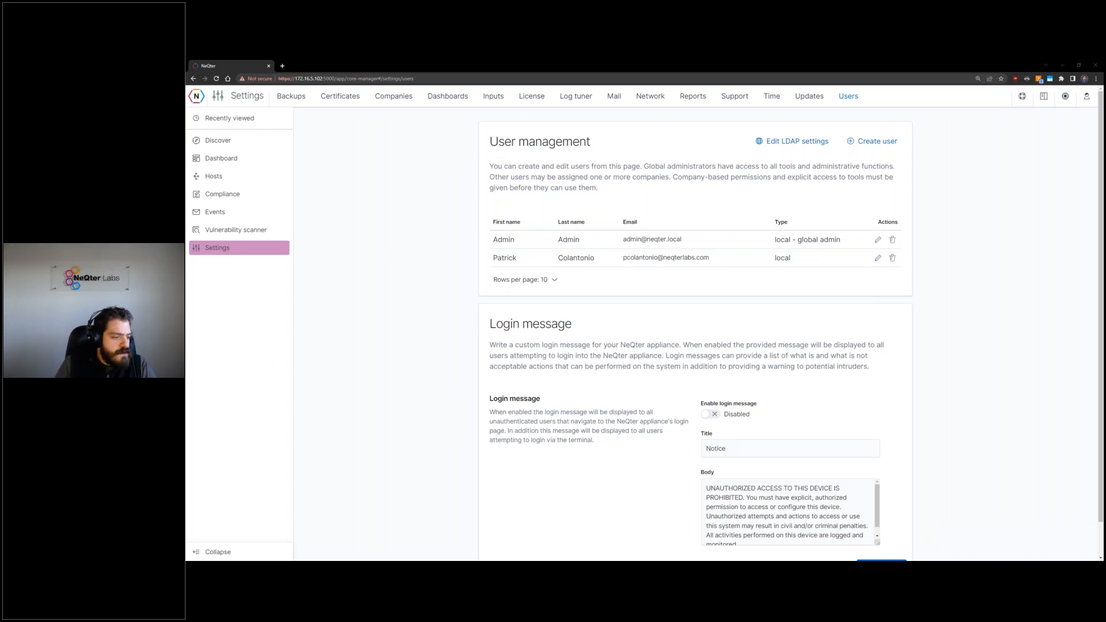
As the new user, accept the EULA and reach a home page offering only Compliance.
{"action": "left_click", "coordinate": [346, 79]}
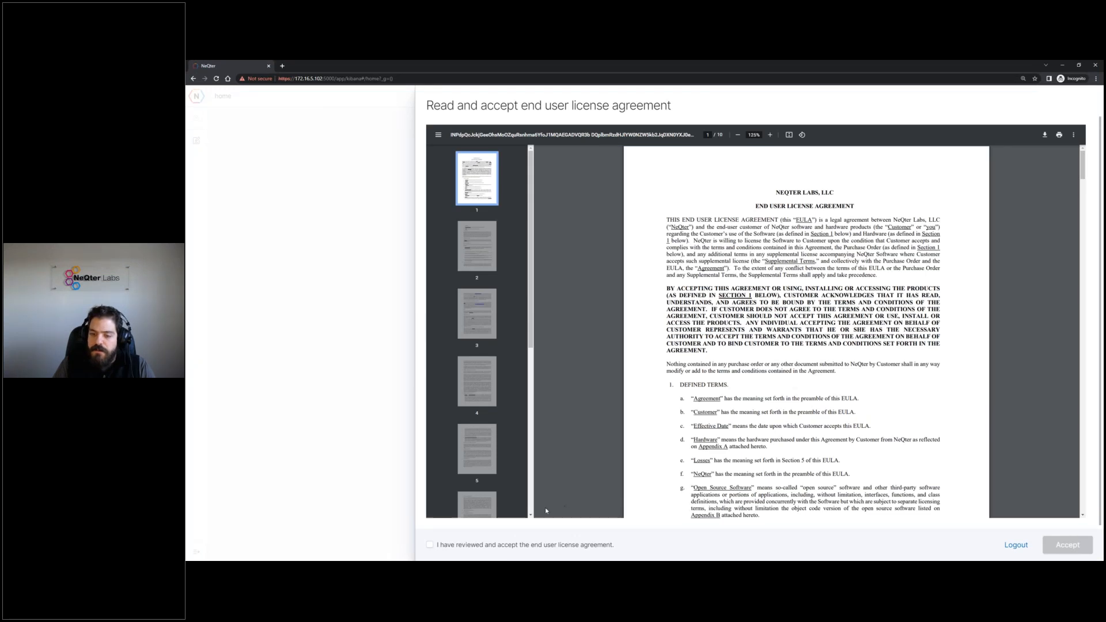
{"action": "left_click", "coordinate": [430, 545]}
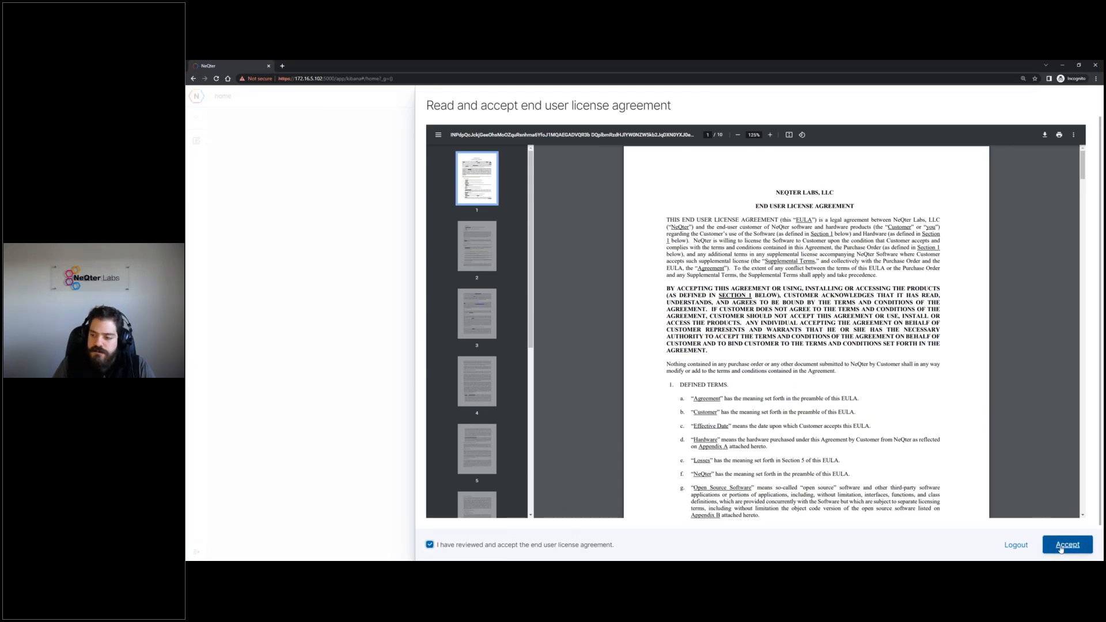
{"action": "left_click", "coordinate": [1066, 544]}
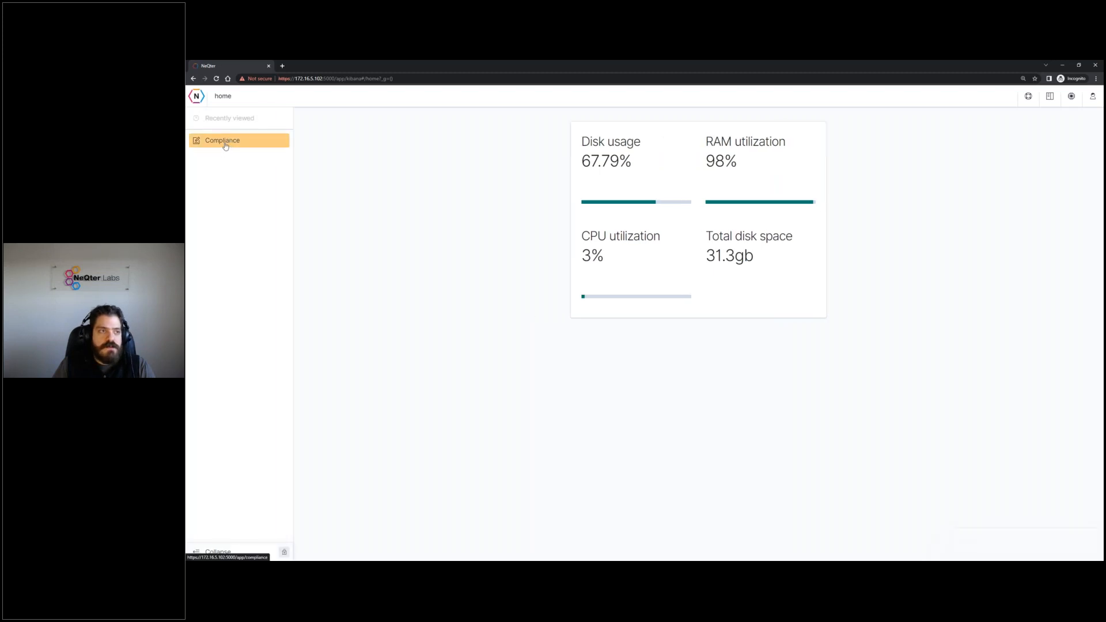
From Compliance, view the CMMC v1 Level5 SSP overview and start creating a new SSP.
{"action": "left_click", "coordinate": [222, 140]}
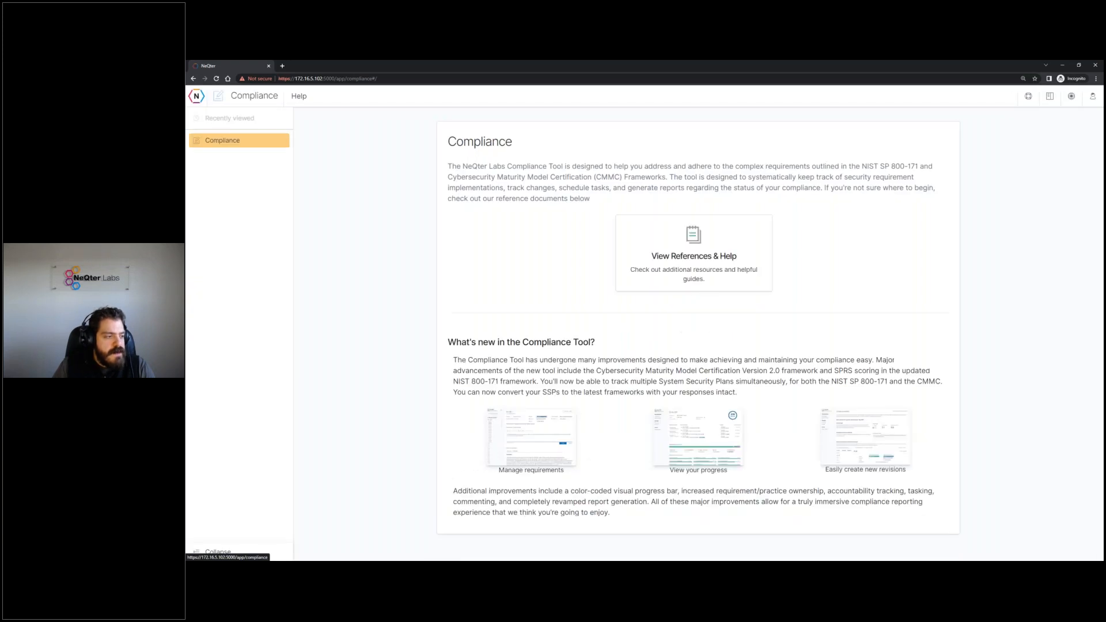
{"action": "mouse_move", "coordinate": [222, 140]}
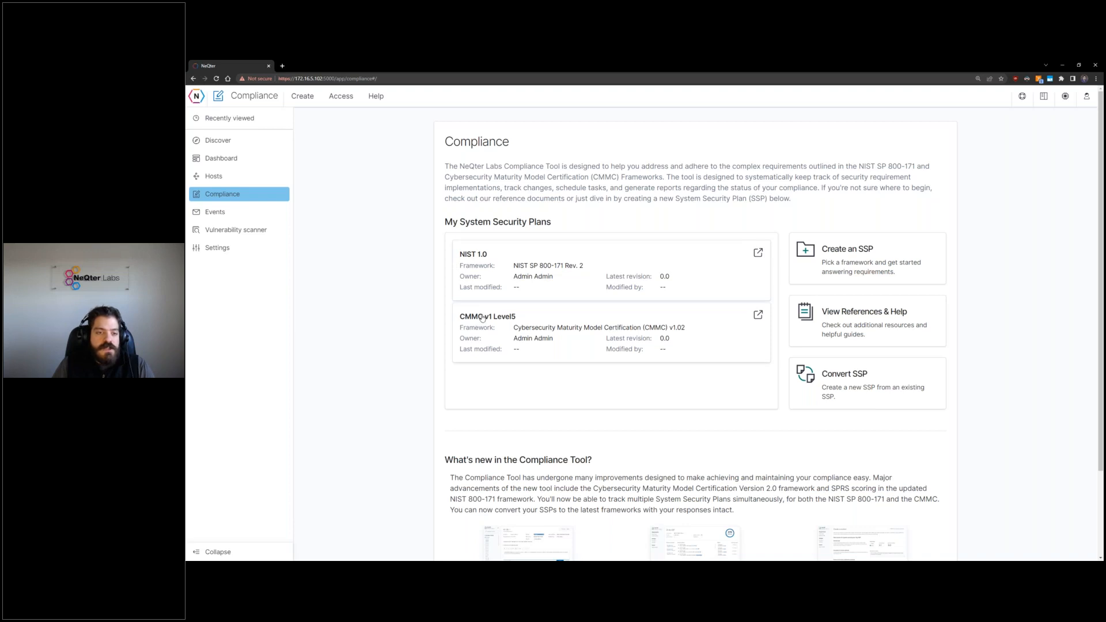
{"action": "left_click", "coordinate": [486, 315]}
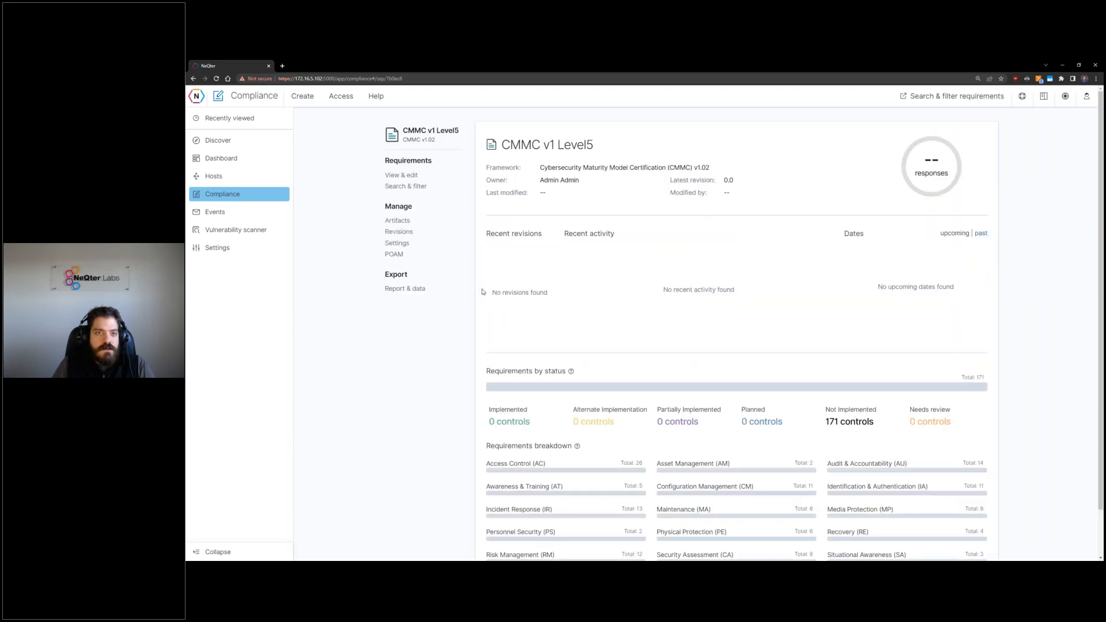
{"action": "mouse_move", "coordinate": [492, 167]}
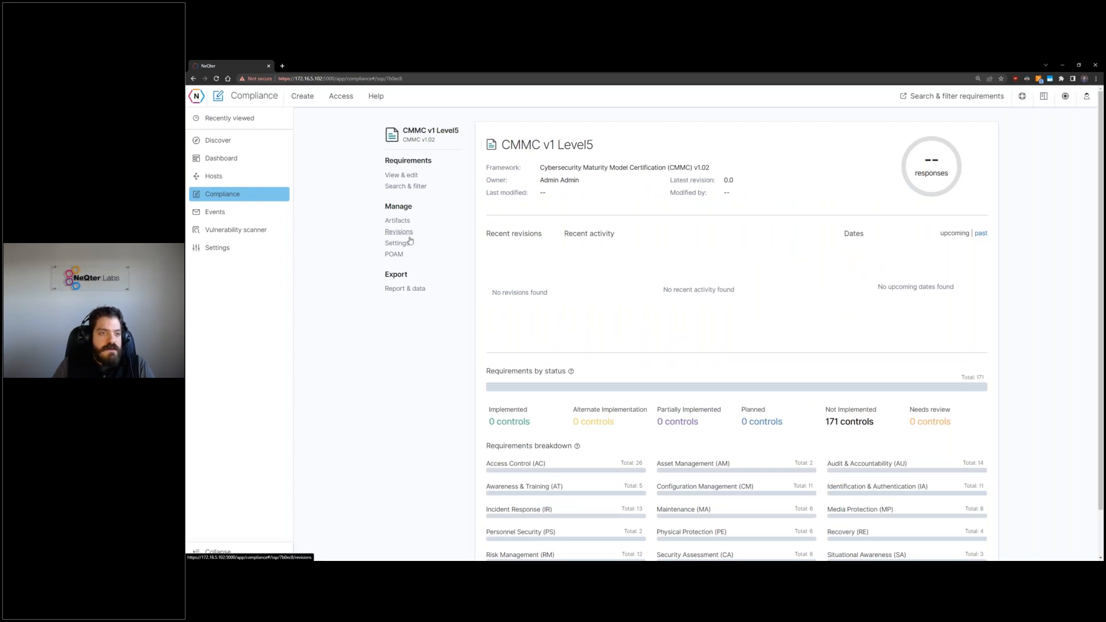
{"action": "left_click", "coordinate": [395, 243]}
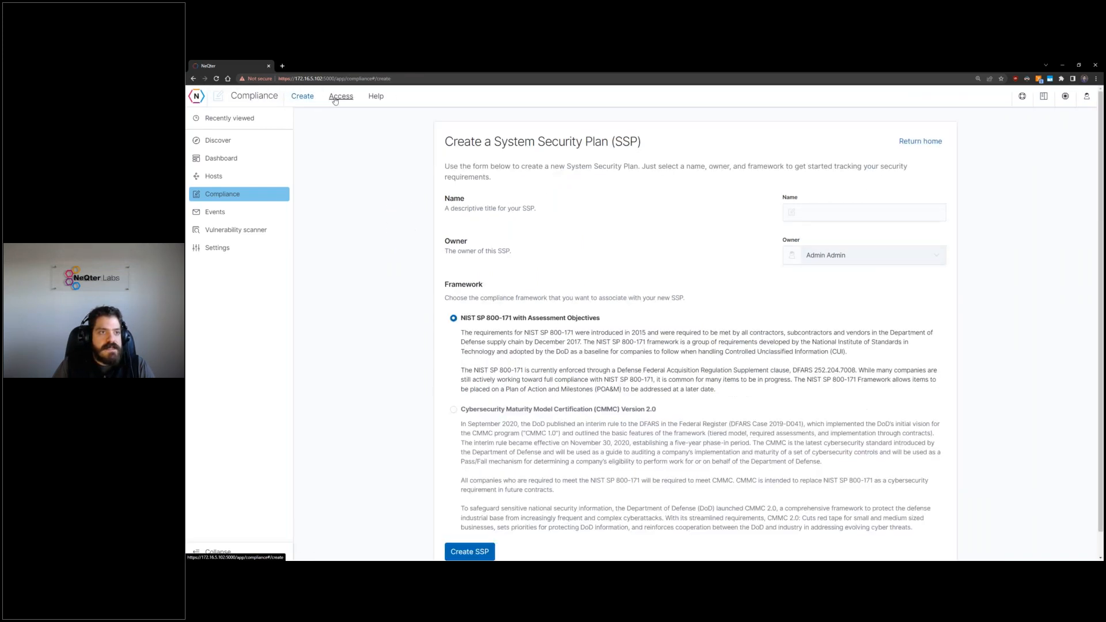
Modify CMMC v1 Level5 SSP access to select all users and confirm.
{"action": "left_click", "coordinate": [341, 96]}
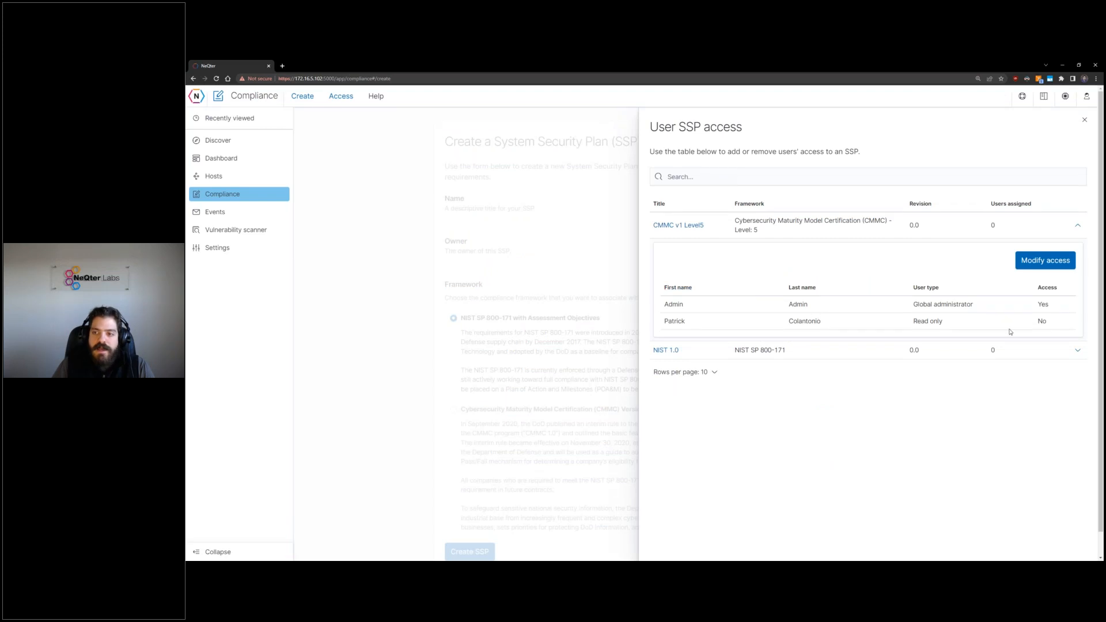
{"action": "double_click", "coordinate": [1041, 322]}
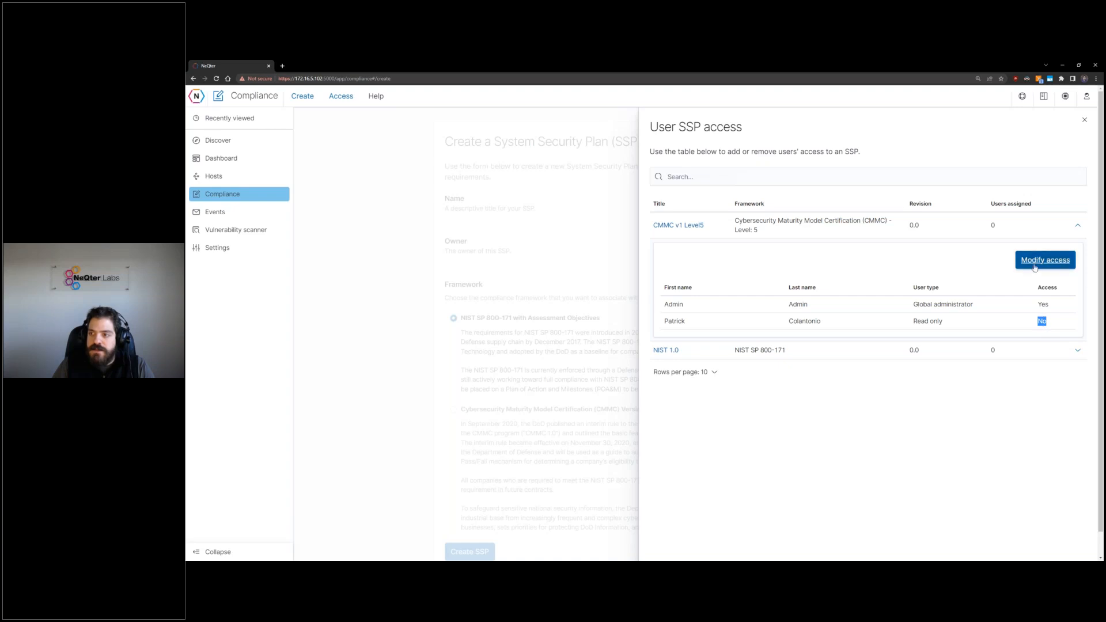
{"action": "left_click", "coordinate": [1045, 259]}
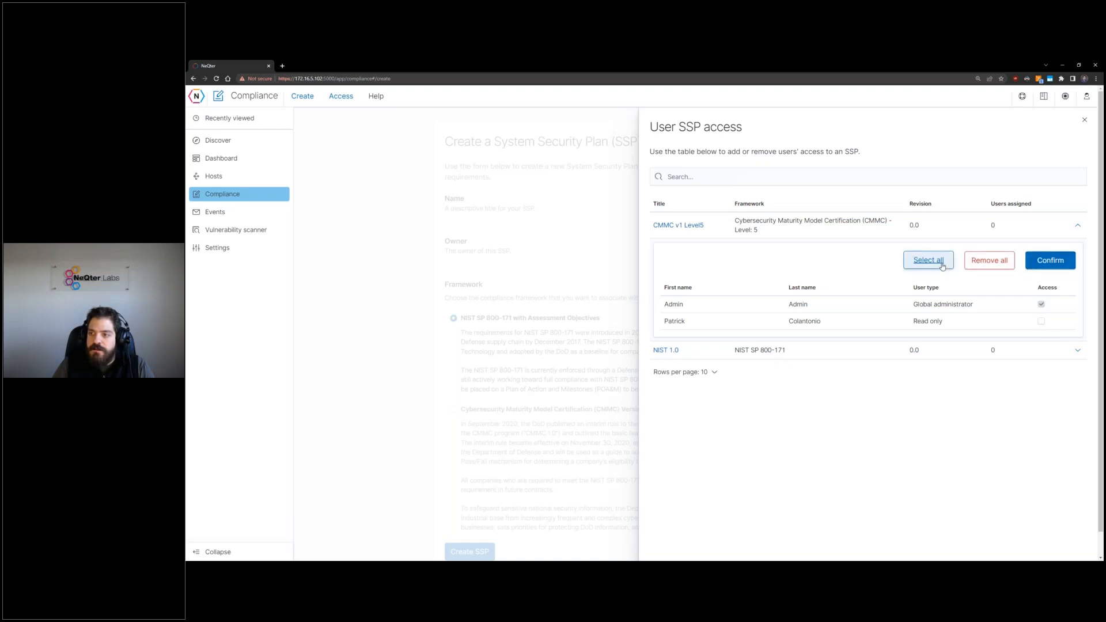
{"action": "left_click", "coordinate": [1041, 322]}
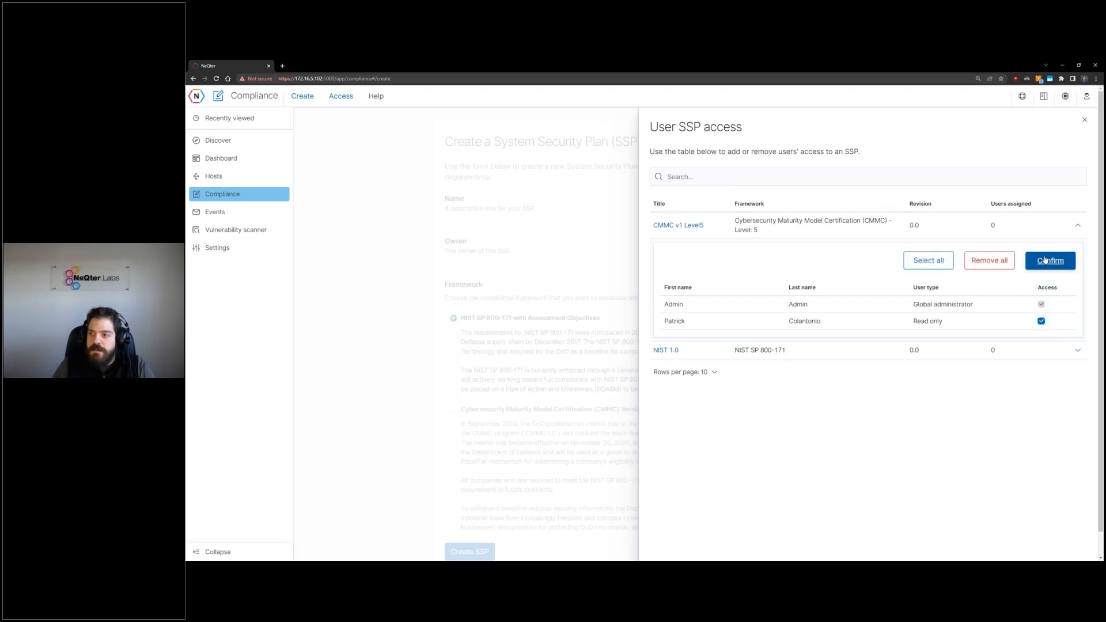
{"action": "left_click", "coordinate": [1049, 260]}
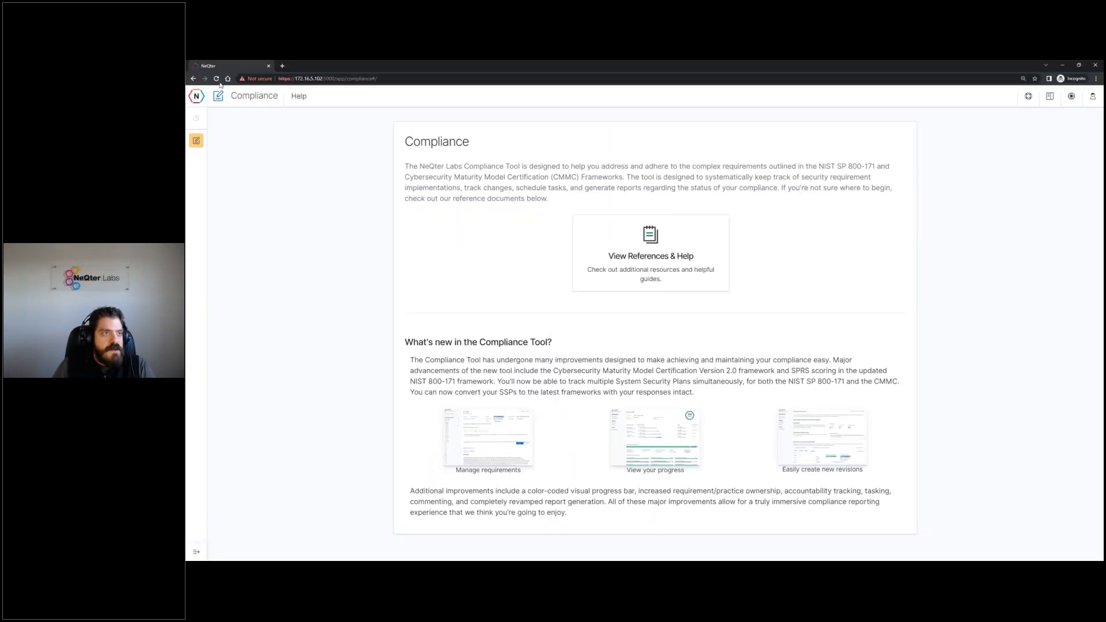
Reload Compliance so CMMC v1 Level5 appears under My System Security Plans.
{"action": "left_click", "coordinate": [217, 78]}
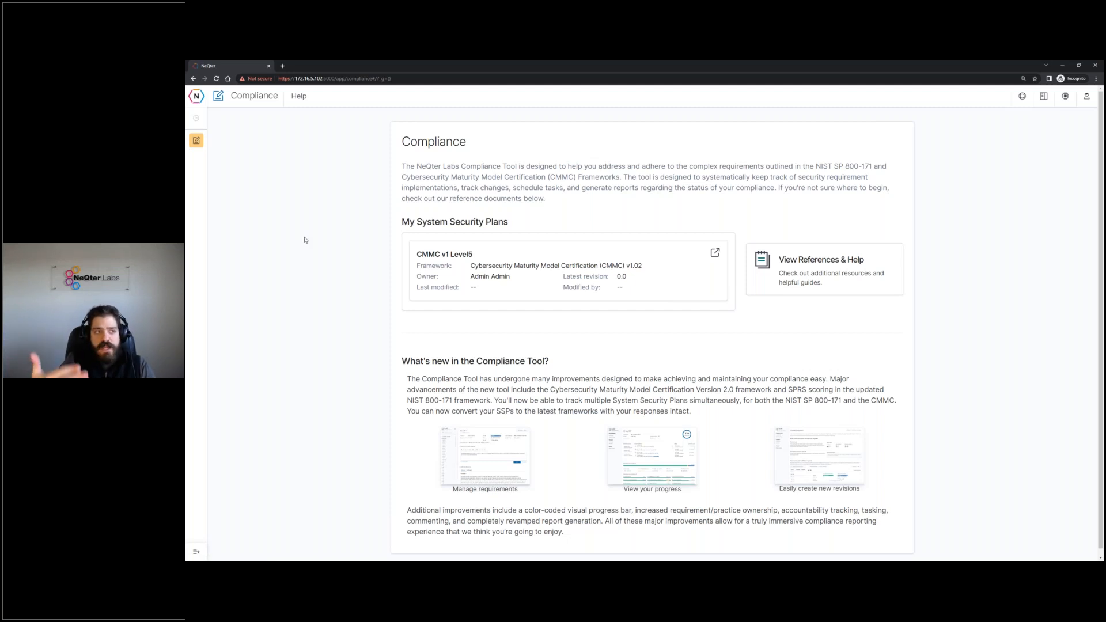
{"action": "mouse_move", "coordinate": [386, 287]}
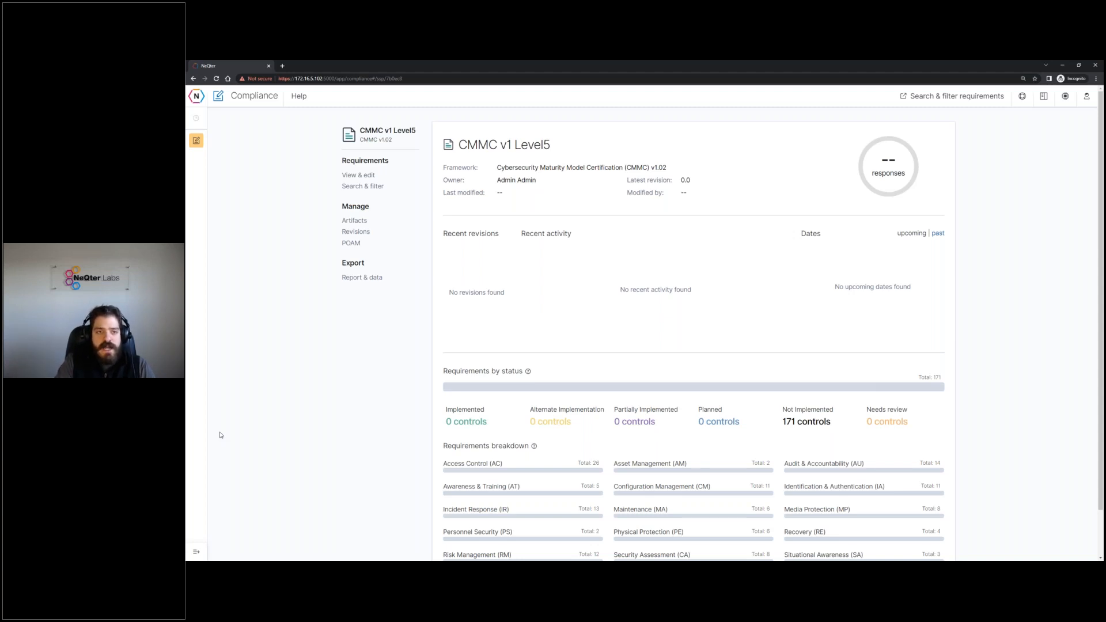
{"action": "mouse_move", "coordinate": [196, 514]}
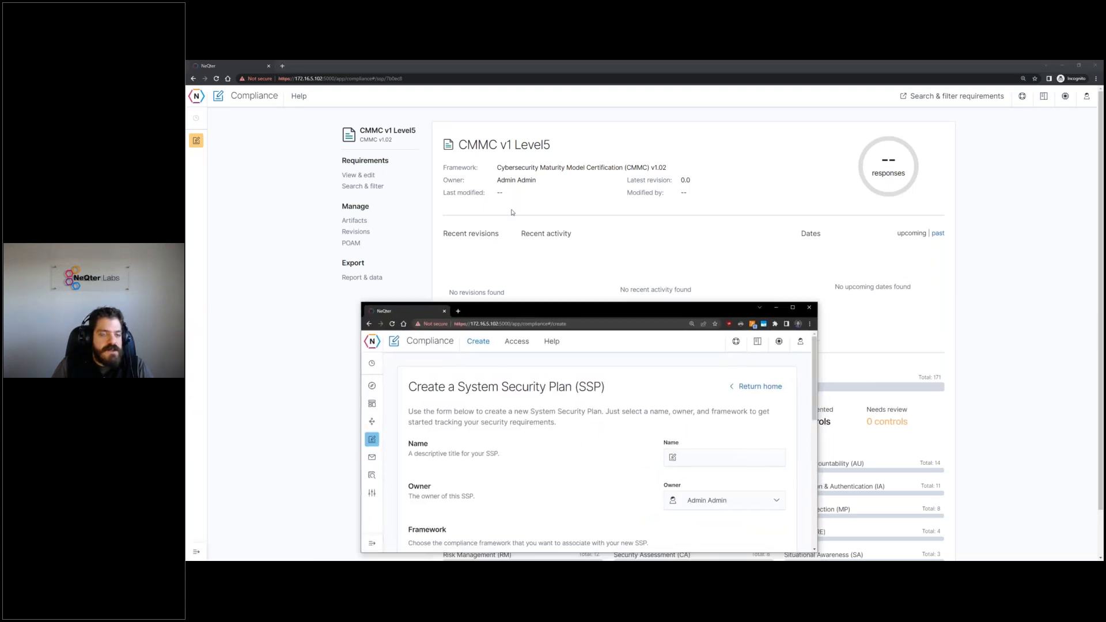
Return to the administrator session and show the Settings overview with Company registry.
{"action": "left_click", "coordinate": [791, 306]}
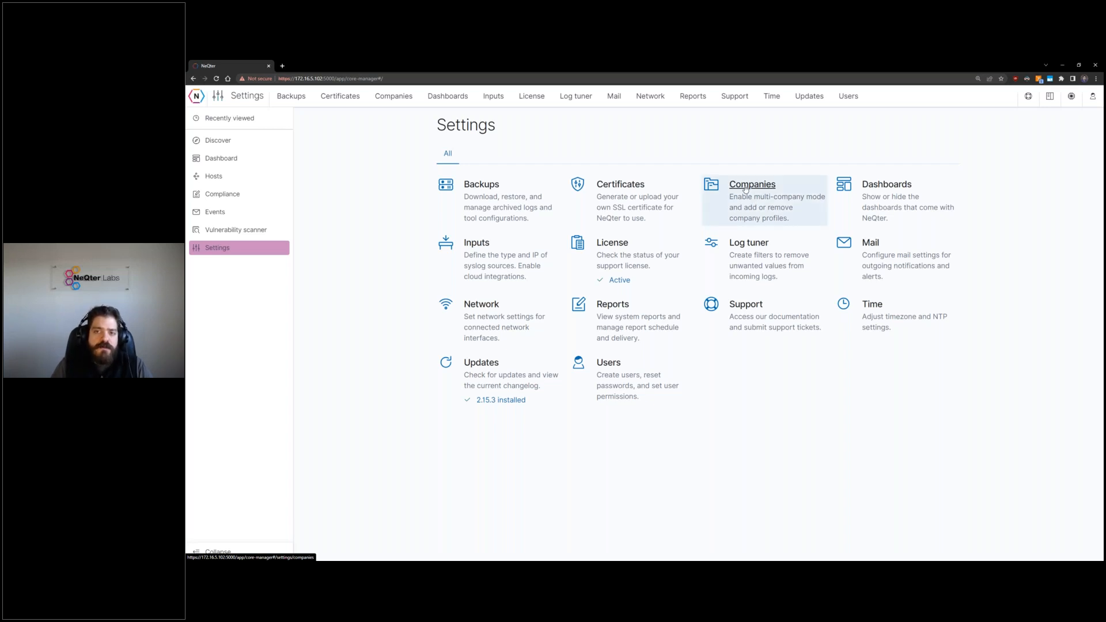
{"action": "left_click", "coordinate": [752, 185]}
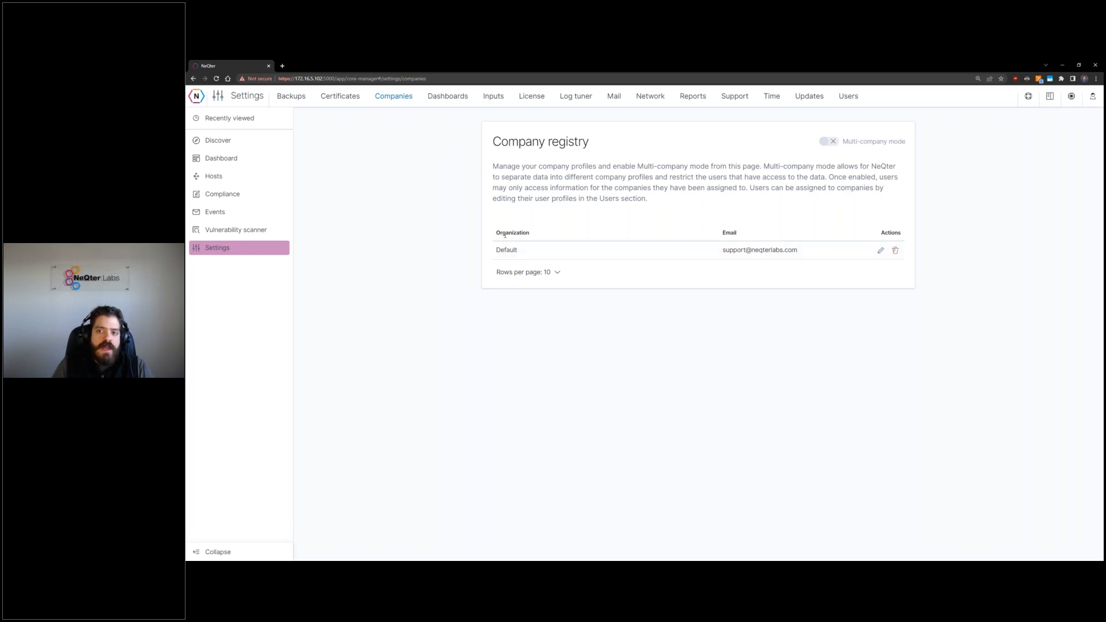
Bring up the Edit company panel for the Default organization's details.
{"action": "left_click", "coordinate": [880, 250]}
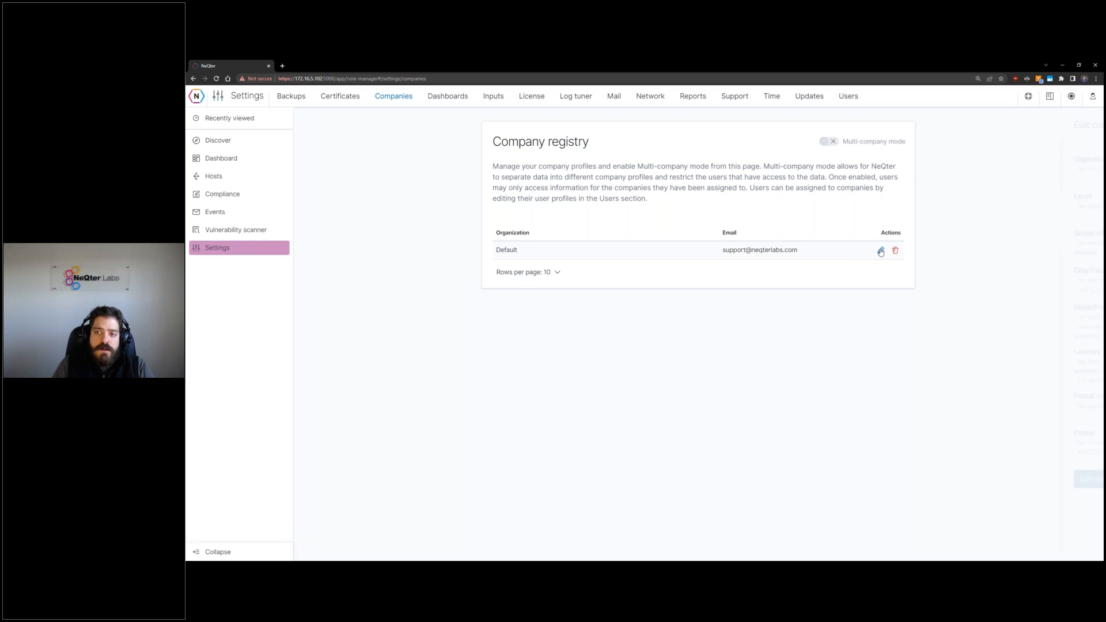
{"action": "left_click", "coordinate": [880, 250]}
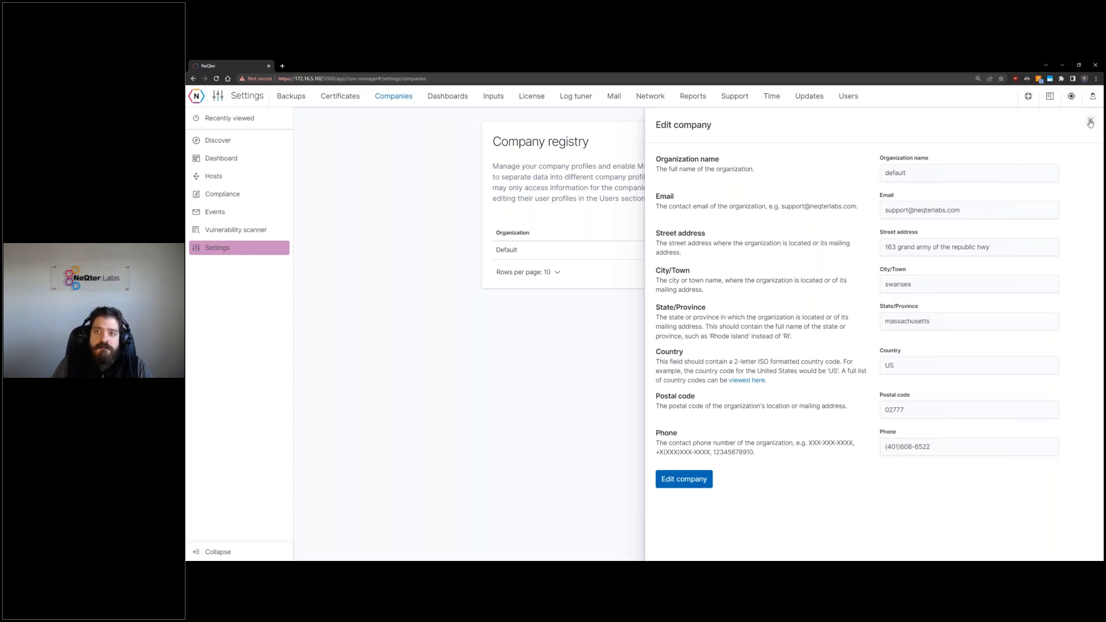
{"action": "left_click", "coordinate": [1090, 122]}
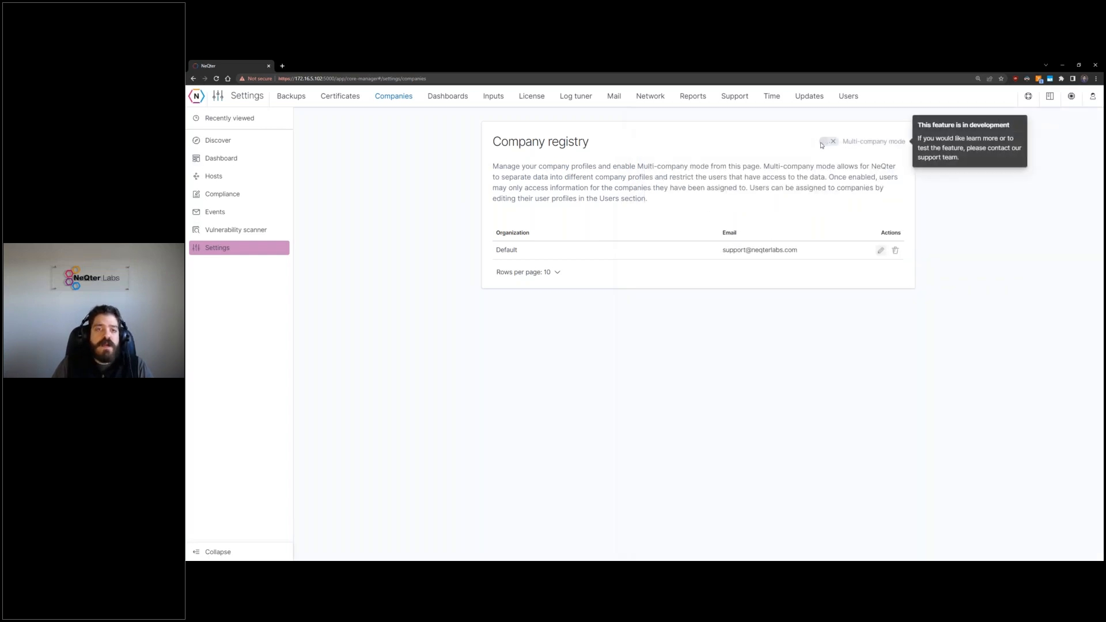
{"action": "mouse_move", "coordinate": [983, 228]}
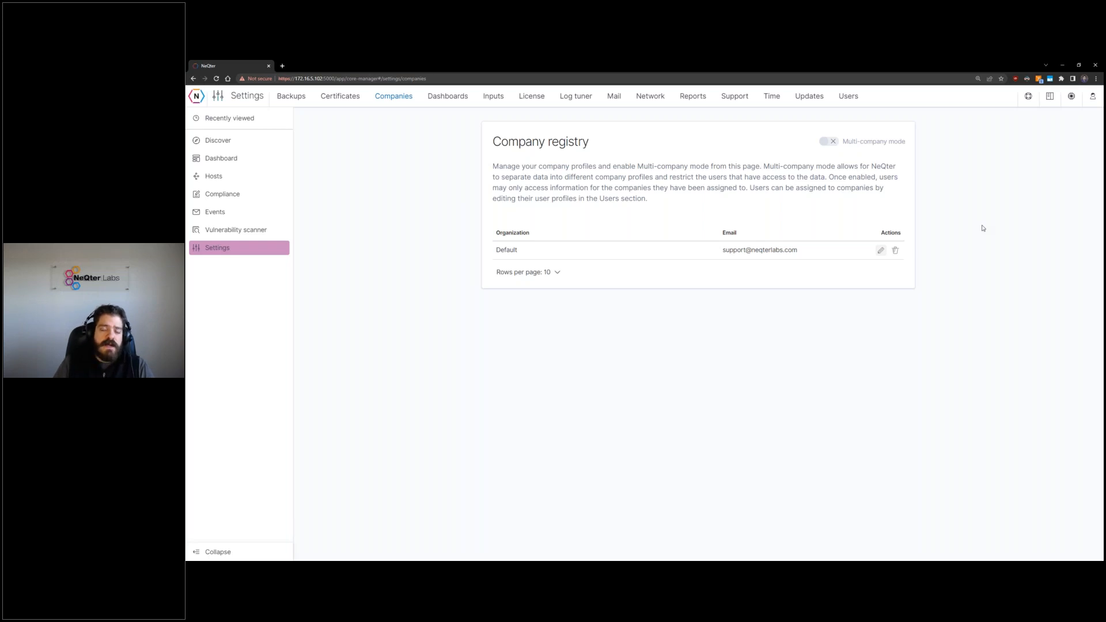
{"action": "mouse_move", "coordinate": [430, 208]}
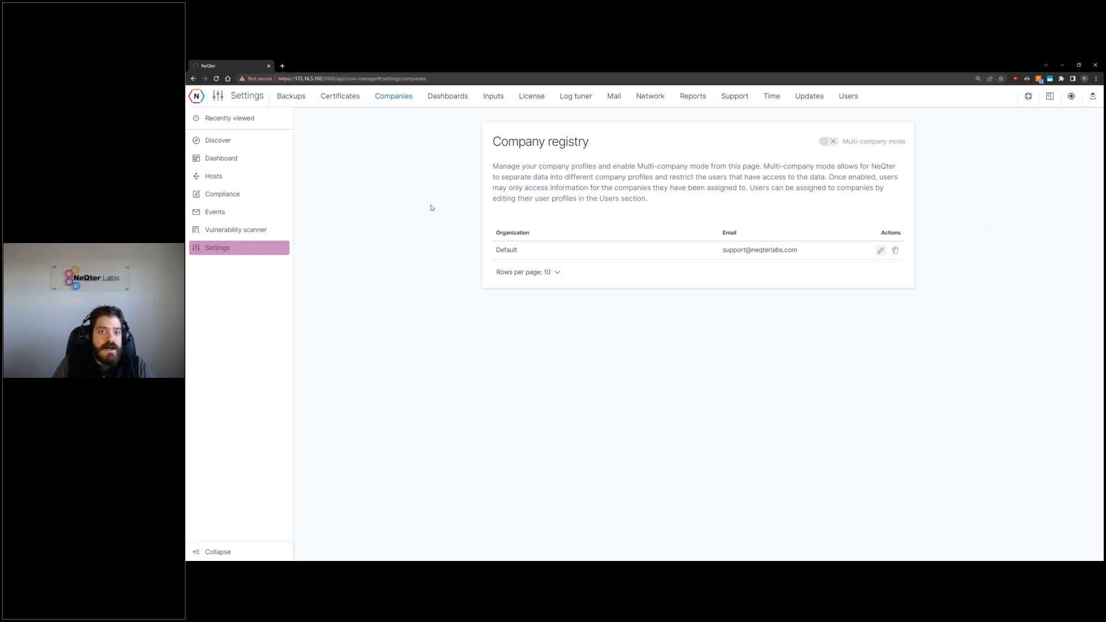
{"action": "mouse_move", "coordinate": [239, 175]}
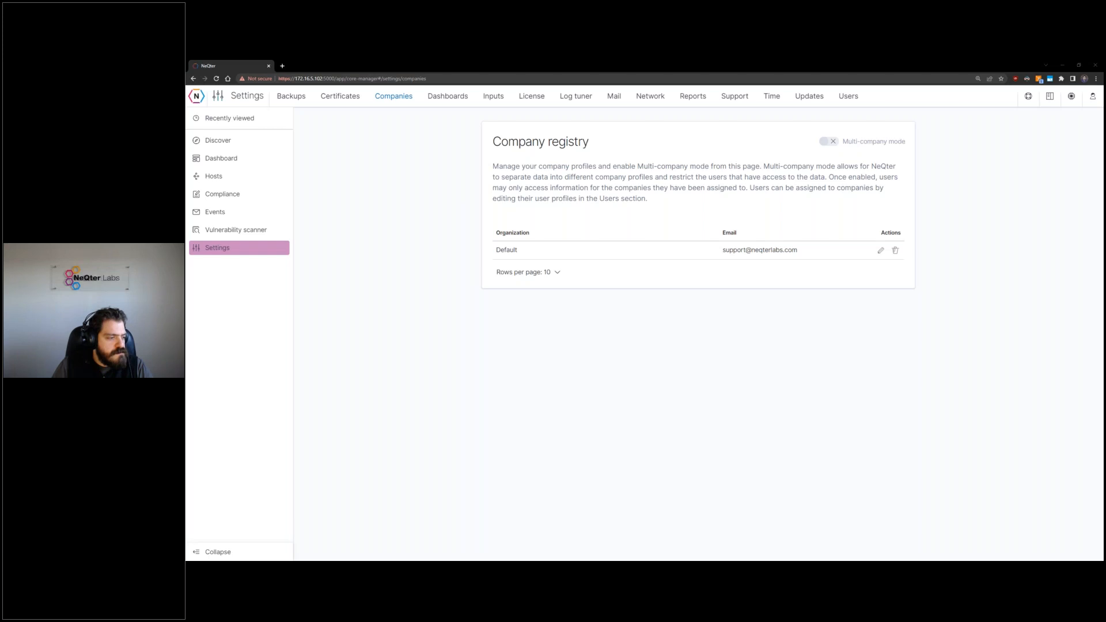
{"action": "mouse_move", "coordinate": [334, 313]}
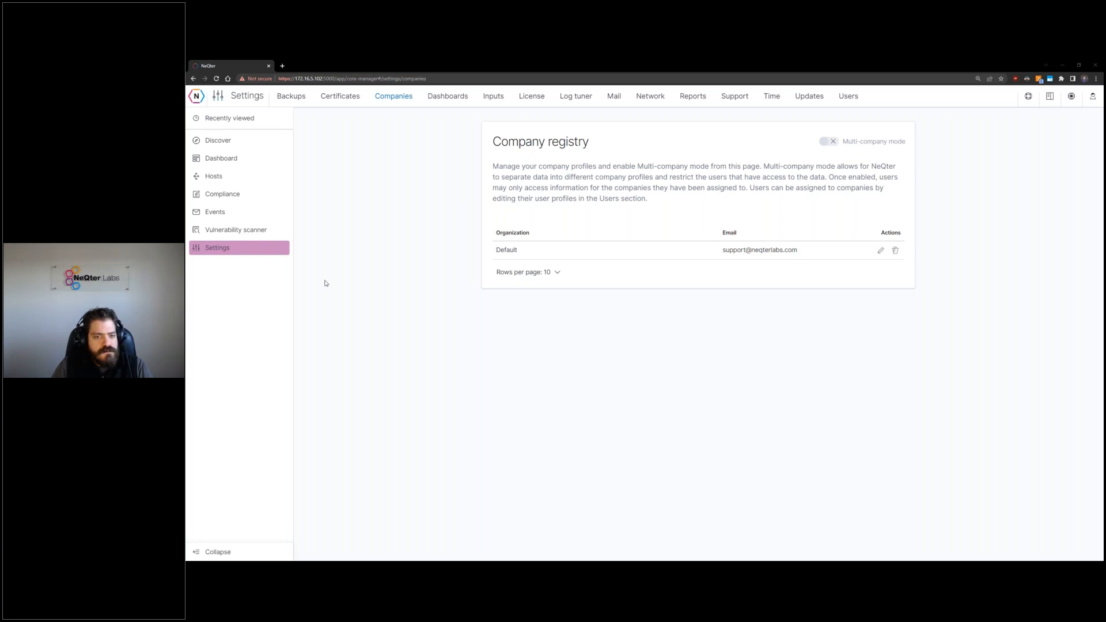
{"action": "mouse_move", "coordinate": [322, 284]}
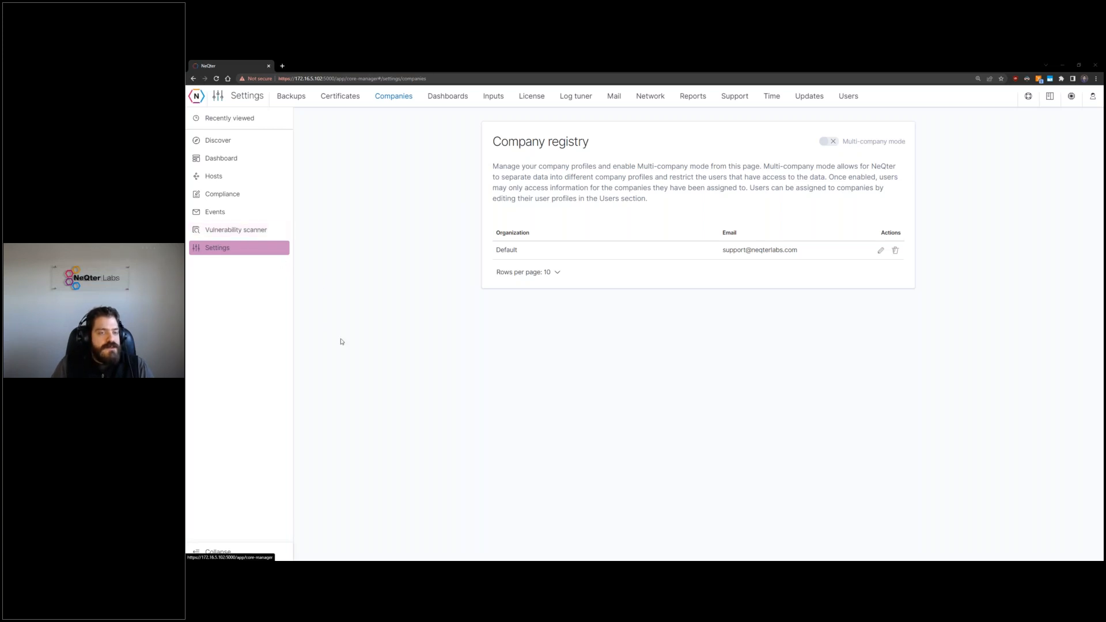
{"action": "mouse_move", "coordinate": [314, 324]}
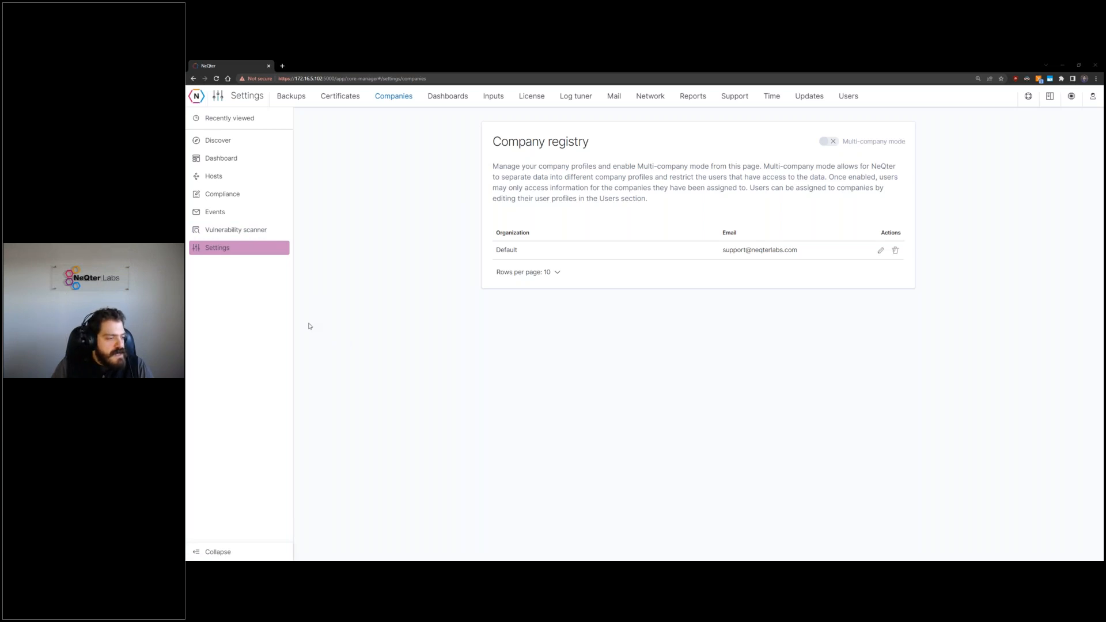
{"action": "mouse_move", "coordinate": [368, 313]}
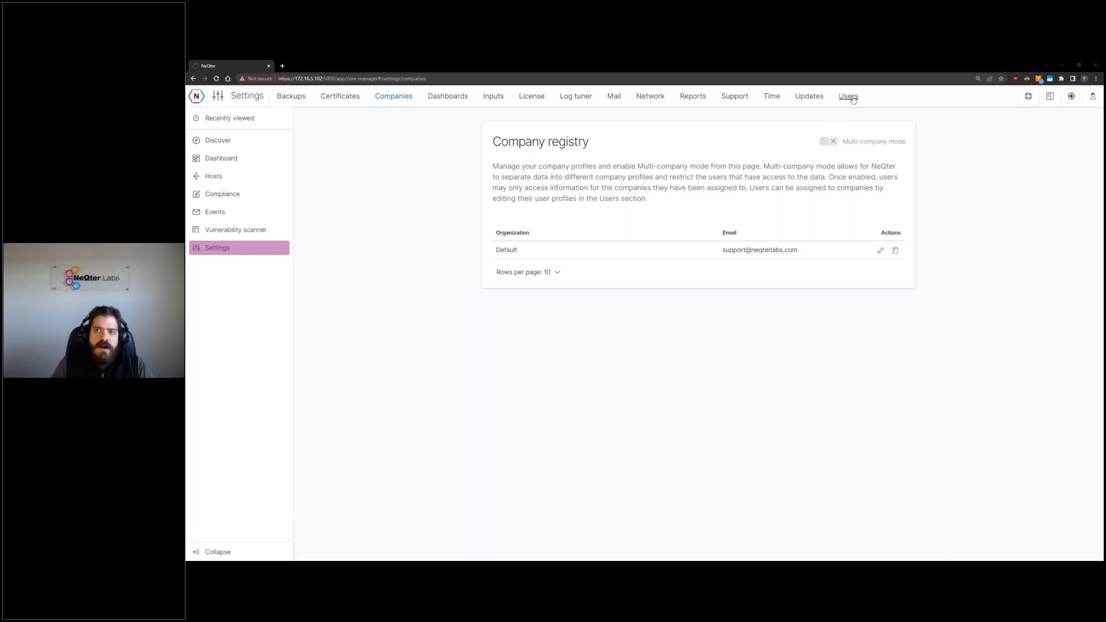
From User management, start a new user offering Local user or LDAP types.
{"action": "left_click", "coordinate": [847, 95]}
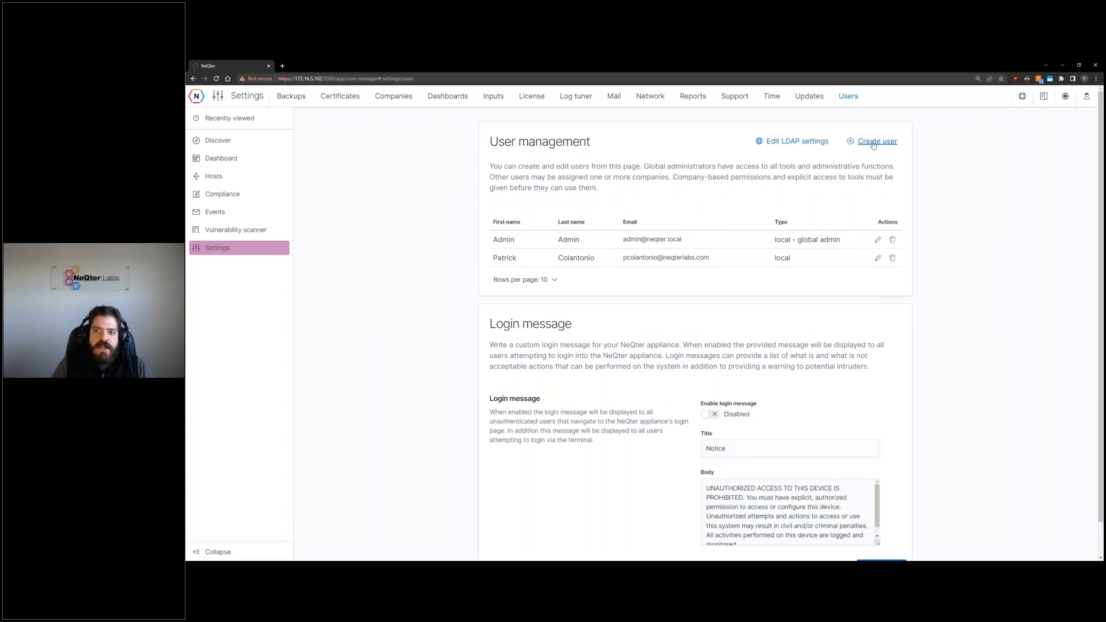
{"action": "left_click", "coordinate": [877, 141]}
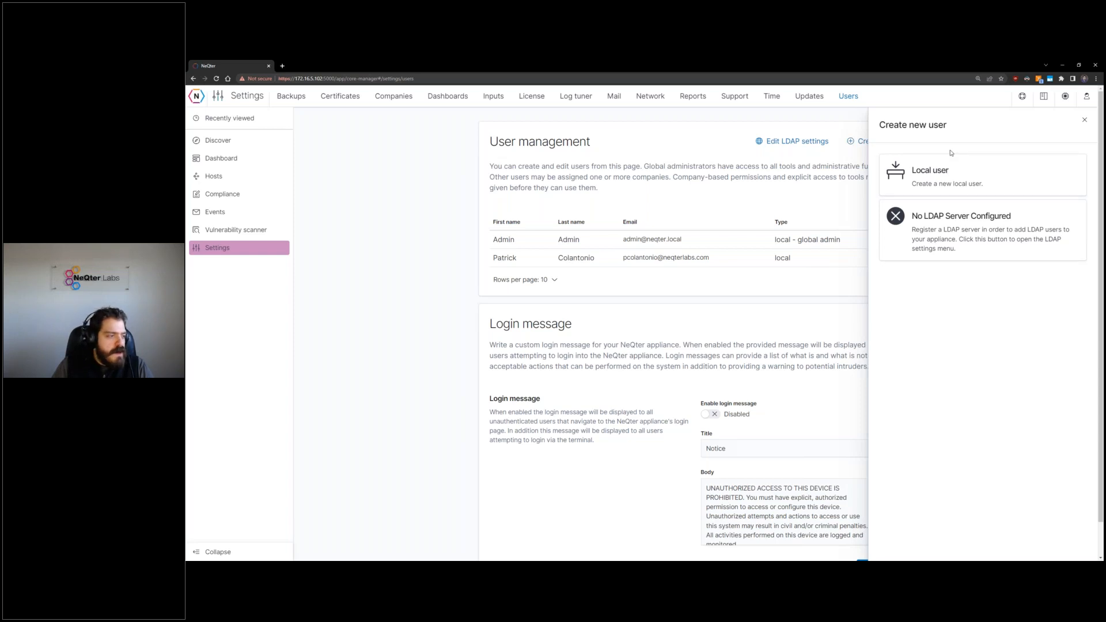
{"action": "mouse_move", "coordinate": [780, 218]}
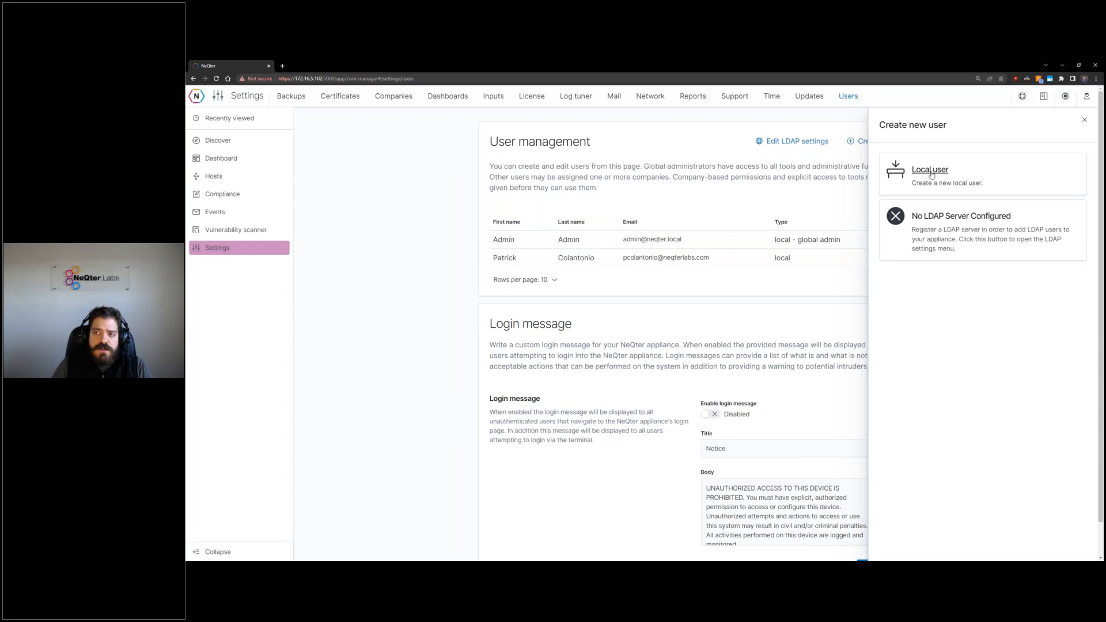
Choose a local user and try read/write permissions before reverting to read only.
{"action": "left_click", "coordinate": [930, 170]}
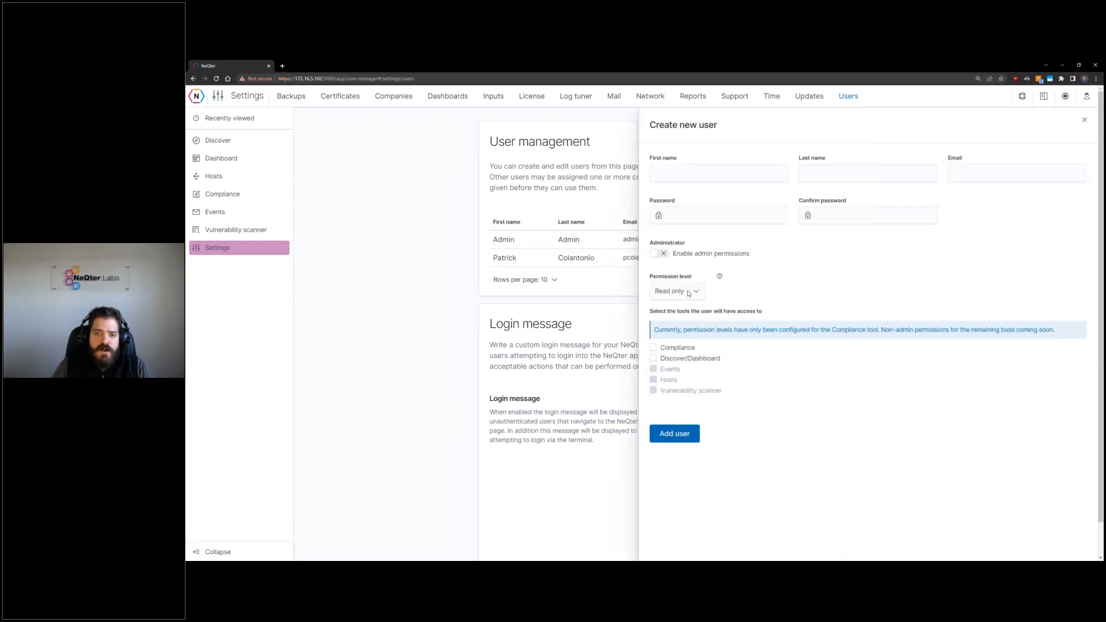
{"action": "left_click", "coordinate": [676, 290]}
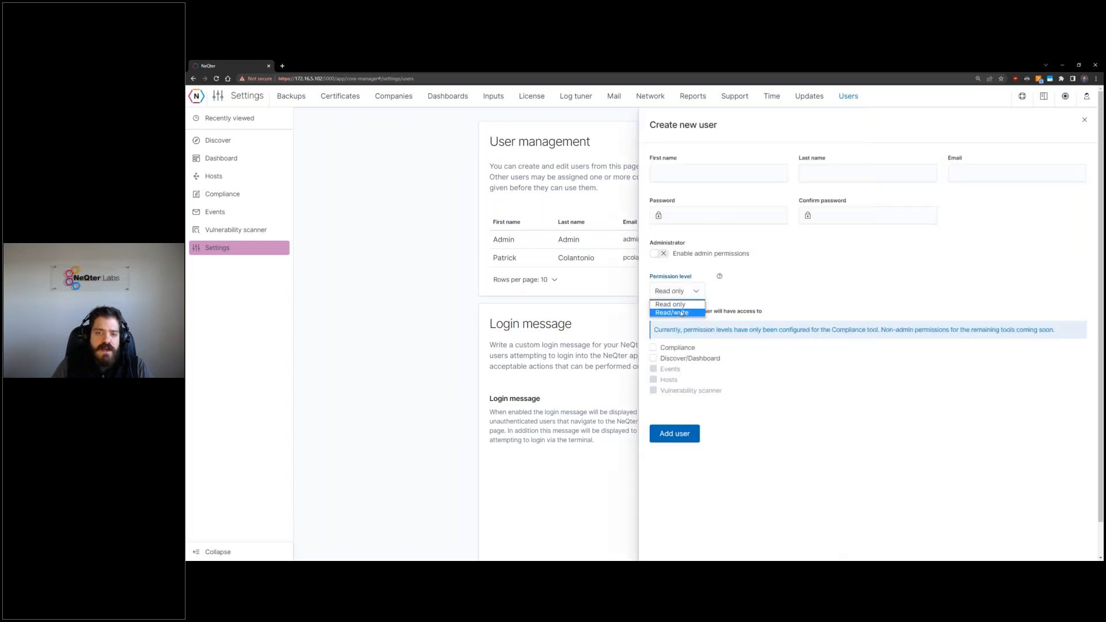
{"action": "left_click", "coordinate": [671, 312]}
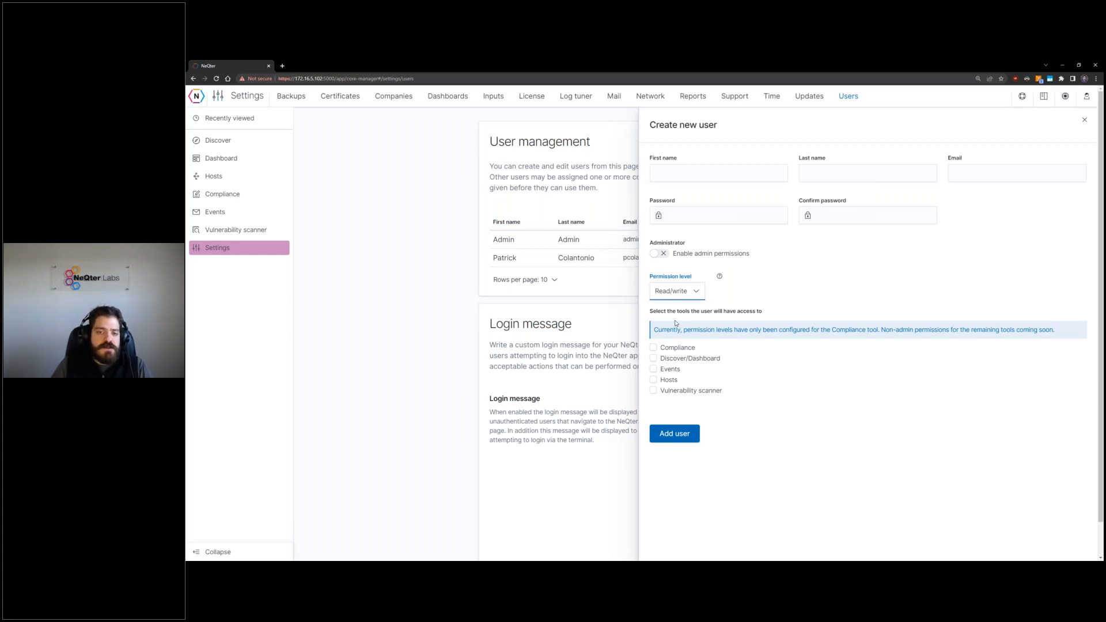
{"action": "mouse_move", "coordinate": [236, 365]}
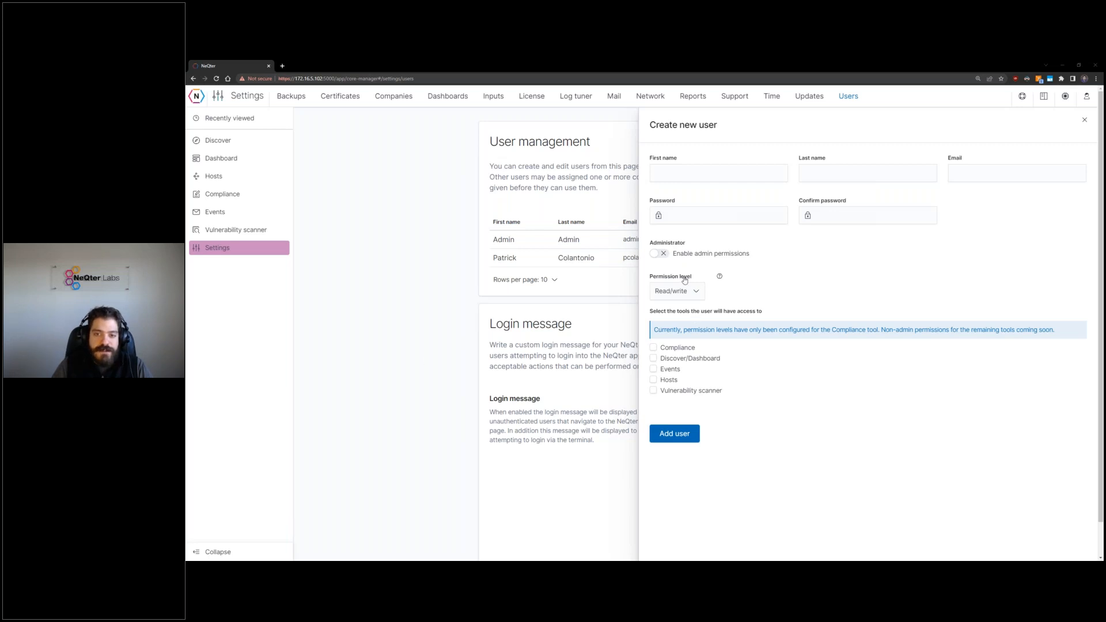
{"action": "mouse_move", "coordinate": [741, 315]}
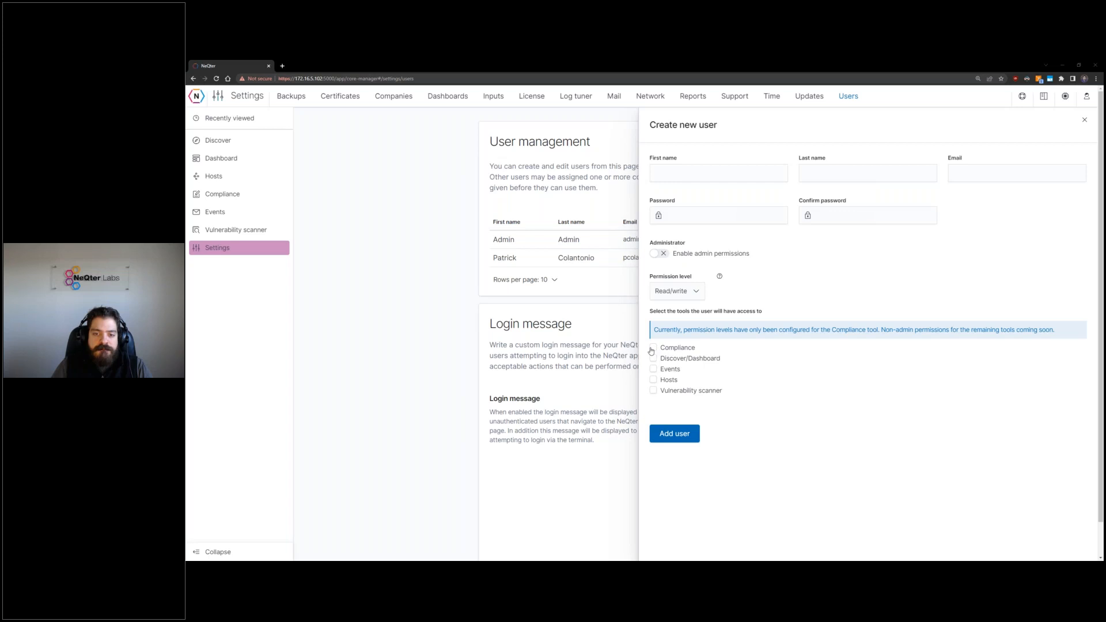
{"action": "mouse_move", "coordinate": [649, 351]}
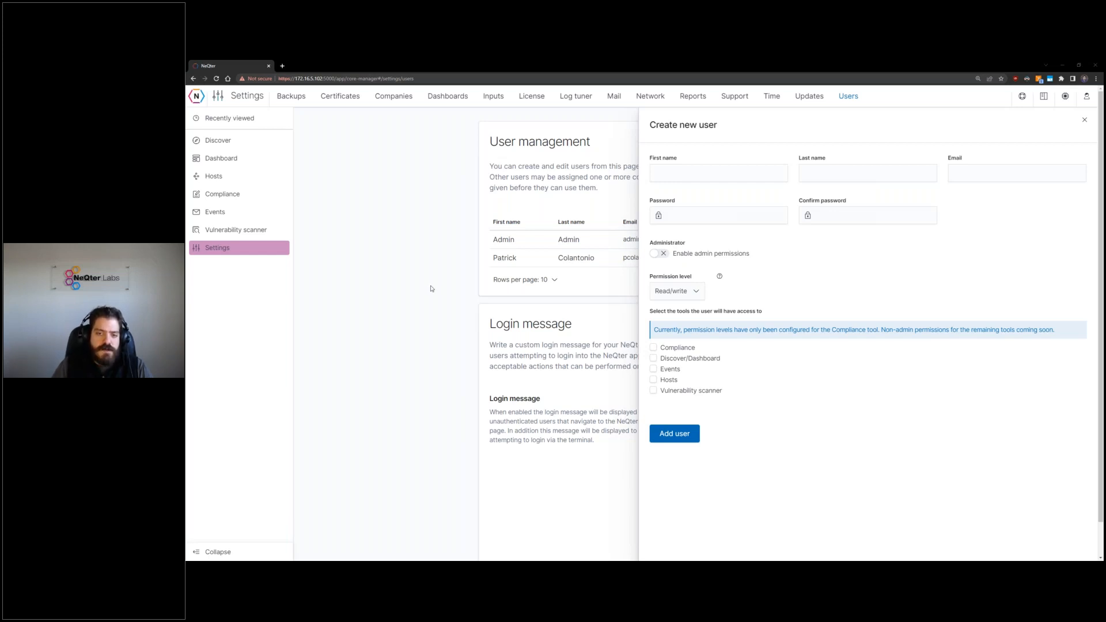
{"action": "mouse_move", "coordinate": [454, 294]}
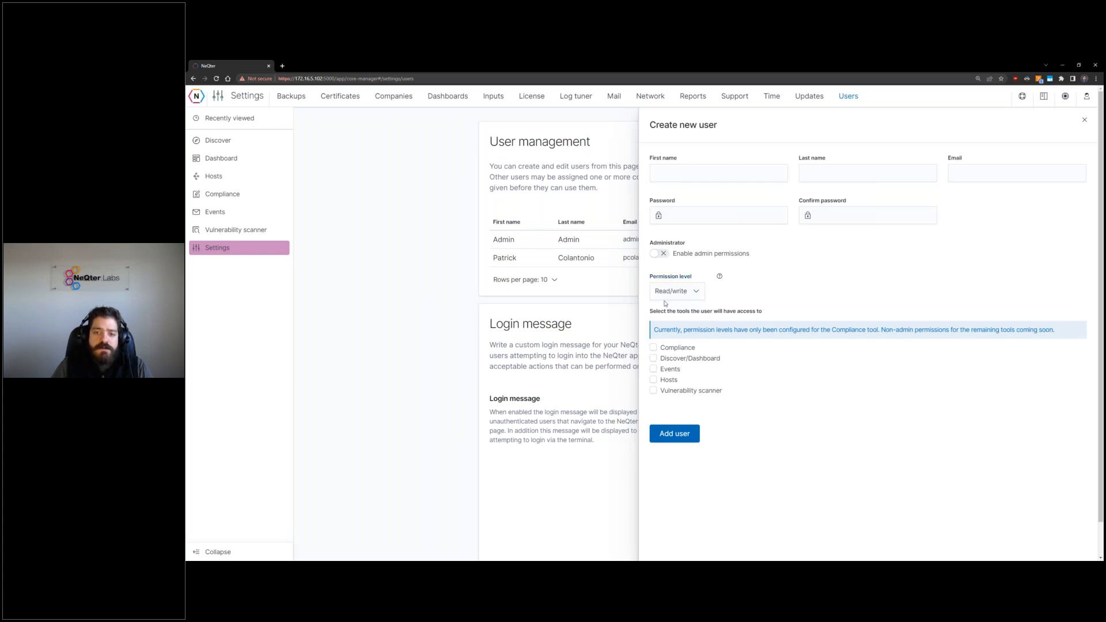
{"action": "left_click", "coordinate": [677, 292]}
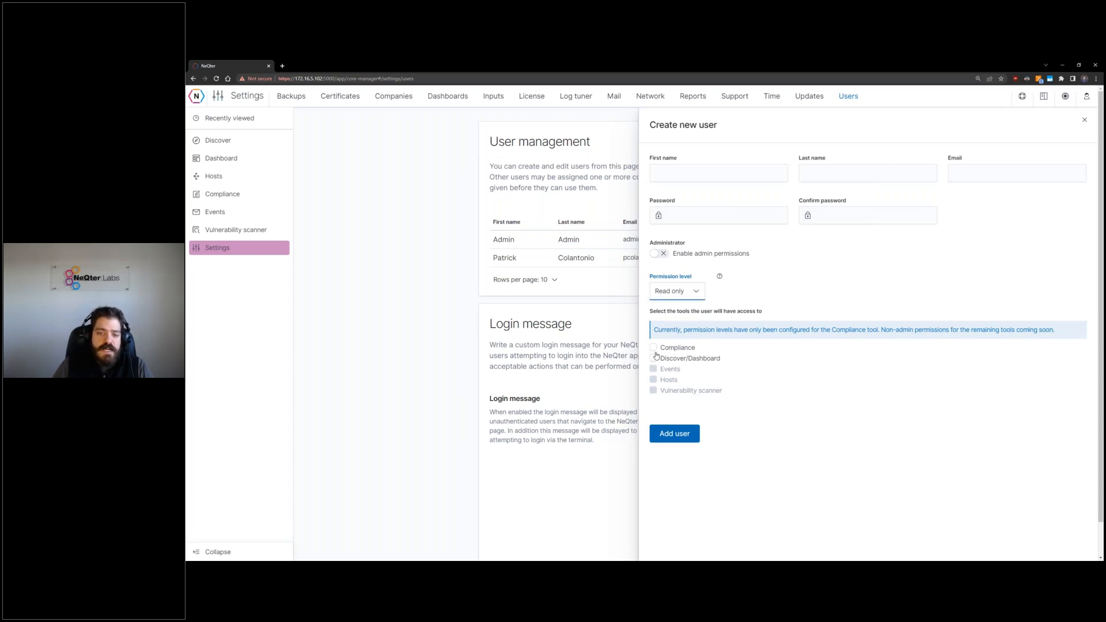
Enable admin permissions for the new user, then close the form without saving.
{"action": "left_click", "coordinate": [656, 253]}
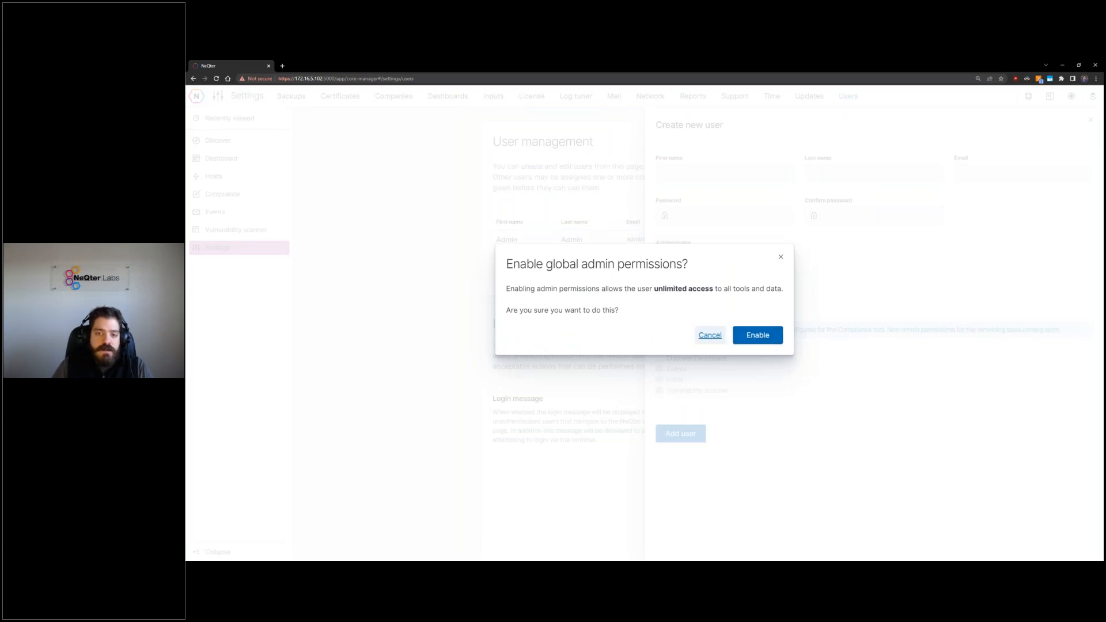
{"action": "left_click", "coordinate": [709, 334]}
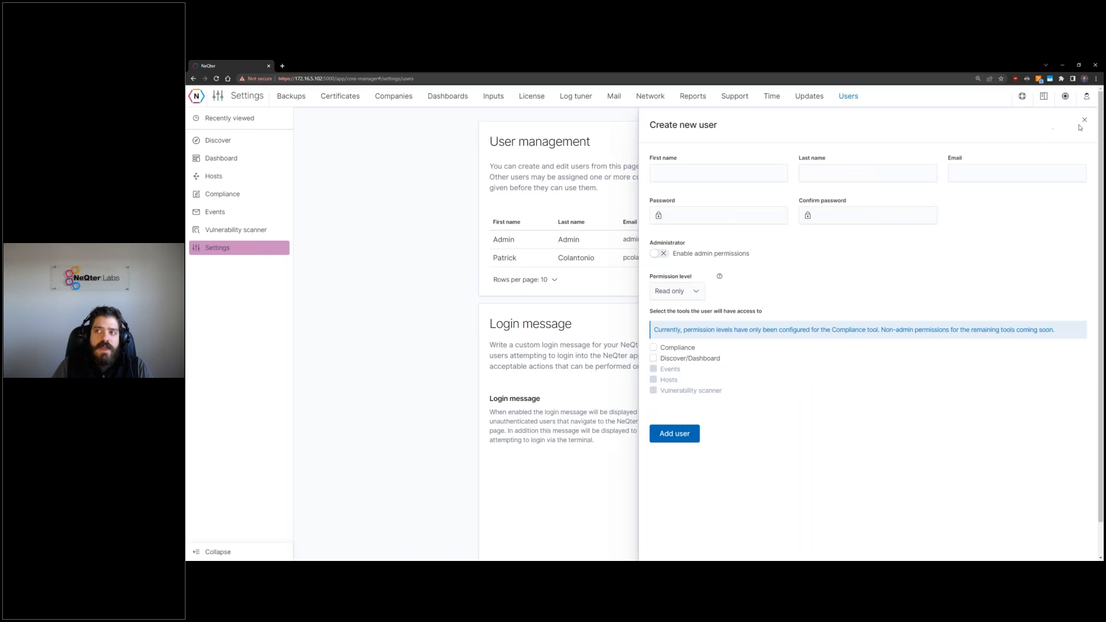
{"action": "left_click", "coordinate": [1084, 120]}
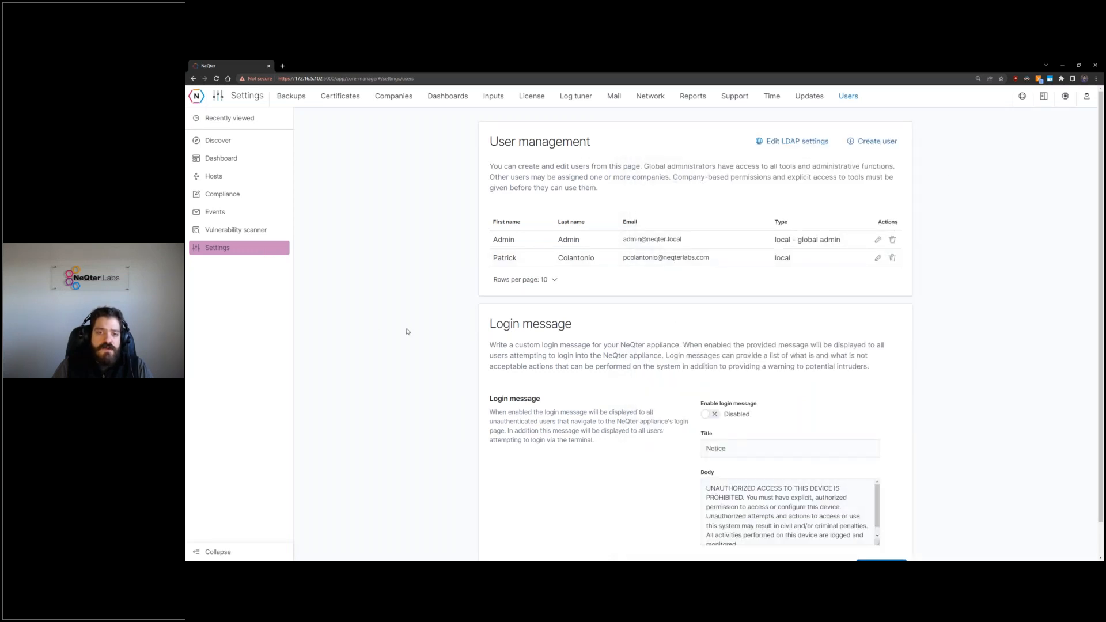
{"action": "mouse_move", "coordinate": [222, 193]}
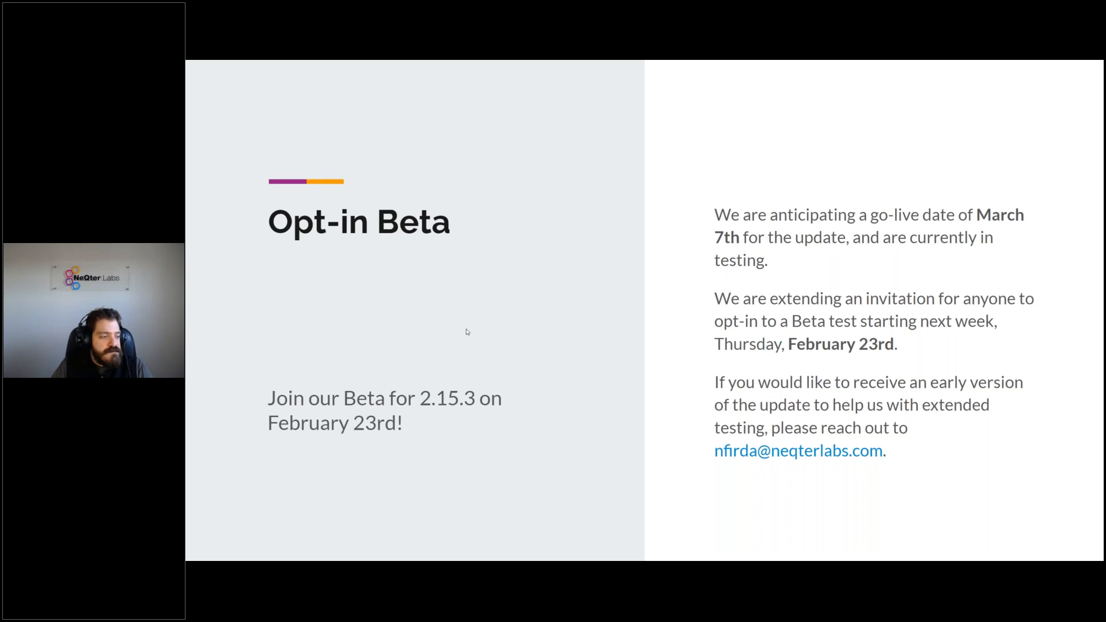
{"action": "mouse_move", "coordinate": [519, 341]}
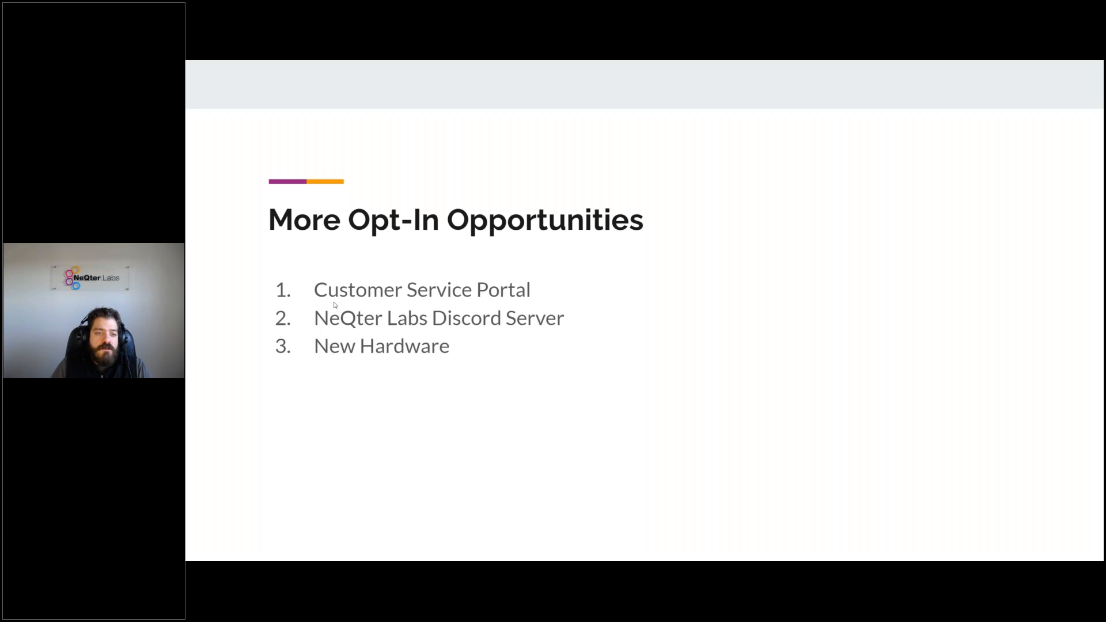
{"action": "mouse_move", "coordinate": [299, 292]}
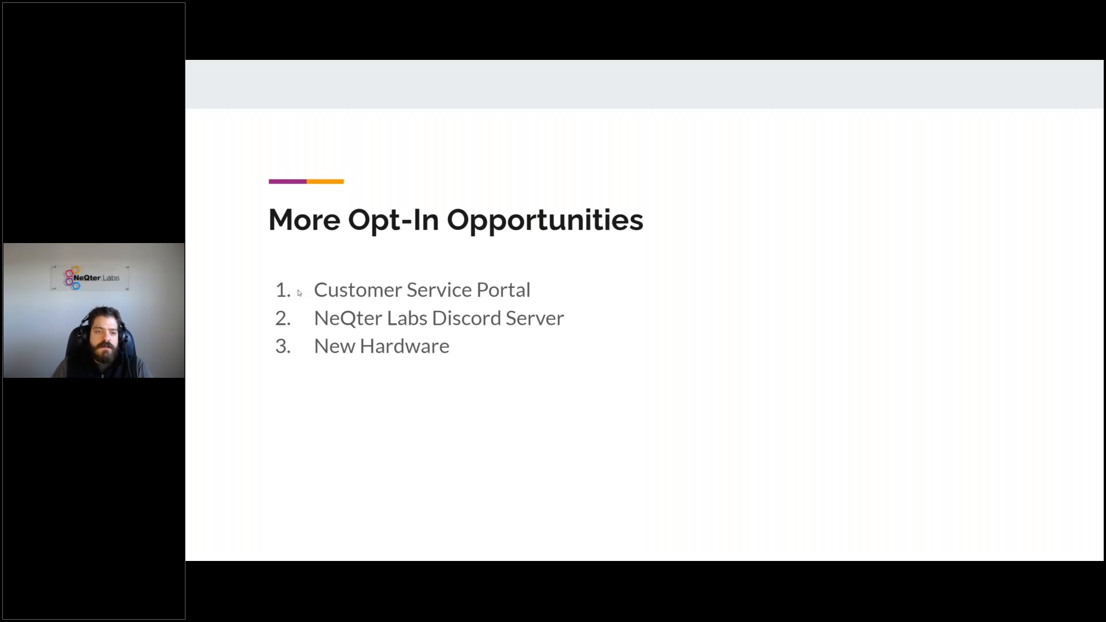
{"action": "mouse_move", "coordinate": [308, 400]}
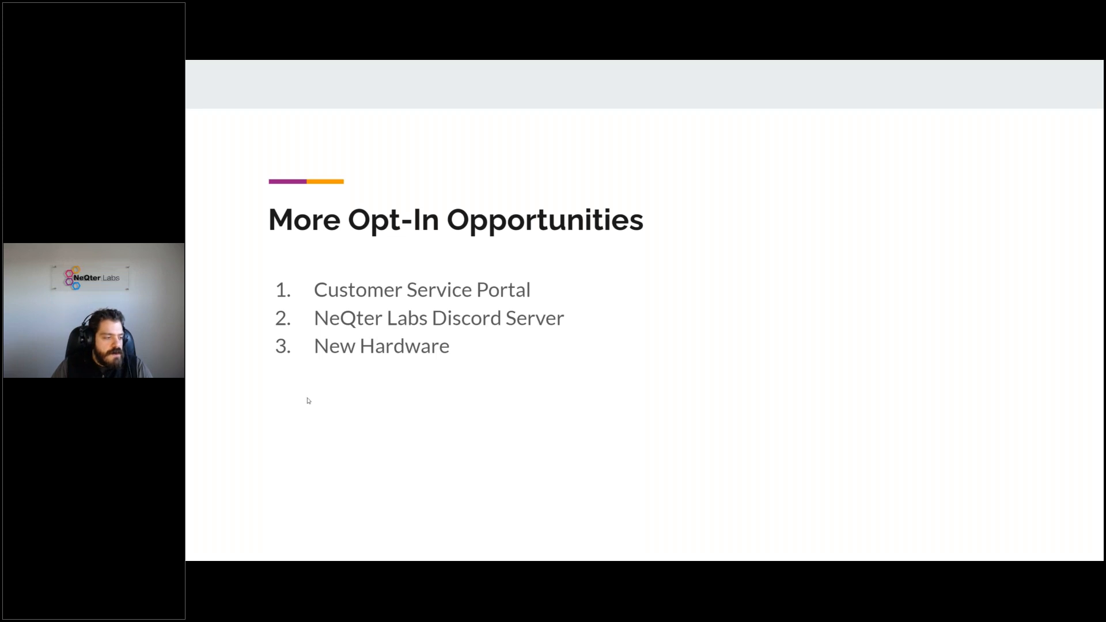
{"action": "mouse_move", "coordinate": [222, 423]}
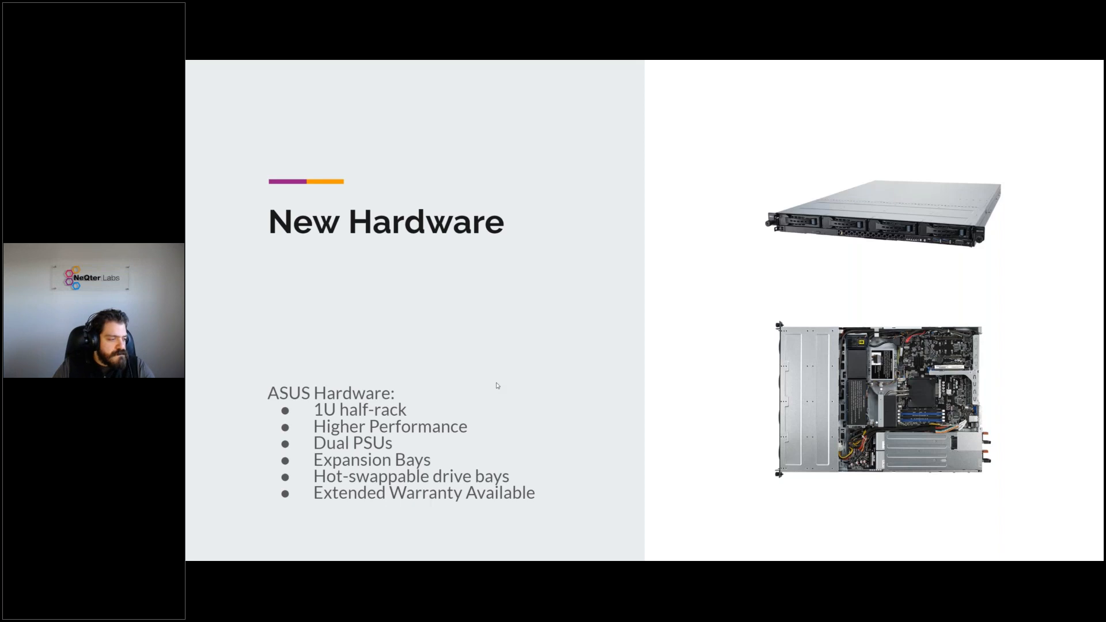
{"action": "mouse_move", "coordinate": [444, 392]}
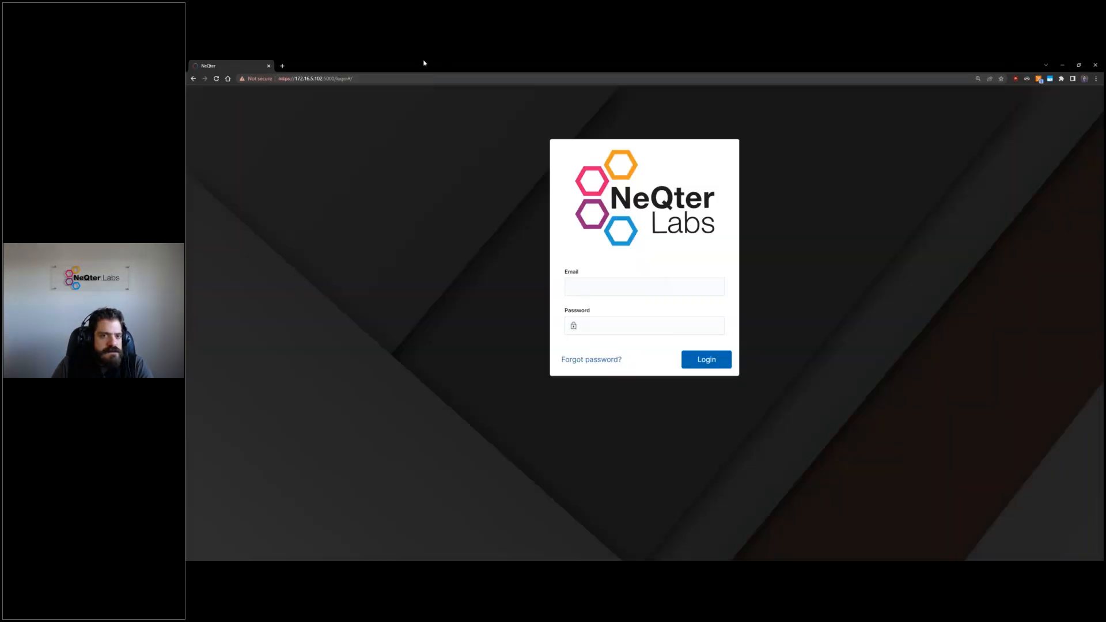
{"action": "mouse_move", "coordinate": [412, 67]}
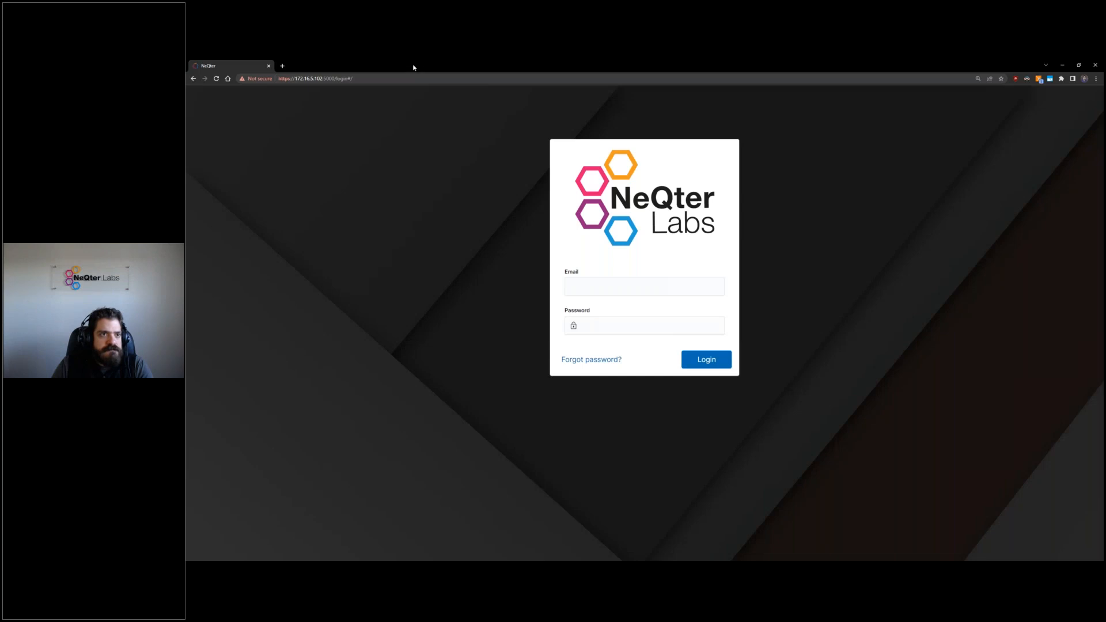
Enter the admin email on the NeQter login page.
{"action": "type", "text": "adm"}
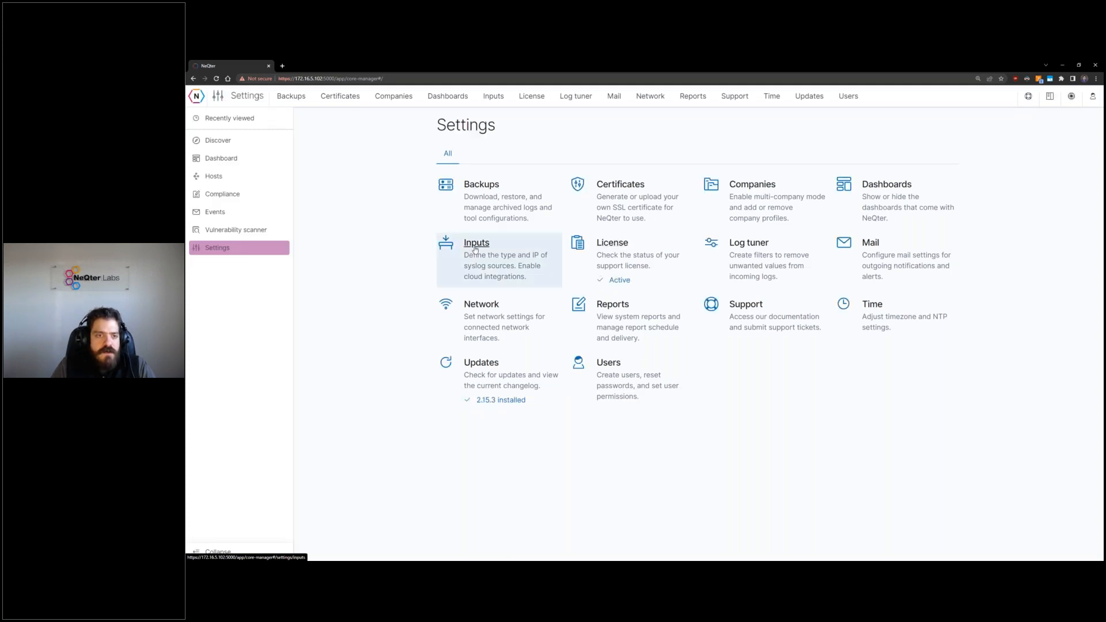
Draft a syslog input with manufacturer Other labelled 'ubiquiti', leaving only austin-dev-2 listed.
{"action": "left_click", "coordinate": [477, 243]}
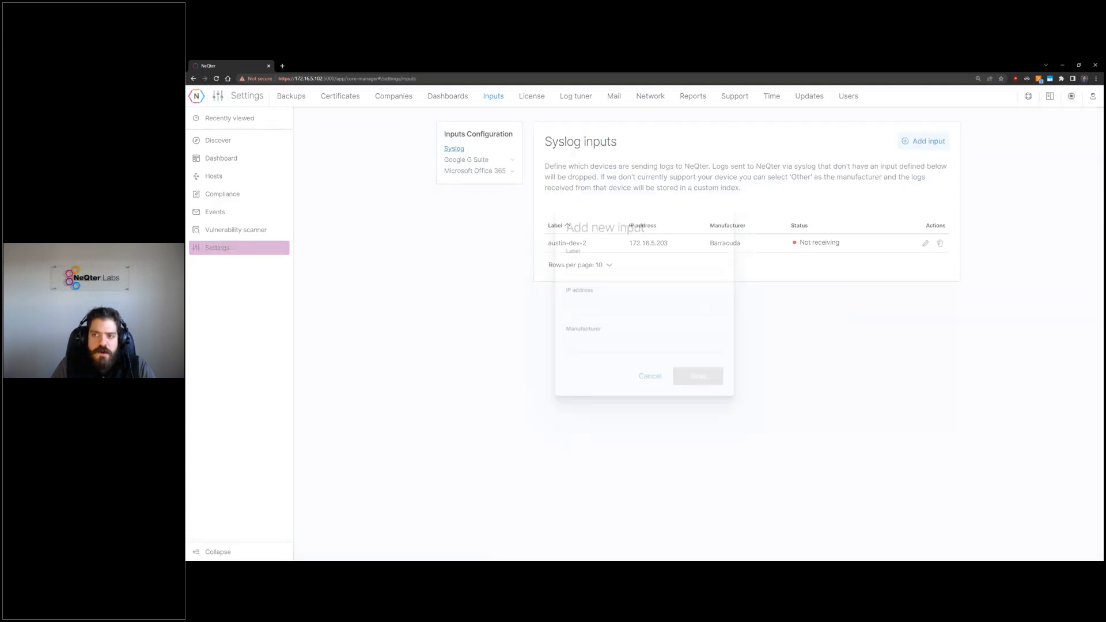
{"action": "left_click", "coordinate": [643, 341]}
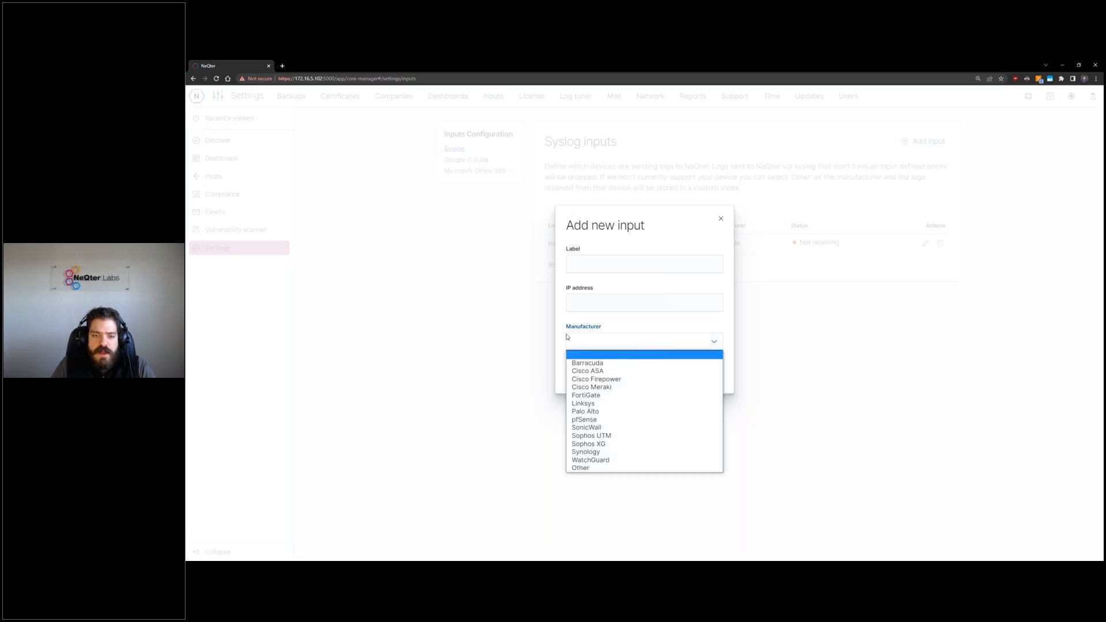
{"action": "left_click", "coordinate": [580, 467]}
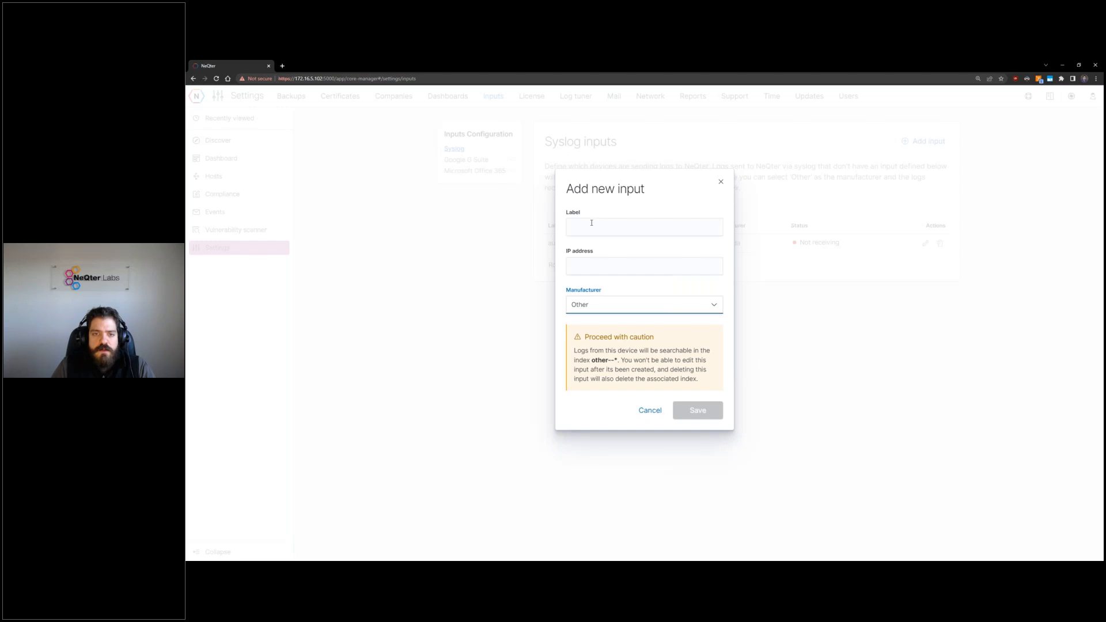
{"action": "left_click", "coordinate": [643, 226]}
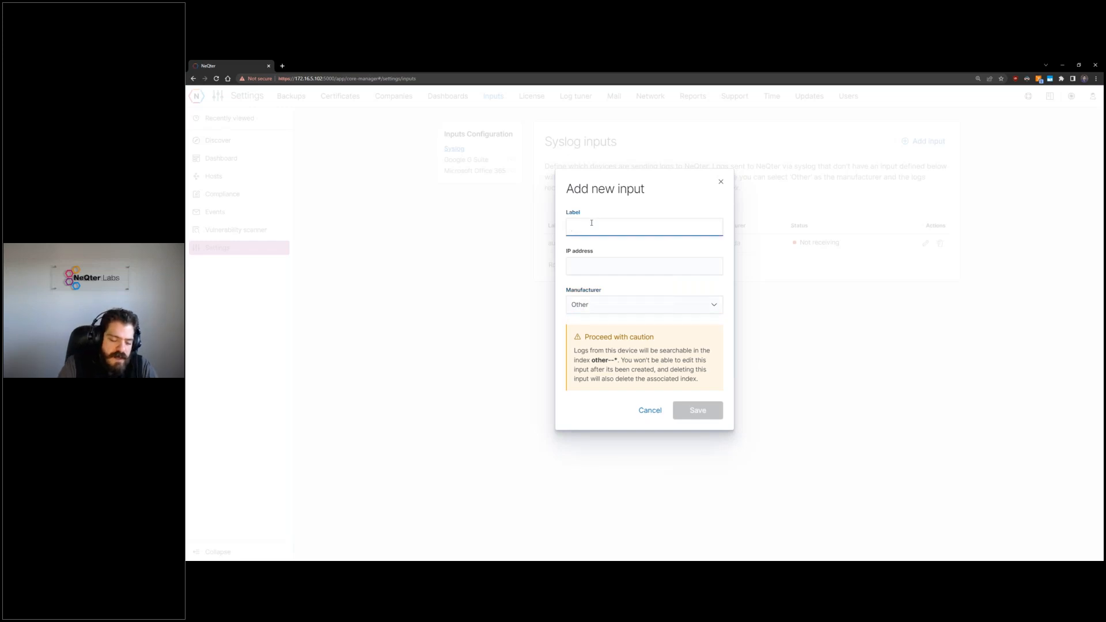
{"action": "type", "text": "ubiquiti"}
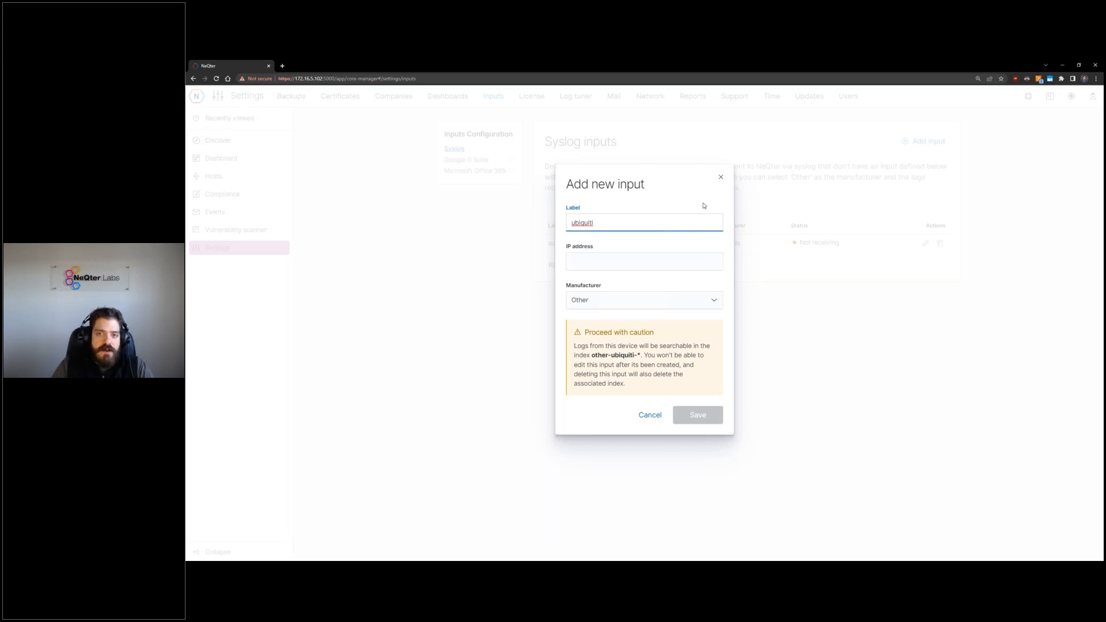
{"action": "mouse_move", "coordinate": [588, 203]}
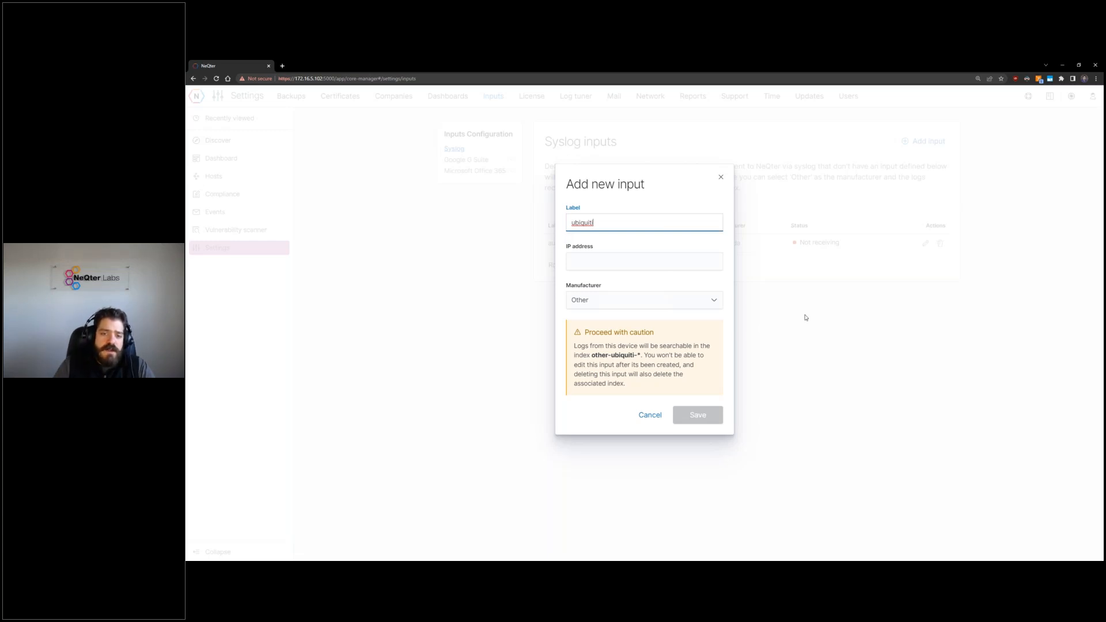
{"action": "left_click", "coordinate": [649, 414]}
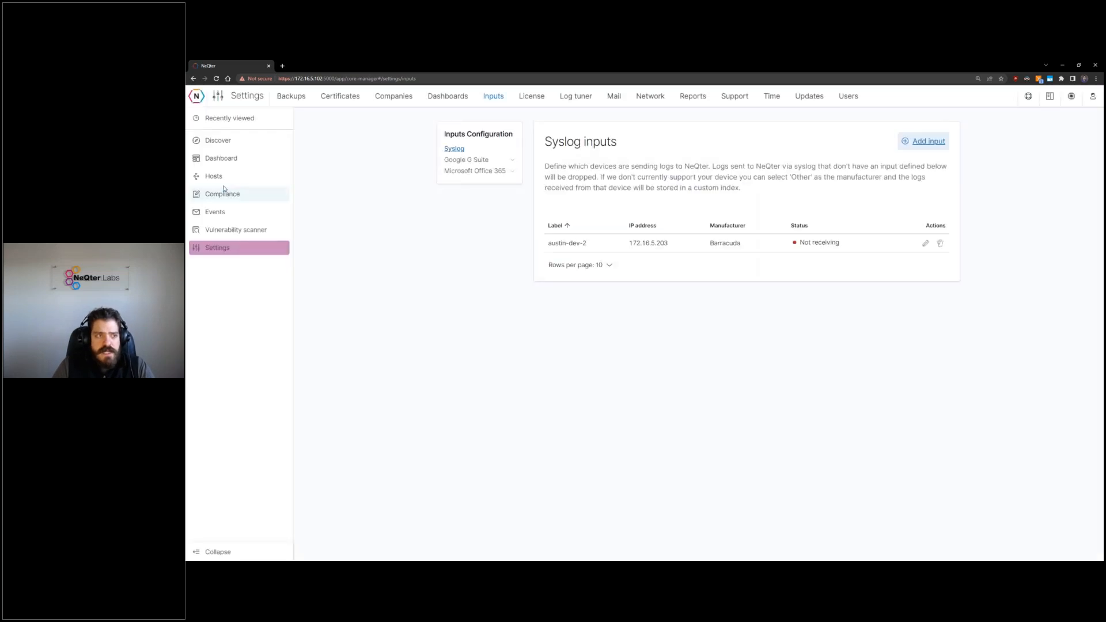
{"action": "mouse_move", "coordinate": [381, 203]}
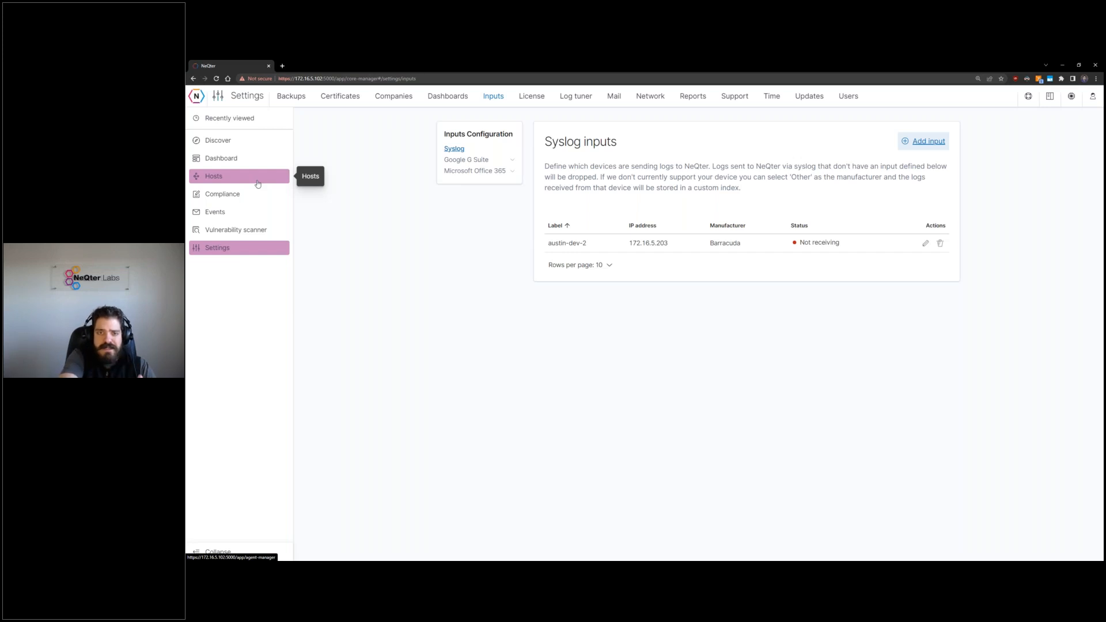
{"action": "mouse_move", "coordinate": [358, 259]}
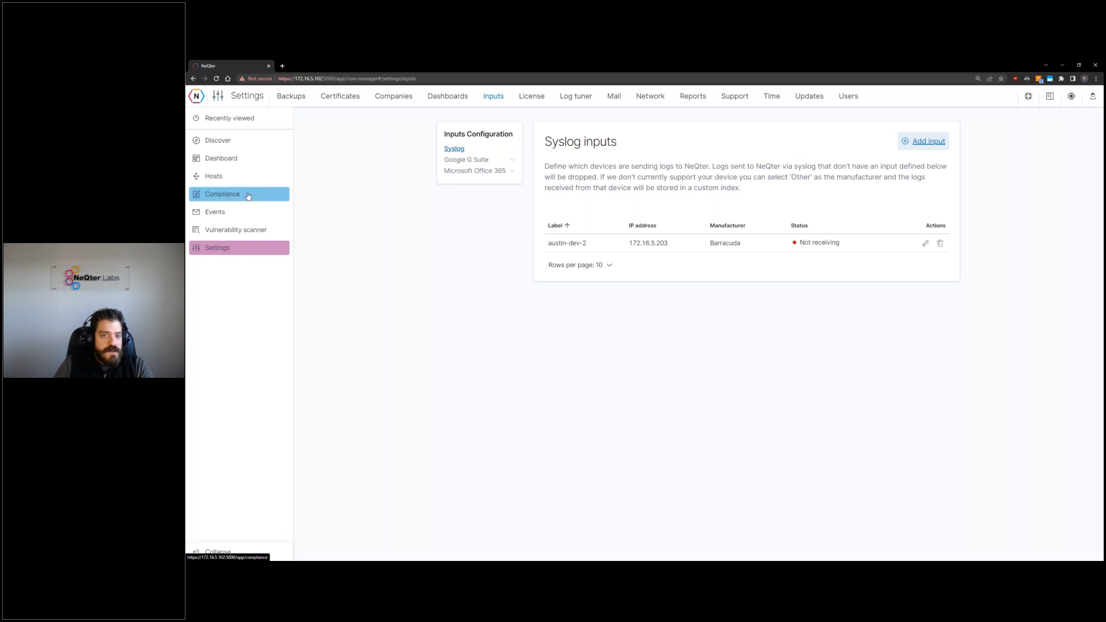
{"action": "mouse_move", "coordinate": [222, 194]}
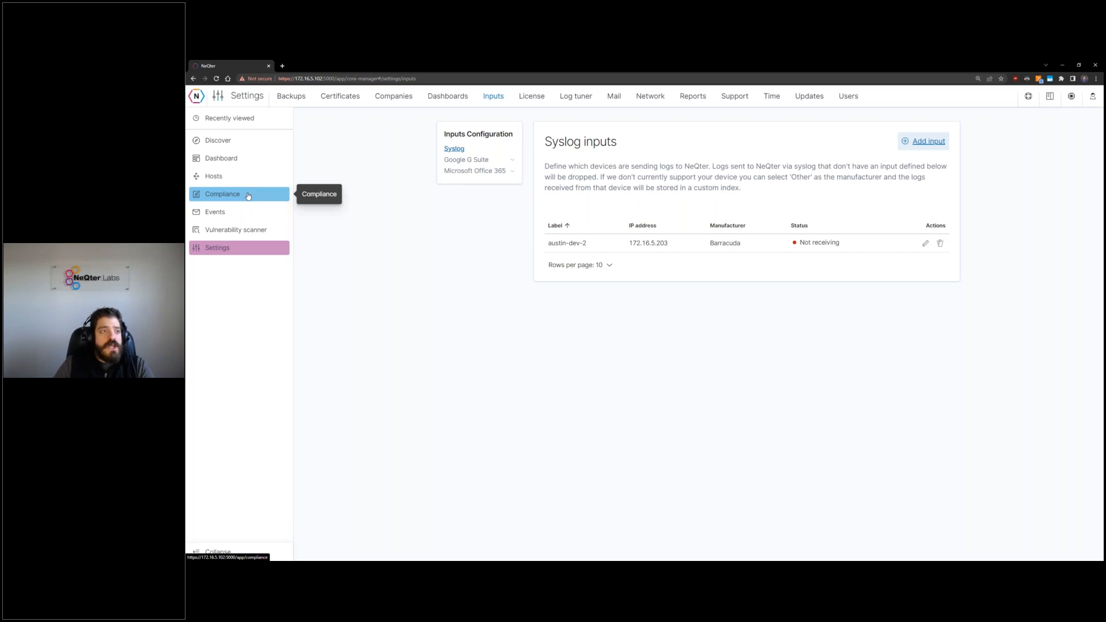
Go to the Compliance tool and start Convert SSP, showing its framework warning.
{"action": "left_click", "coordinate": [222, 194]}
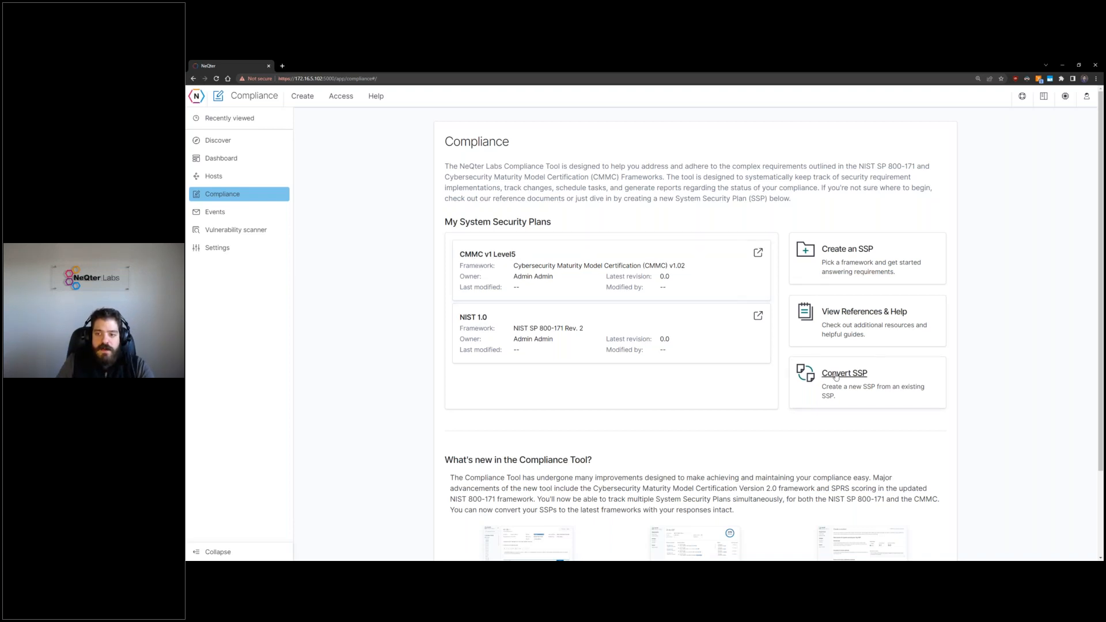
{"action": "left_click", "coordinate": [845, 374]}
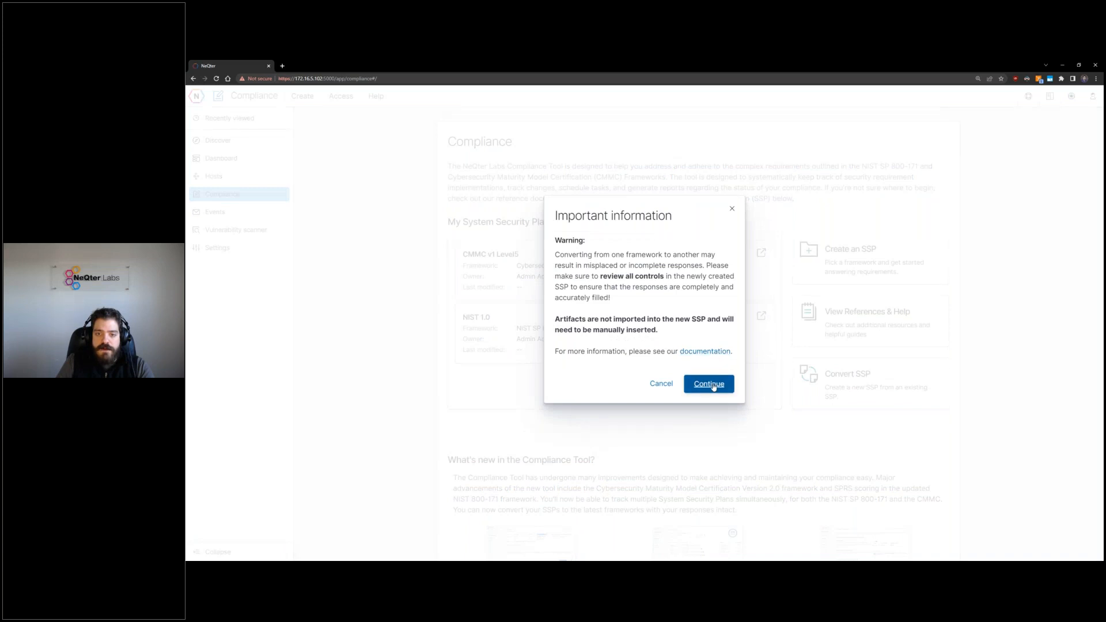
Continue past the warning and set source NIST 1.0, framework CMMC Version 2.0, maturity Level 2.
{"action": "left_click", "coordinate": [709, 383]}
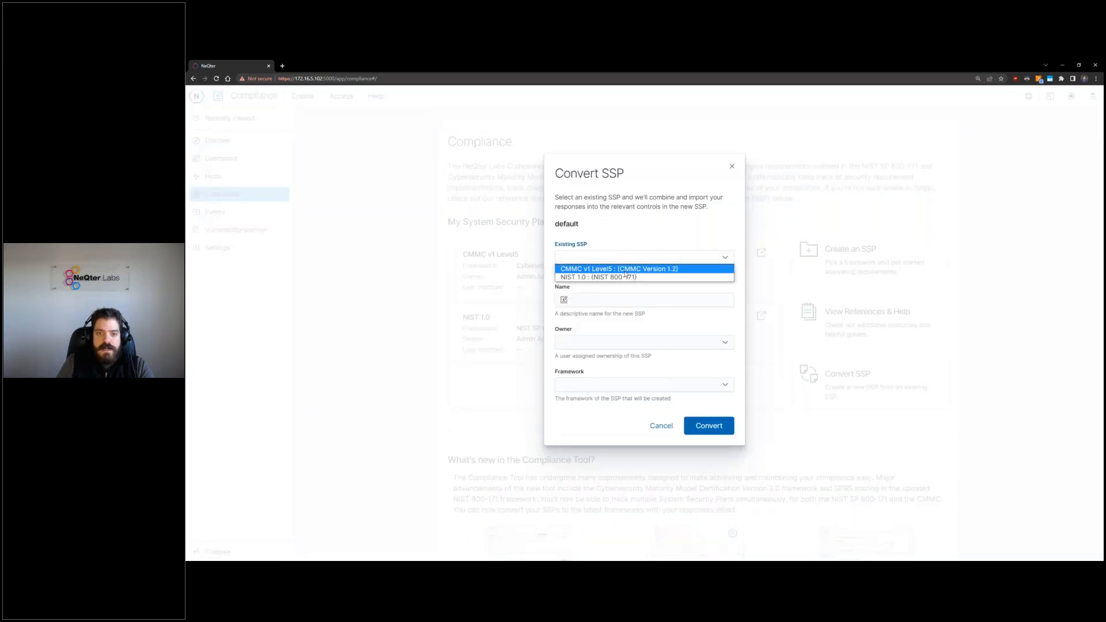
{"action": "left_click", "coordinate": [620, 268]}
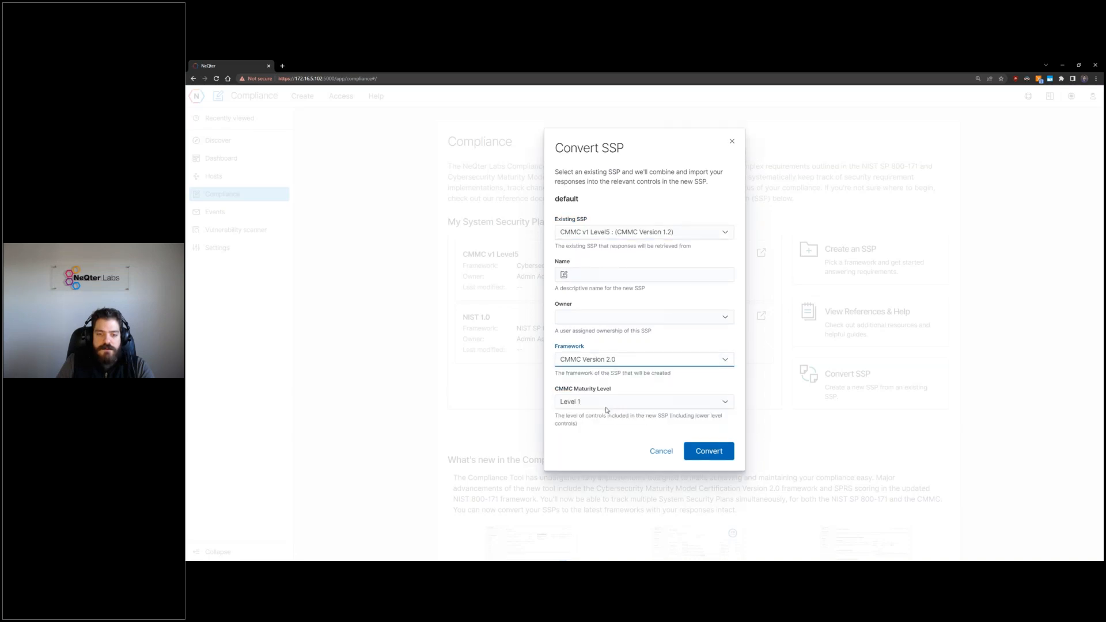
{"action": "left_click", "coordinate": [642, 401]}
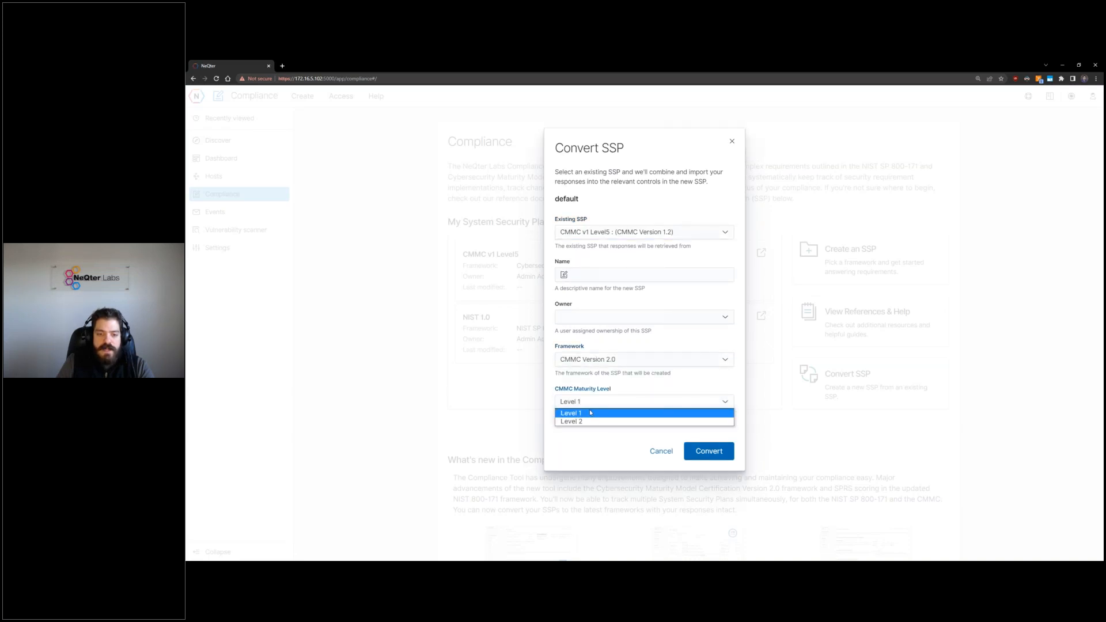
{"action": "mouse_move", "coordinate": [572, 422]}
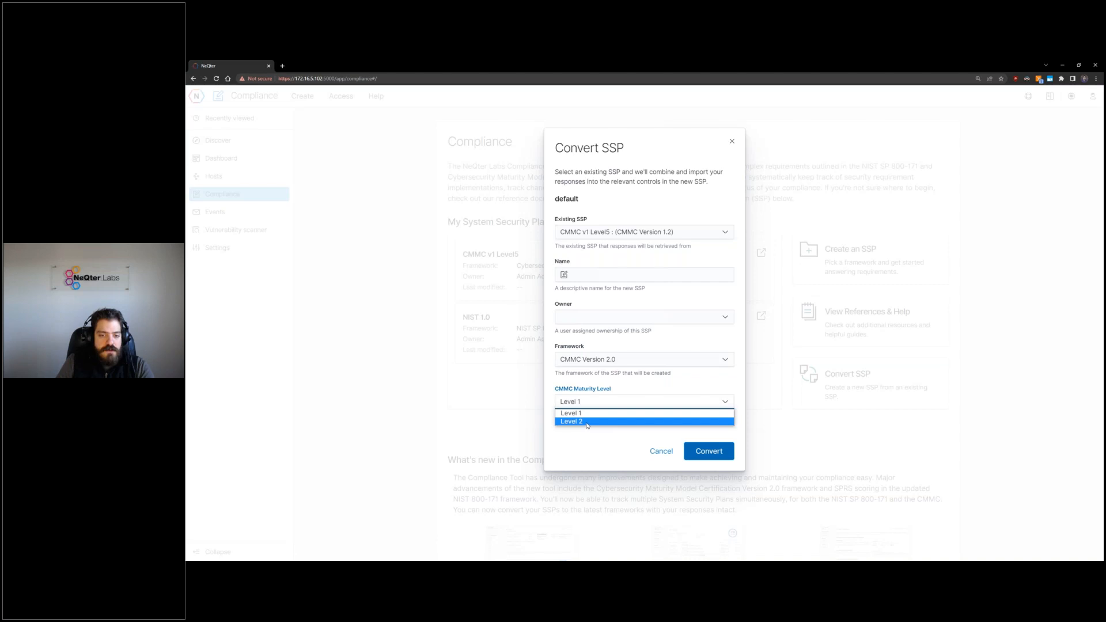
{"action": "left_click", "coordinate": [572, 422]}
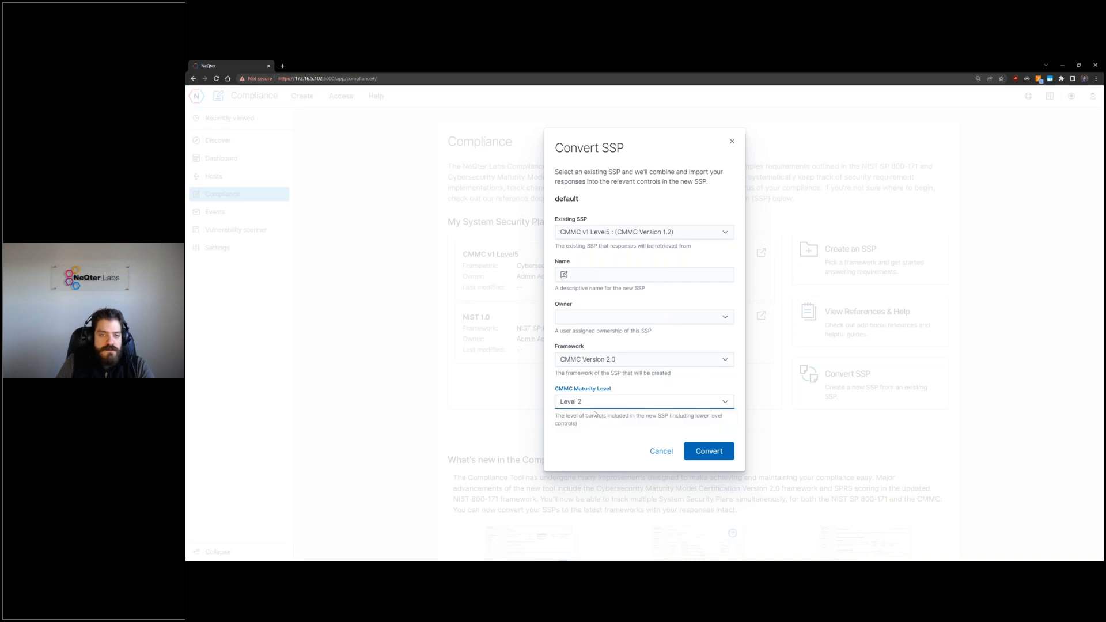
{"action": "mouse_move", "coordinate": [597, 430]}
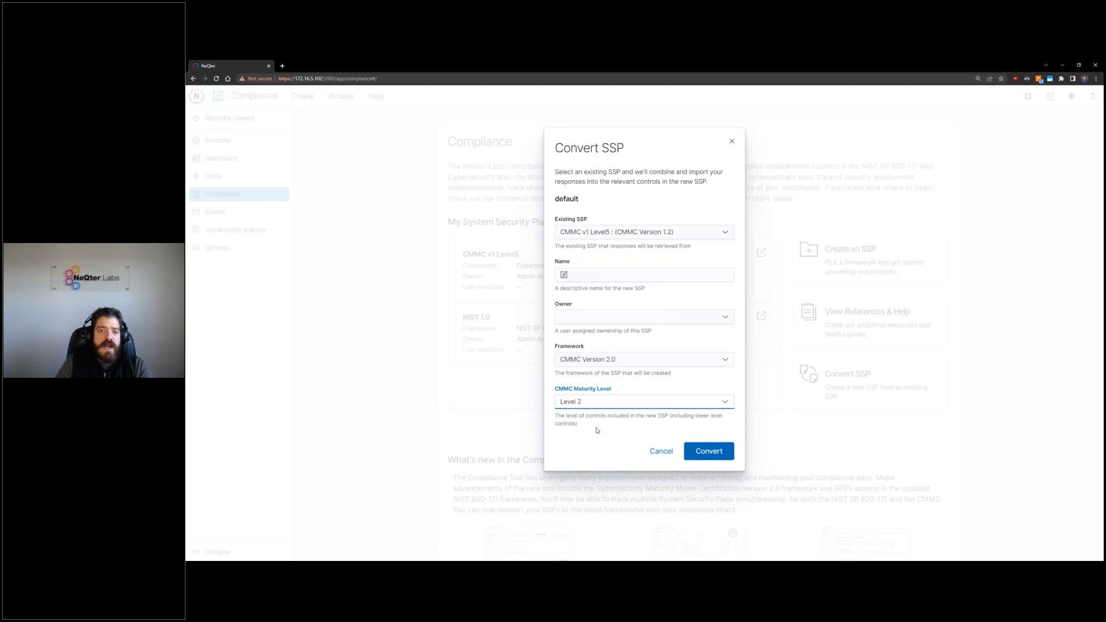
{"action": "left_click", "coordinate": [643, 232]}
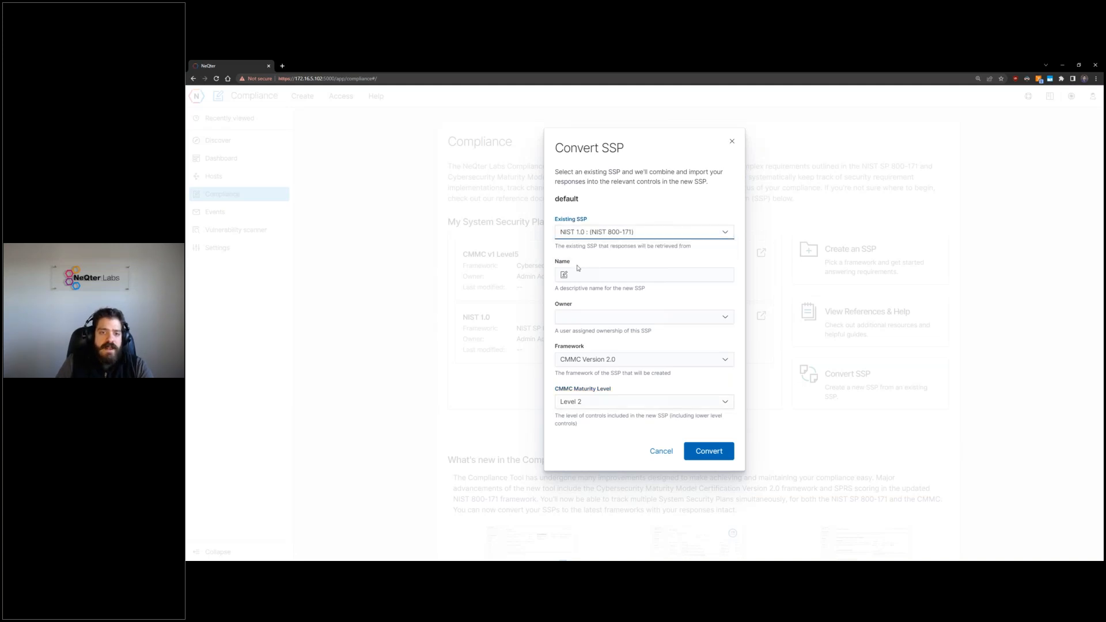
{"action": "mouse_move", "coordinate": [586, 260]}
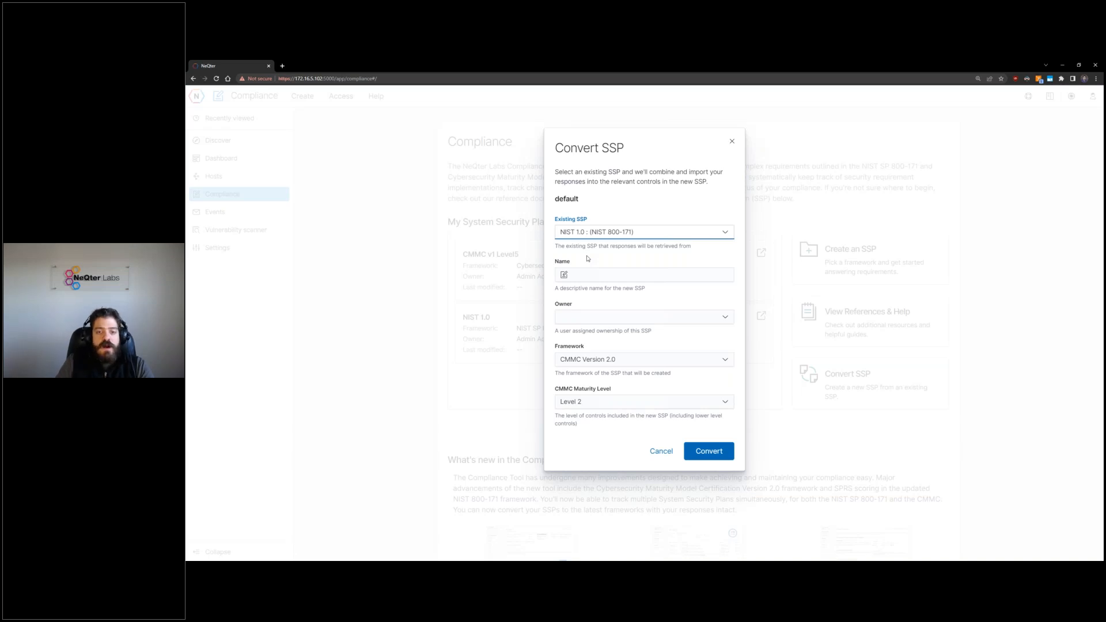
{"action": "mouse_move", "coordinate": [589, 366]}
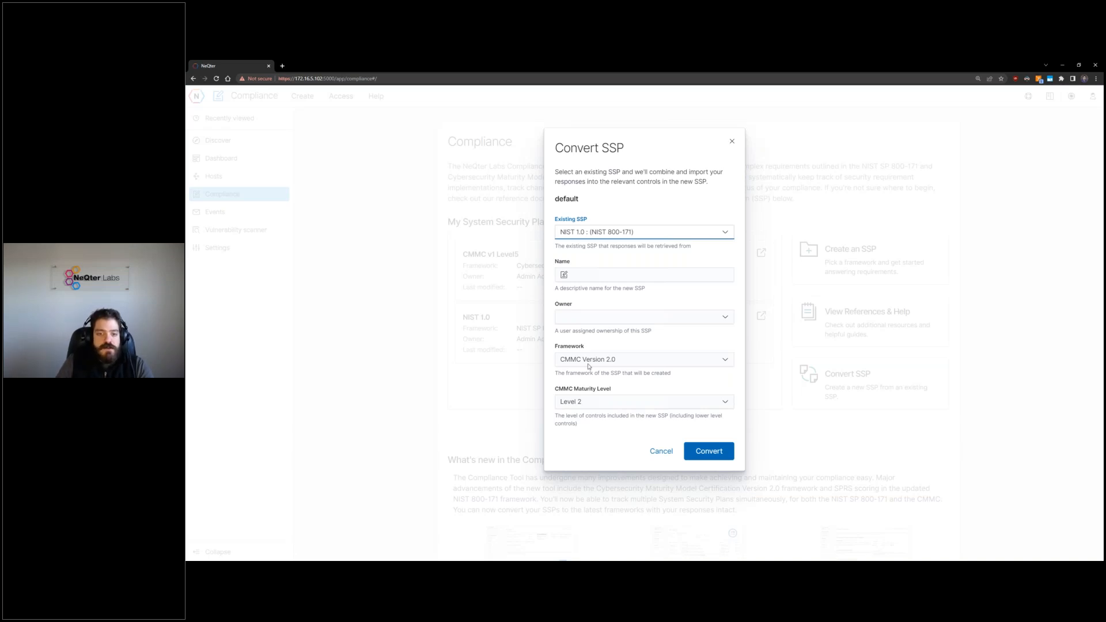